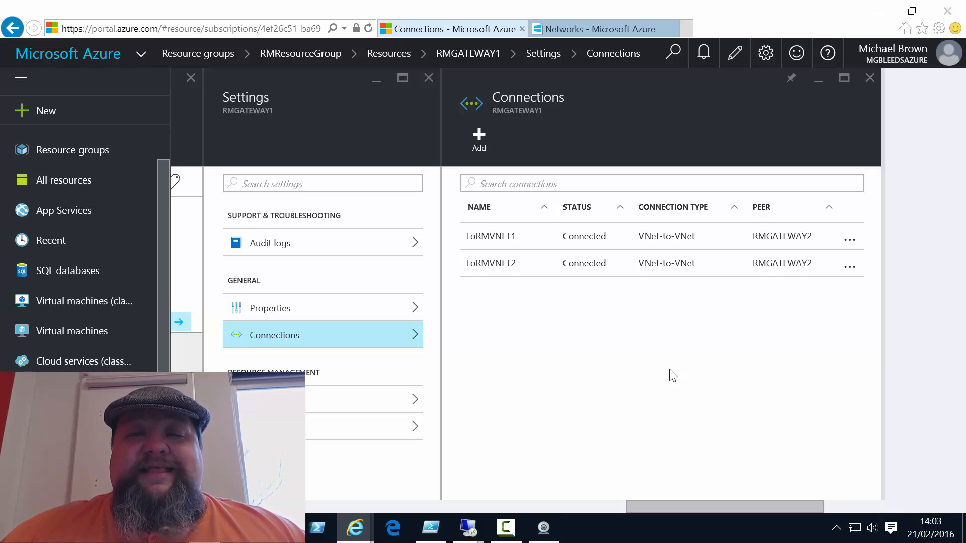
{"action": "mouse_move", "coordinate": [726, 423]}
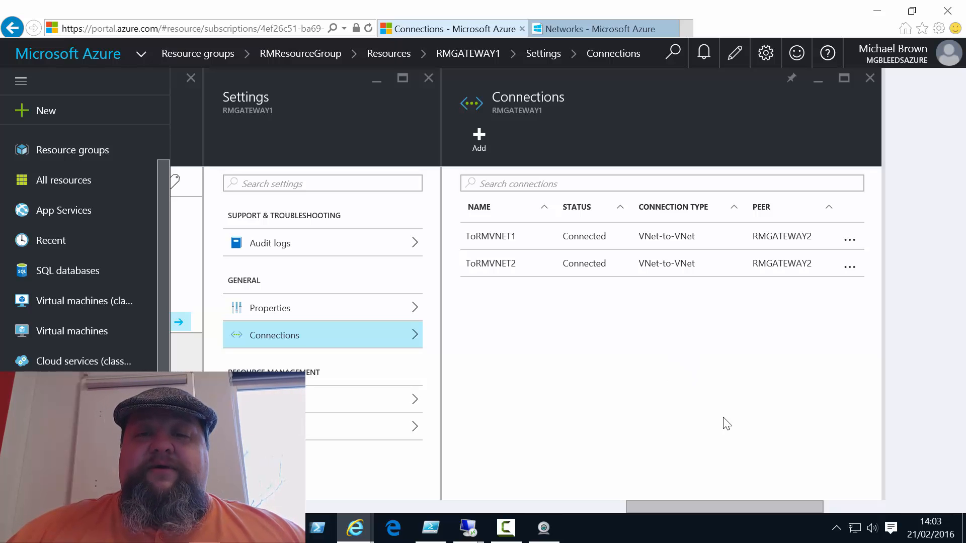
{"action": "mouse_move", "coordinate": [575, 29]}
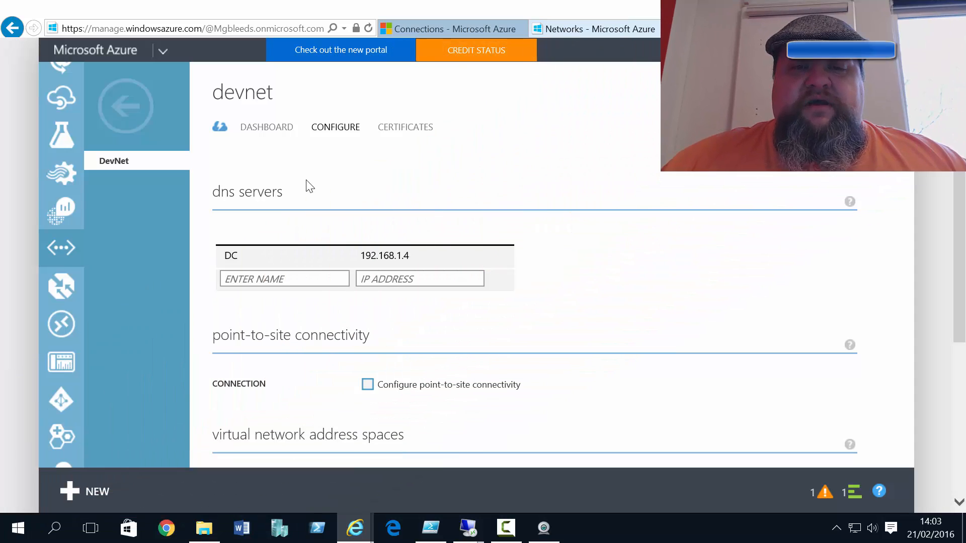
Scroll DevNet's Configure page to show address space 192.168.1.0/24 and subnet net1 (/28).
{"action": "scroll", "scroll_direction": "down", "scroll_amount": 3}
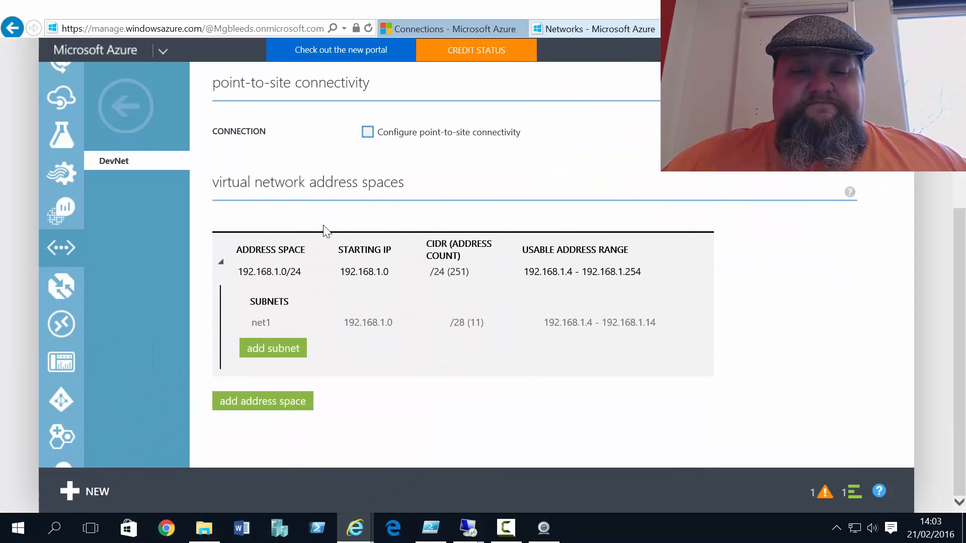
{"action": "left_click", "coordinate": [269, 272]}
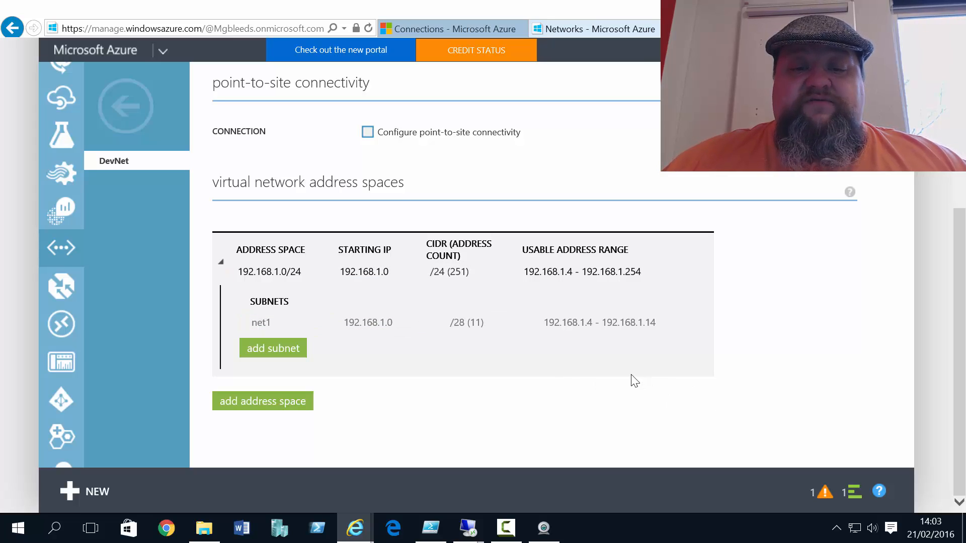
{"action": "mouse_move", "coordinate": [608, 376]}
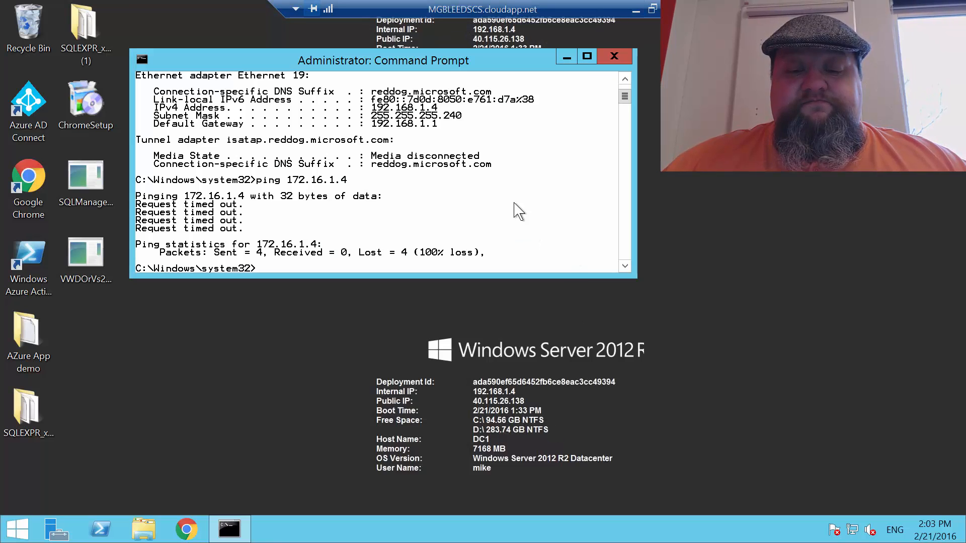
{"action": "left_click_drag", "start_coordinate": [382, 60], "coordinate": [449, 60]}
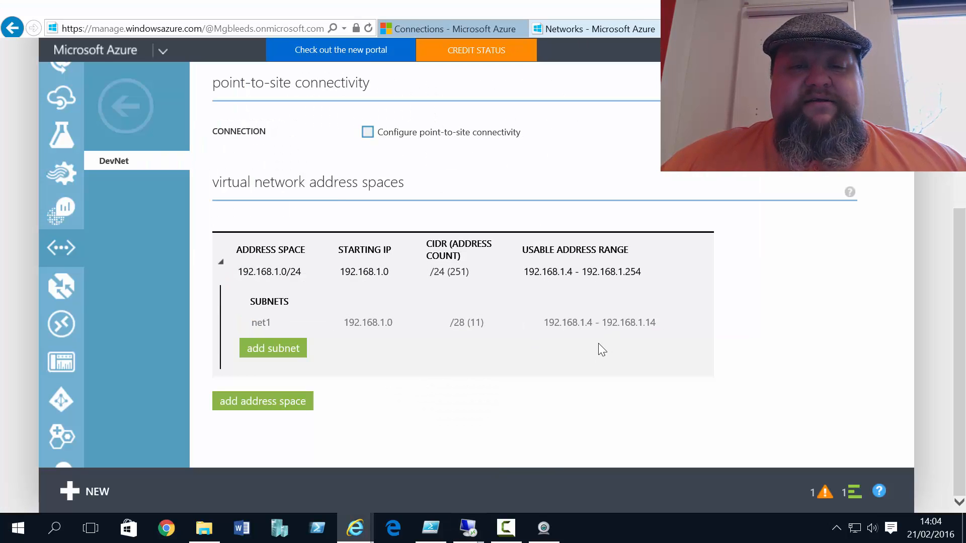
{"action": "left_click", "coordinate": [260, 322]}
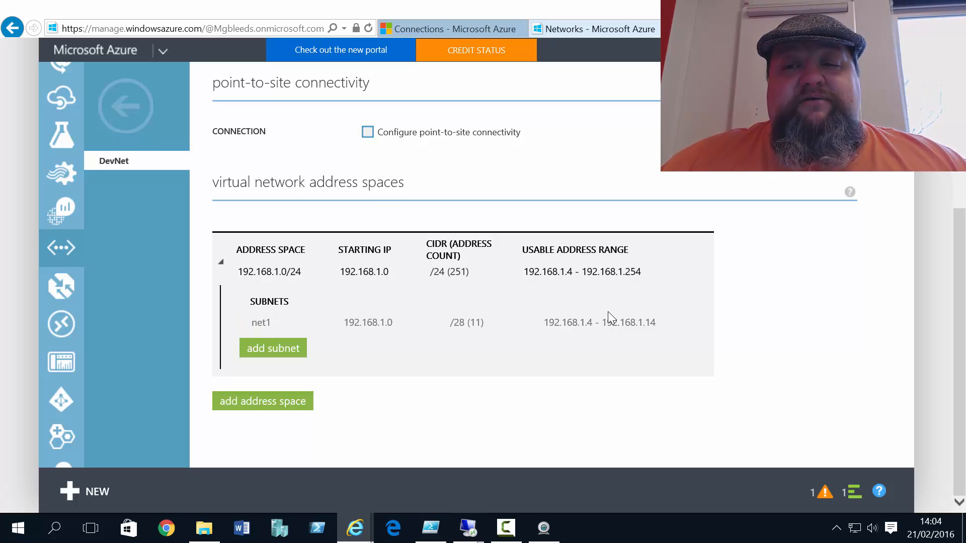
{"action": "mouse_move", "coordinate": [609, 316]}
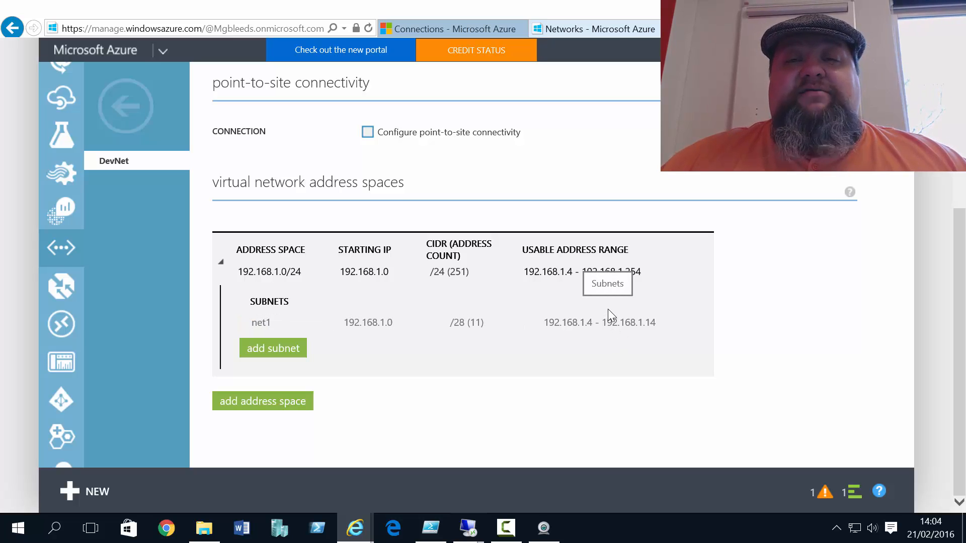
{"action": "mouse_move", "coordinate": [542, 305]}
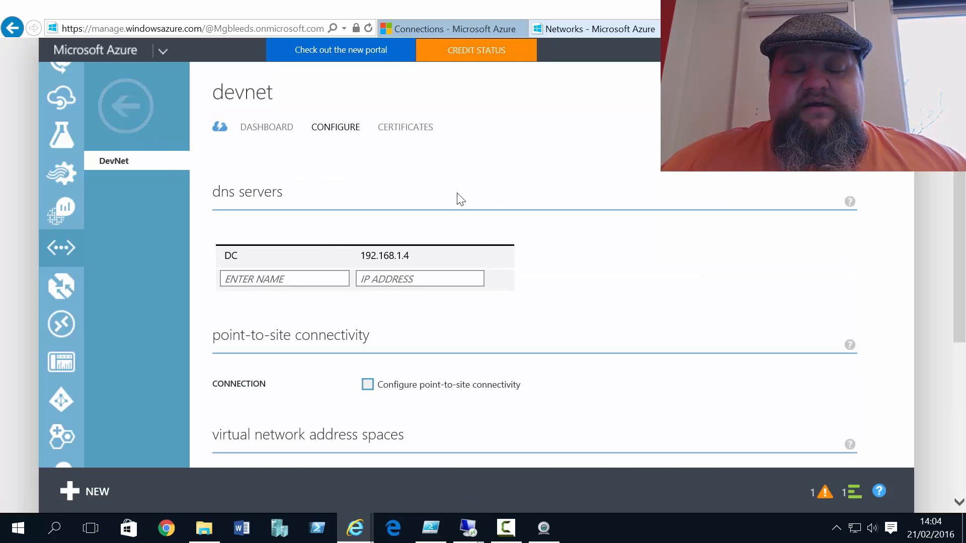
{"action": "scroll", "scroll_direction": "down", "scroll_amount": 3}
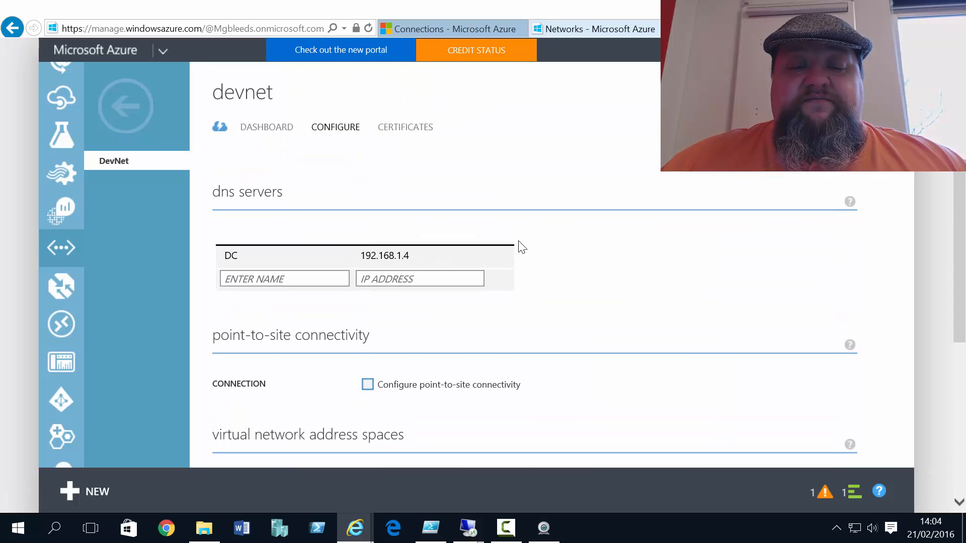
Return to Networks and start the Add a Local Network wizard from Local Networks.
{"action": "left_click", "coordinate": [126, 107]}
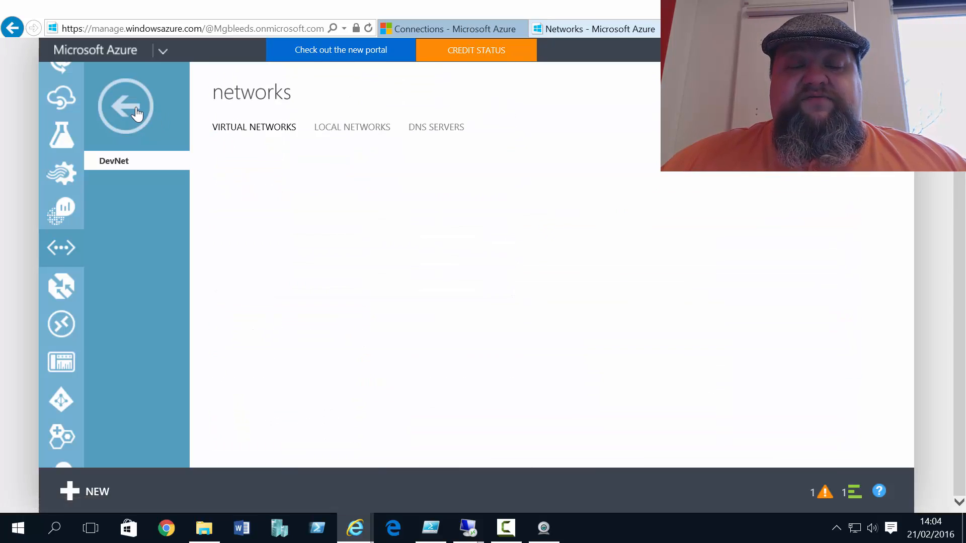
{"action": "left_click", "coordinate": [126, 106]}
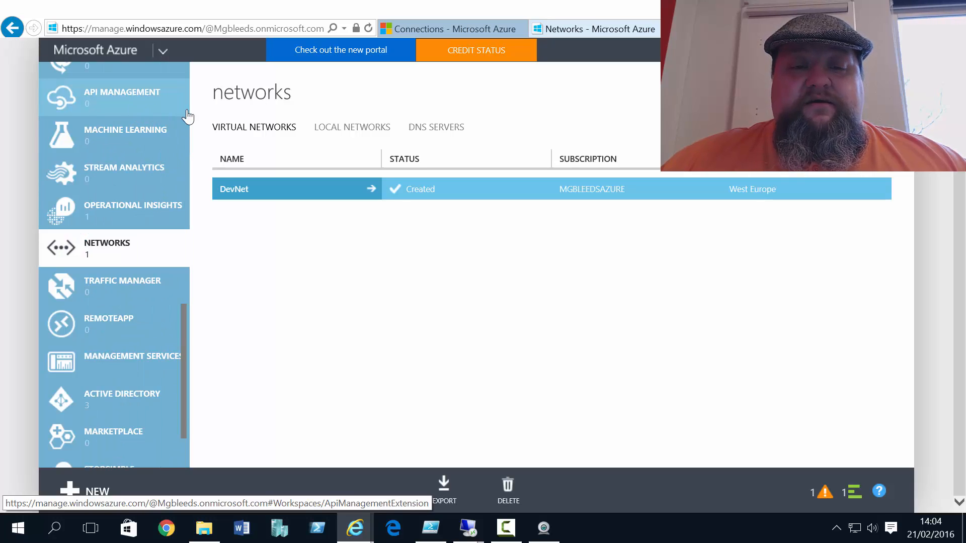
{"action": "left_click", "coordinate": [352, 127]}
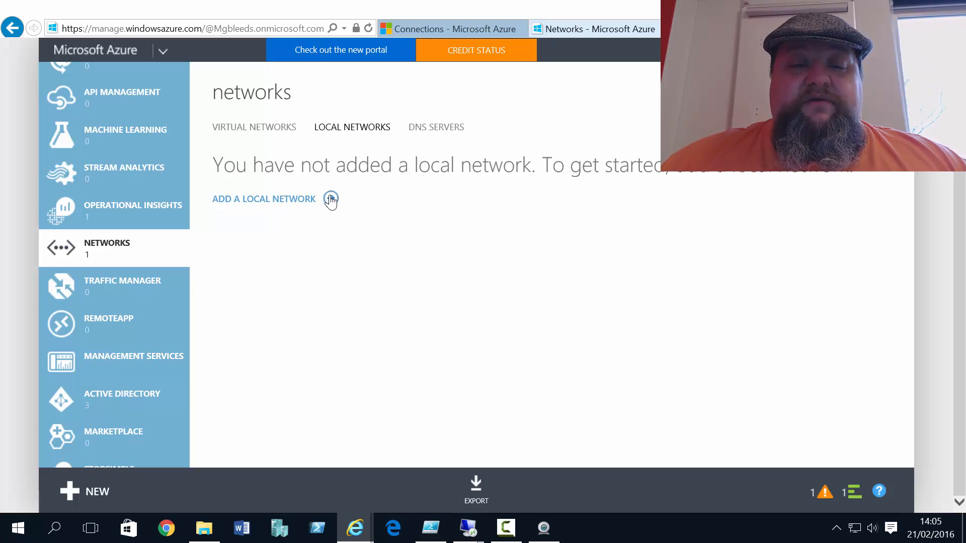
{"action": "left_click", "coordinate": [264, 198]}
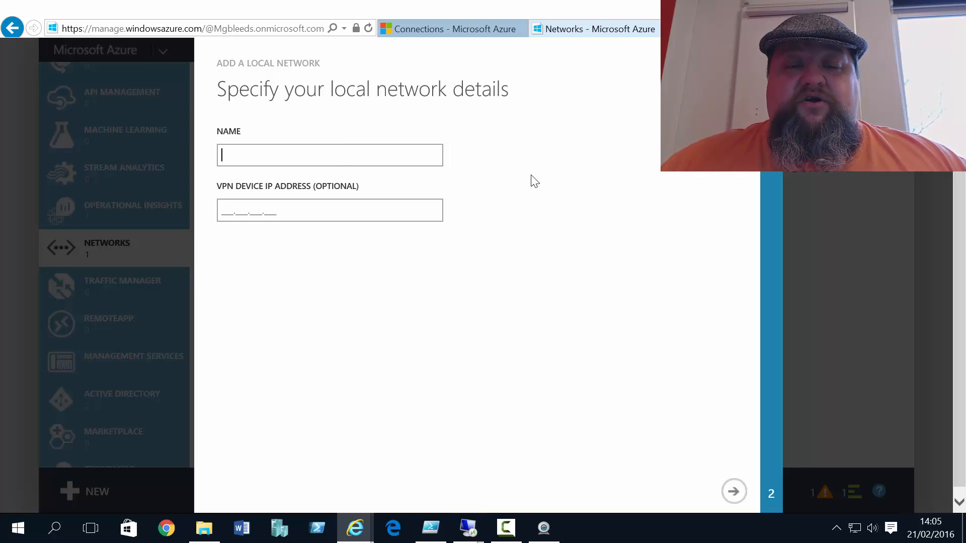
Enter RMVNET1 as the new local network's name.
{"action": "type", "text": "RMVNET1"}
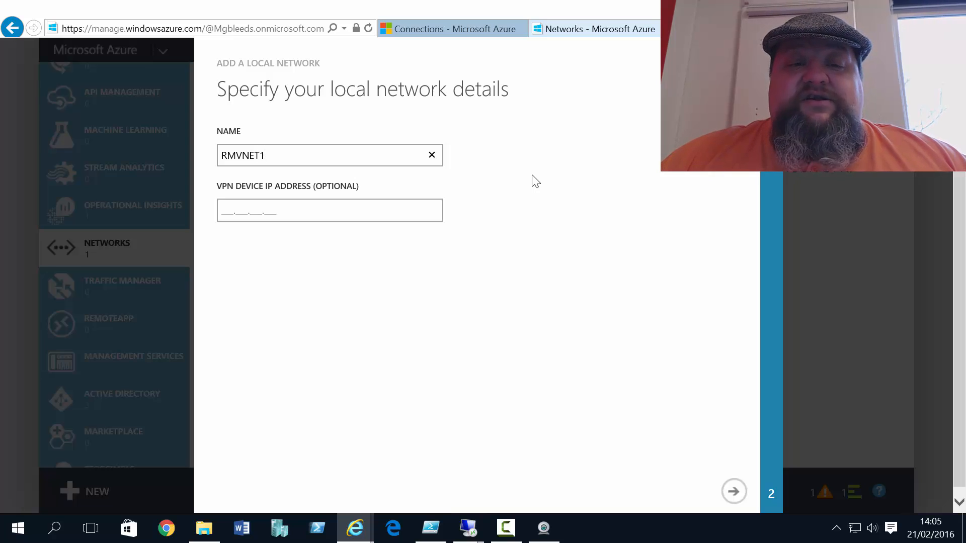
{"action": "left_click", "coordinate": [329, 155]}
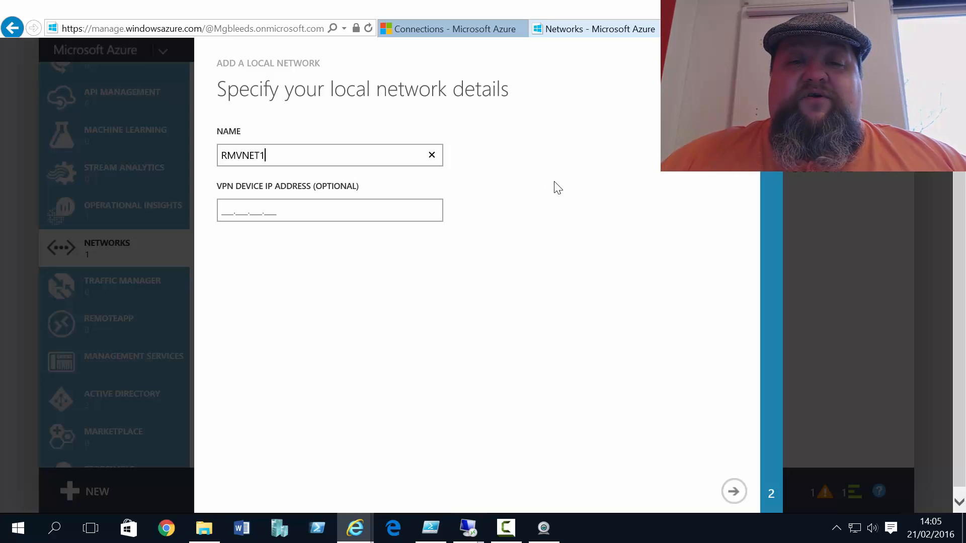
{"action": "mouse_move", "coordinate": [583, 167]}
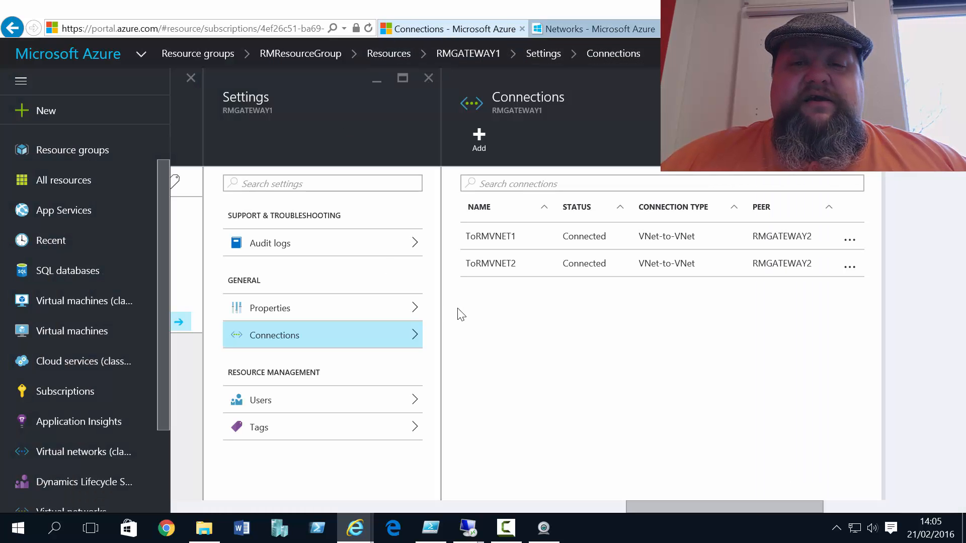
{"action": "mouse_move", "coordinate": [197, 54]}
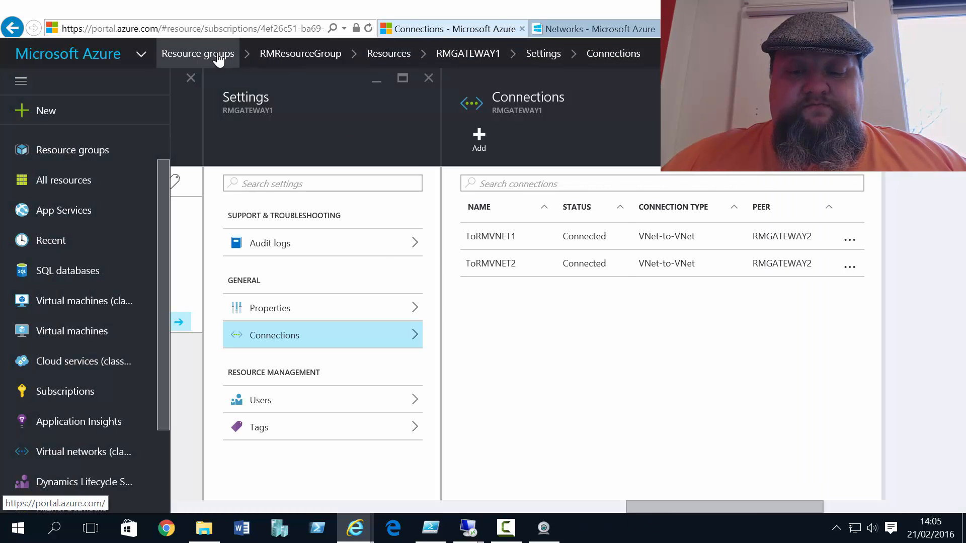
Go back to RMResourceGroup's resources and open the RMVNET1 virtual network blade.
{"action": "left_click", "coordinate": [197, 54]}
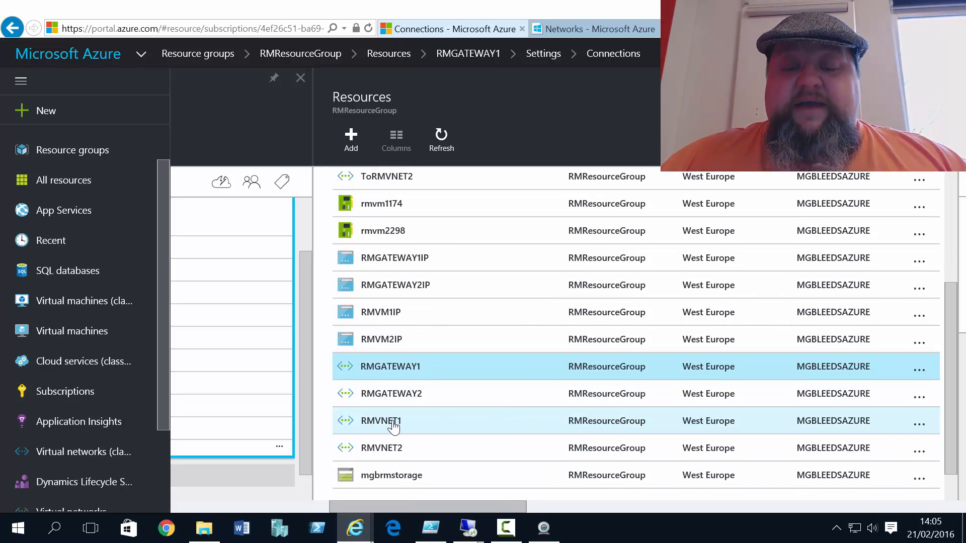
{"action": "left_click", "coordinate": [380, 420]}
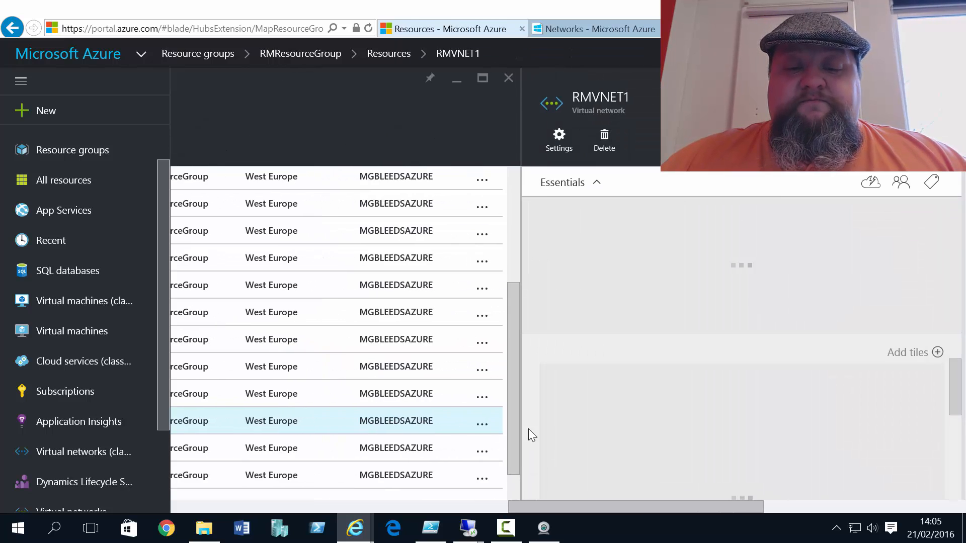
{"action": "left_click", "coordinate": [557, 139]}
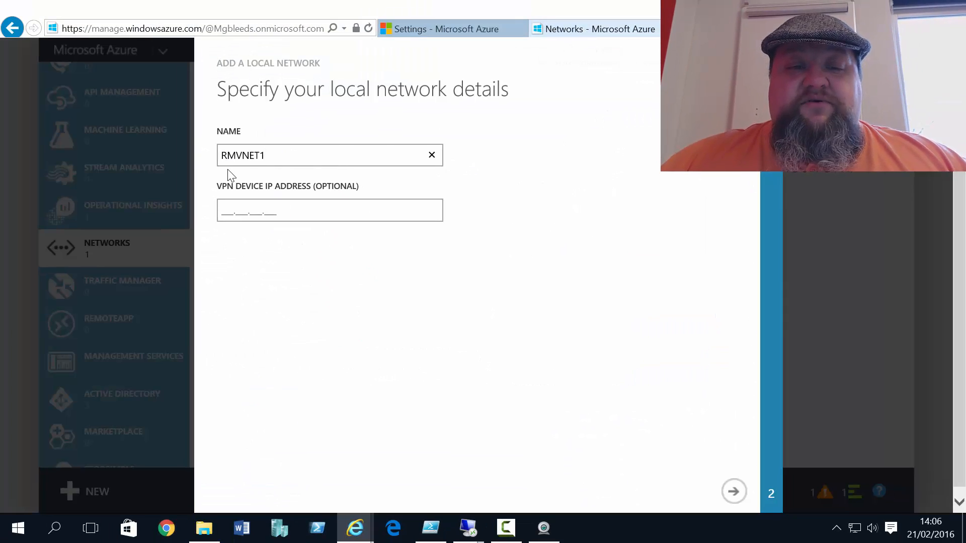
Enter VPN device address 40.115.23.0 and advance to the address space page.
{"action": "left_click", "coordinate": [329, 210]}
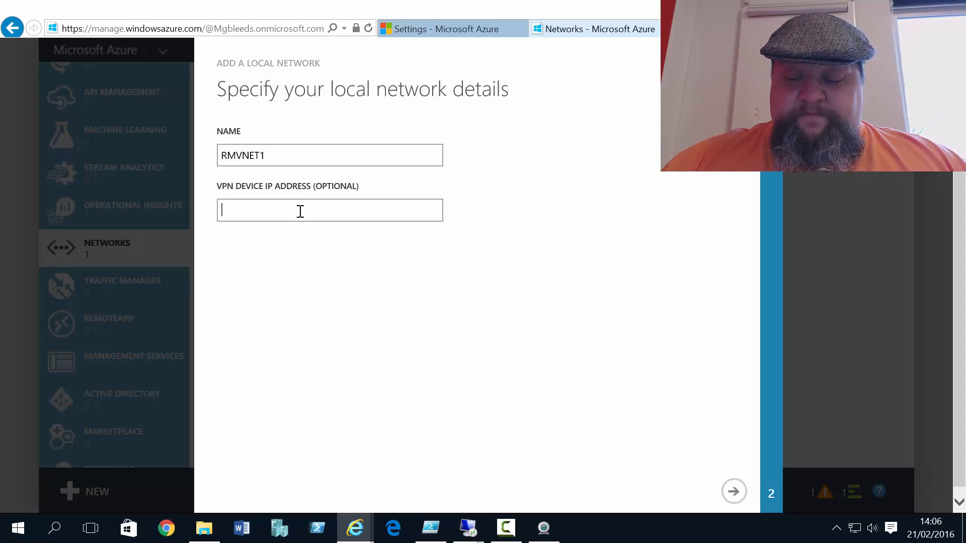
{"action": "type", "text": "40.115.23.0"}
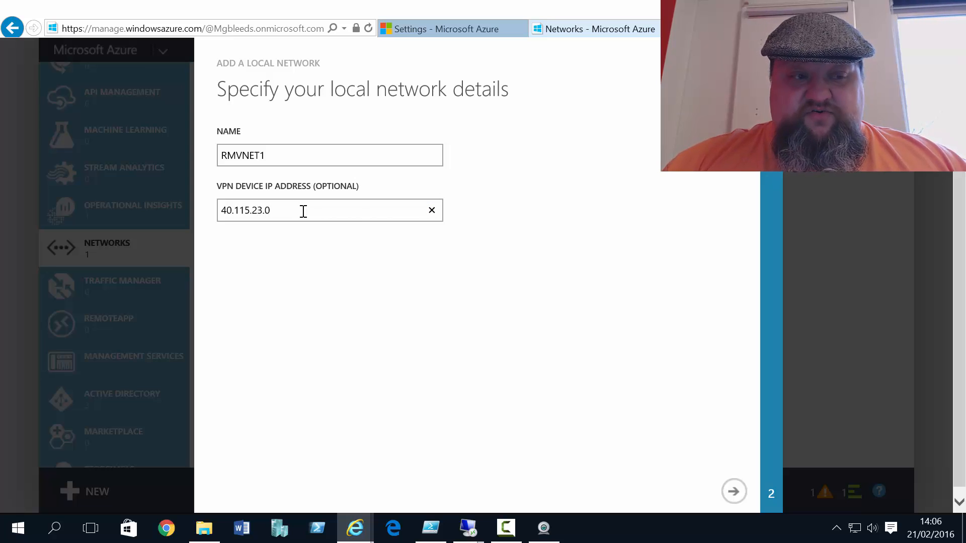
{"action": "left_click", "coordinate": [734, 491]}
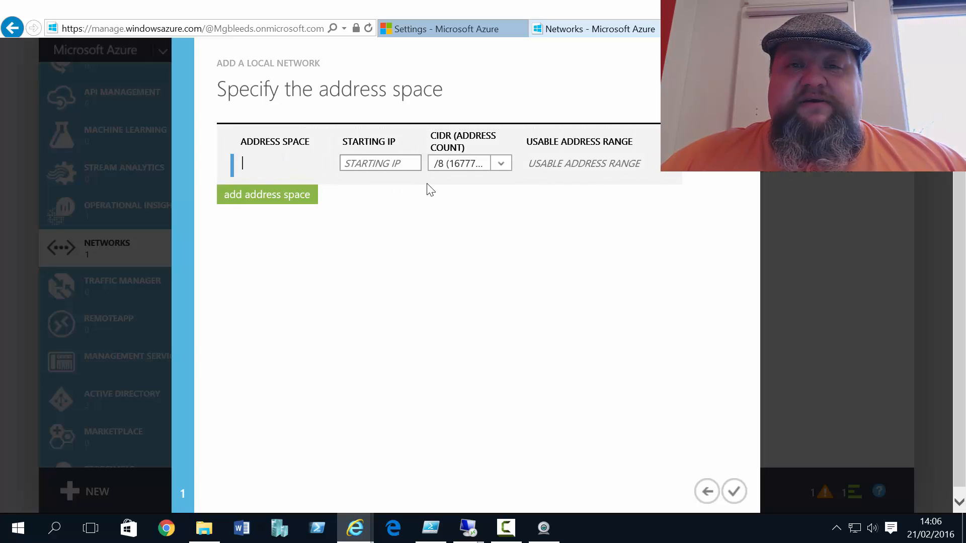
Add address space 172.16.0.0 with /16 CIDR and finish creating local network RMVNET1.
{"action": "left_click", "coordinate": [380, 162]}
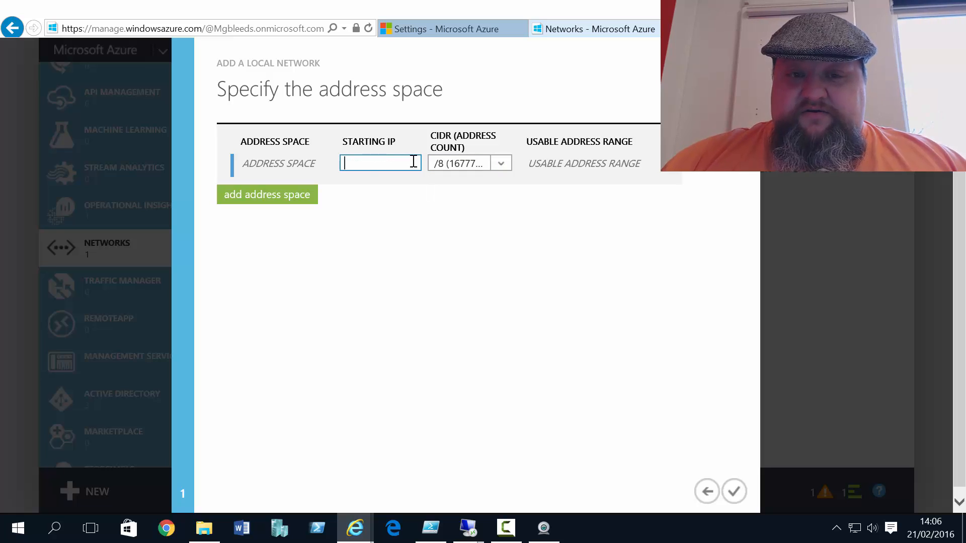
{"action": "type", "text": "1"}
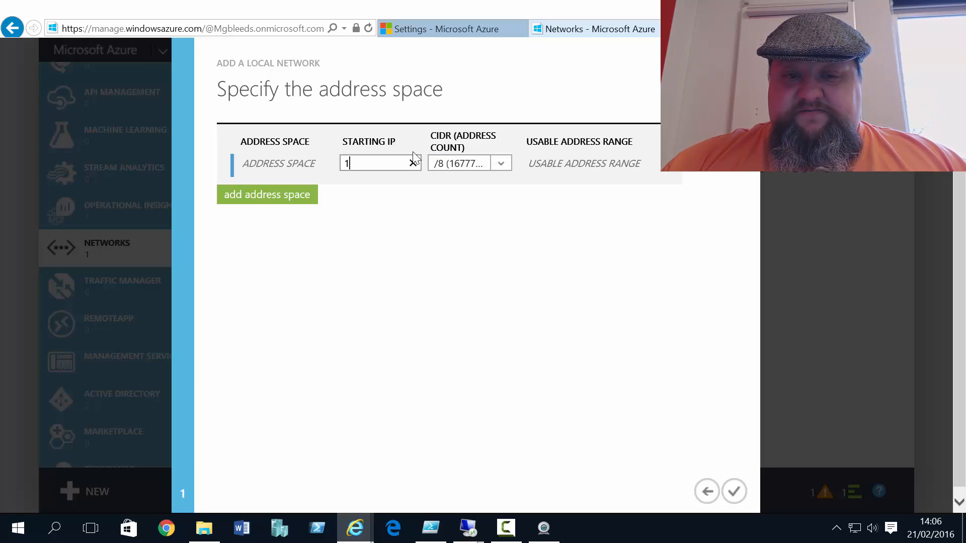
{"action": "type", "text": "72.16"}
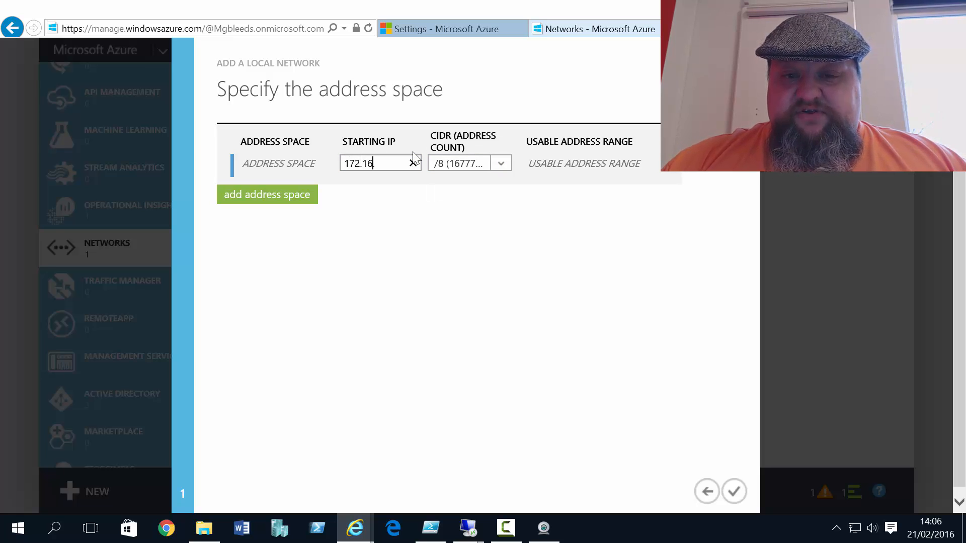
{"action": "left_click", "coordinate": [500, 163]}
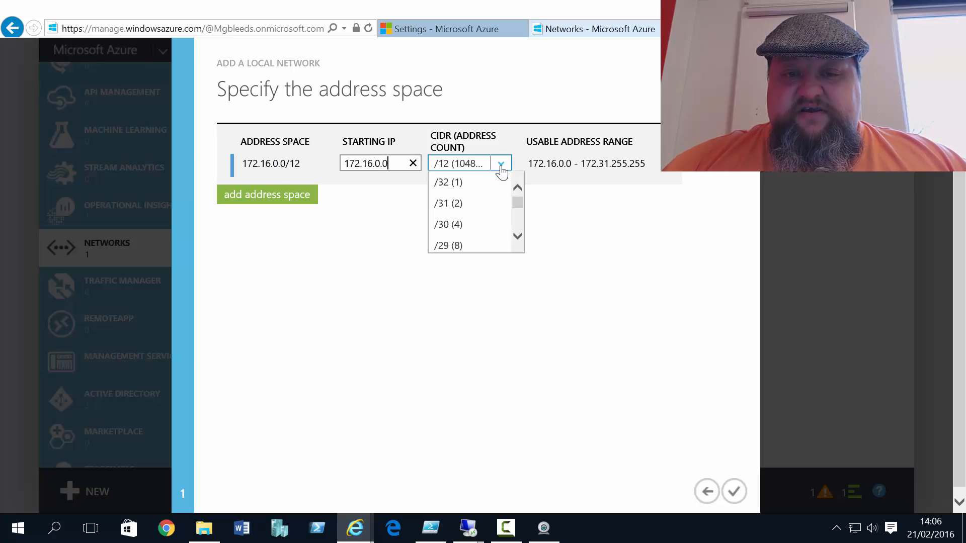
{"action": "scroll", "scroll_direction": "down", "scroll_amount": 3}
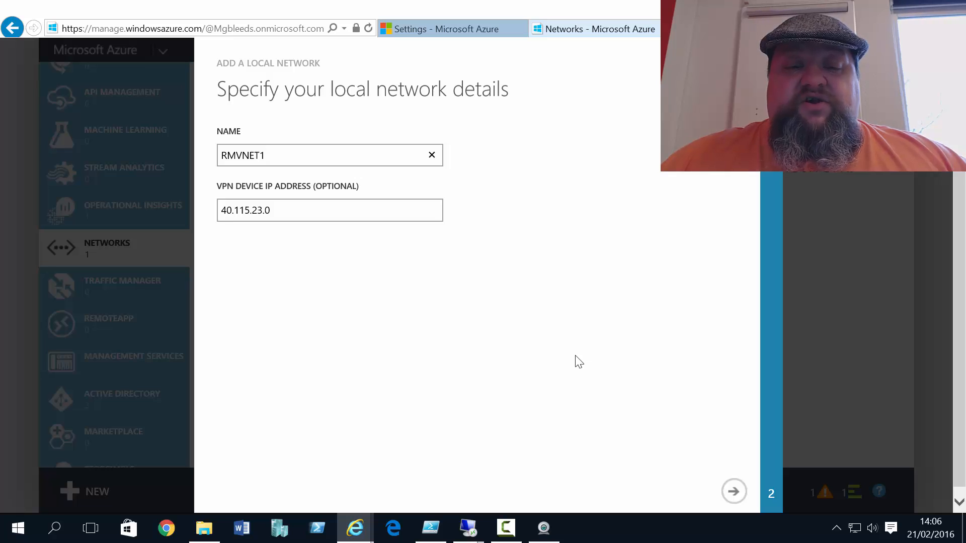
{"action": "left_click", "coordinate": [329, 154]}
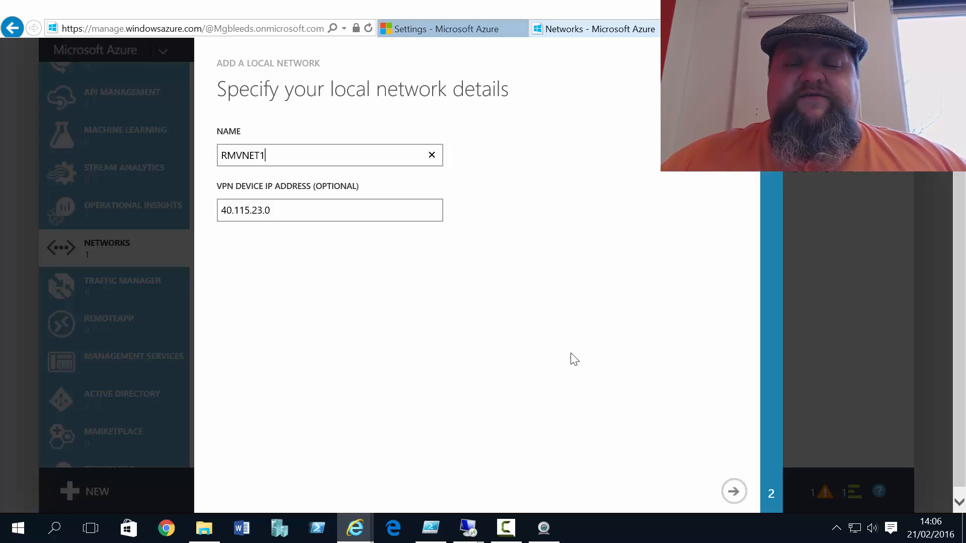
{"action": "left_click", "coordinate": [733, 492]}
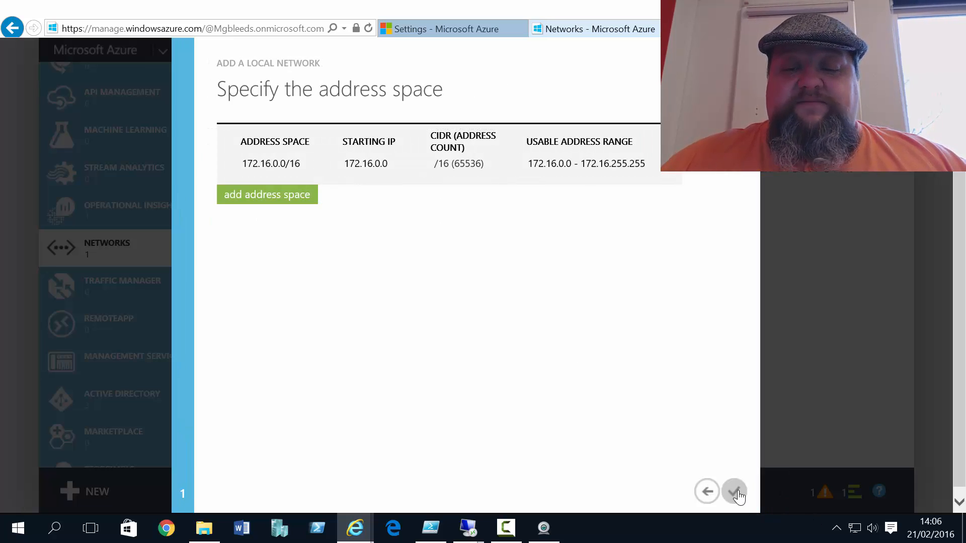
{"action": "left_click", "coordinate": [733, 490]}
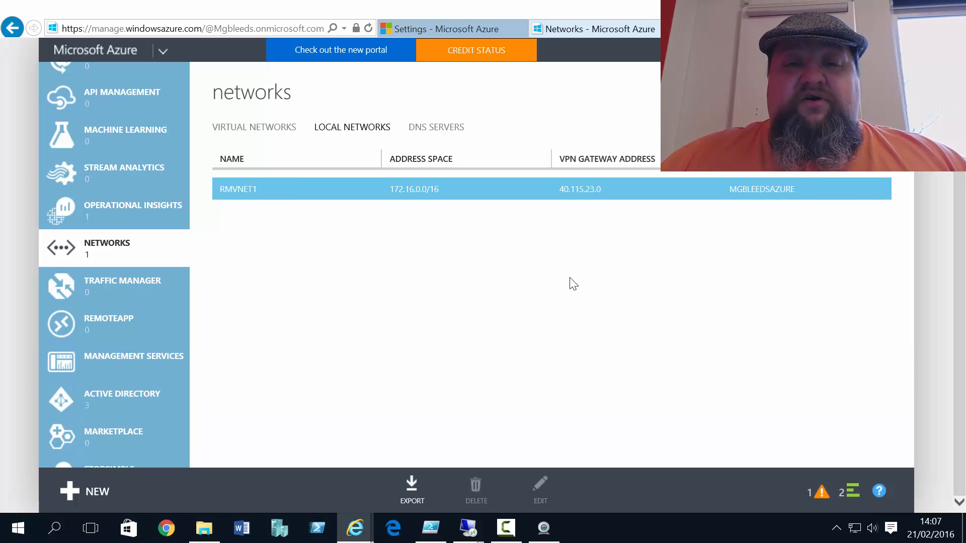
Review the RMVNET1 creation success notices and dismiss them.
{"action": "left_click", "coordinate": [850, 491]}
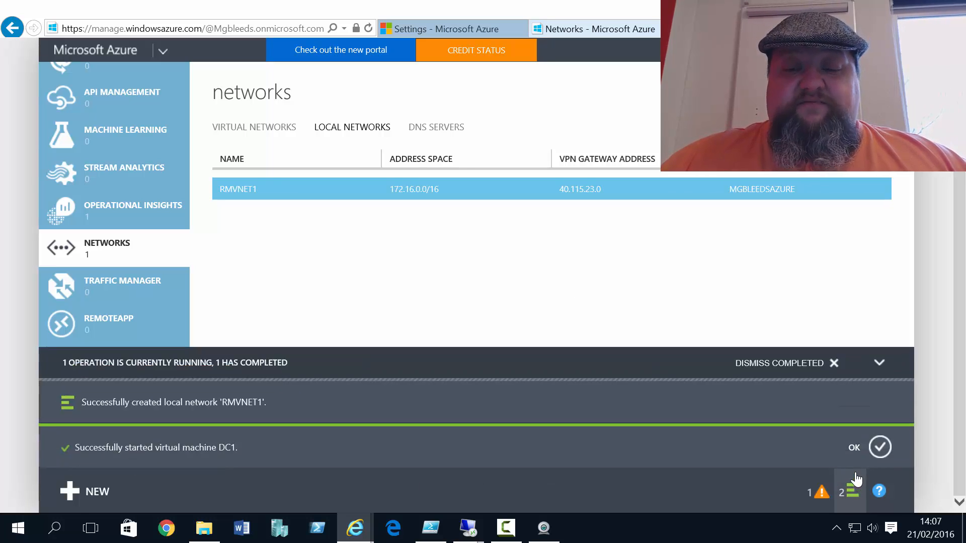
{"action": "left_click", "coordinate": [849, 491]}
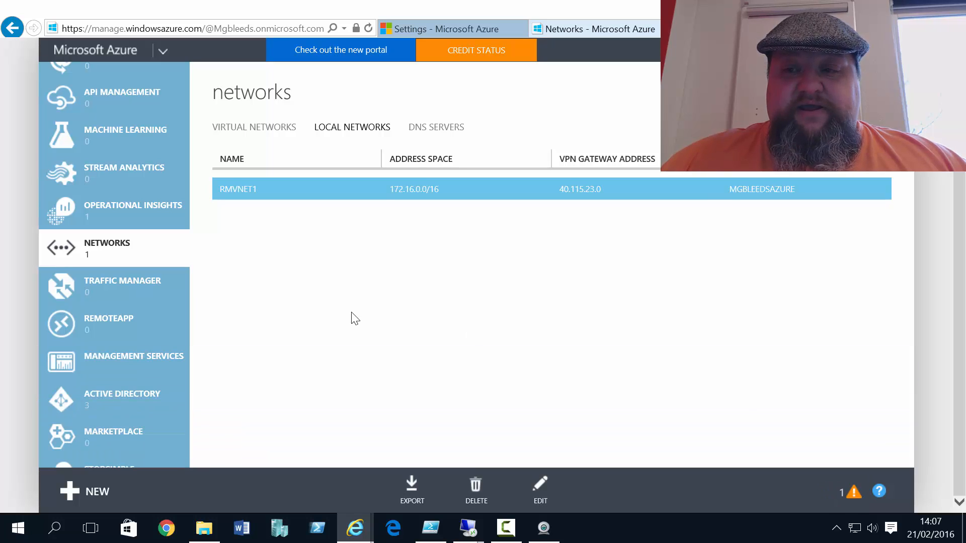
{"action": "mouse_move", "coordinate": [259, 135]}
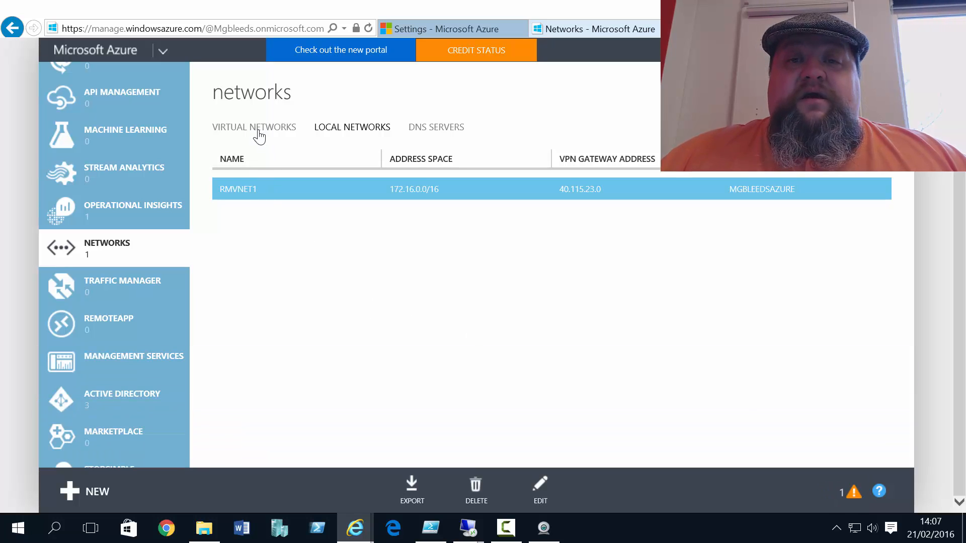
Open the DevNet virtual network's Configure page.
{"action": "left_click", "coordinate": [254, 127]}
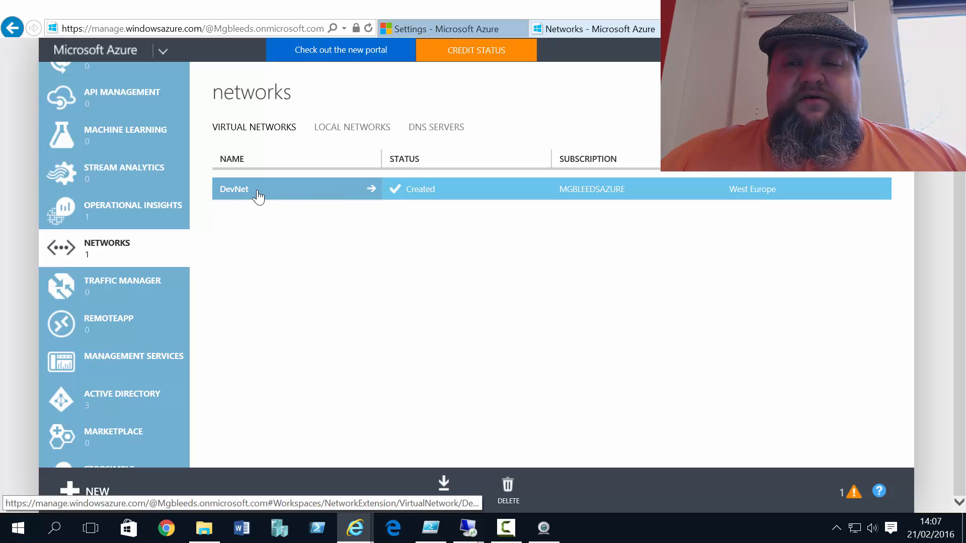
{"action": "left_click", "coordinate": [233, 189]}
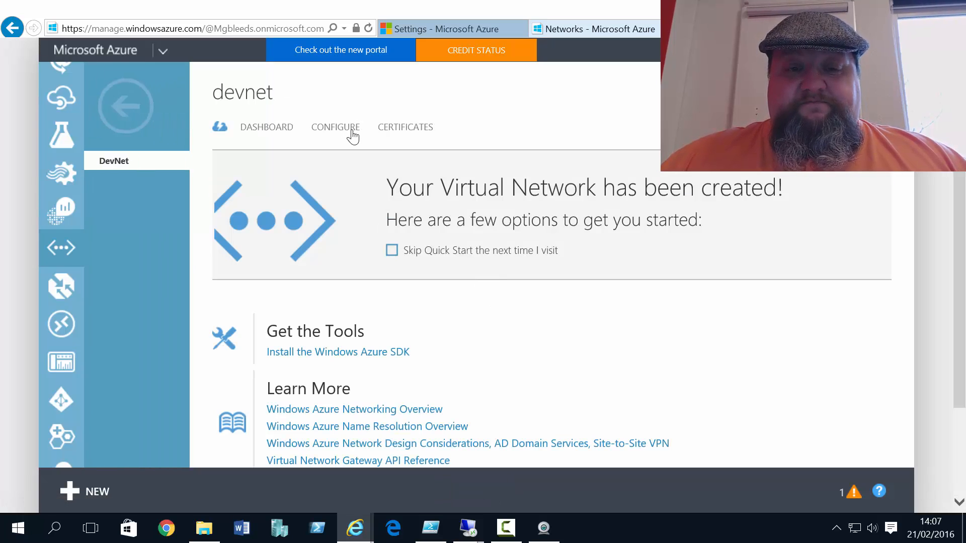
{"action": "left_click", "coordinate": [335, 127]}
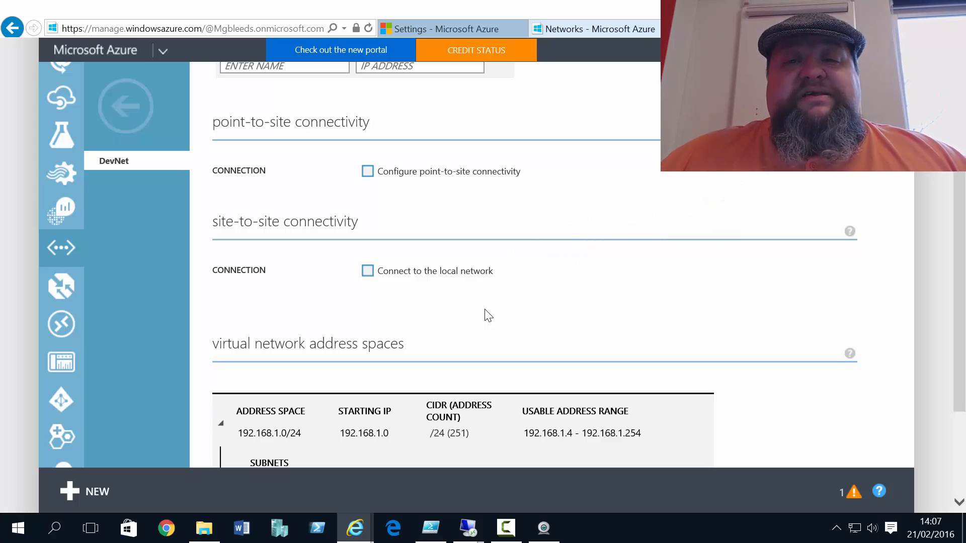
{"action": "mouse_move", "coordinate": [483, 323]}
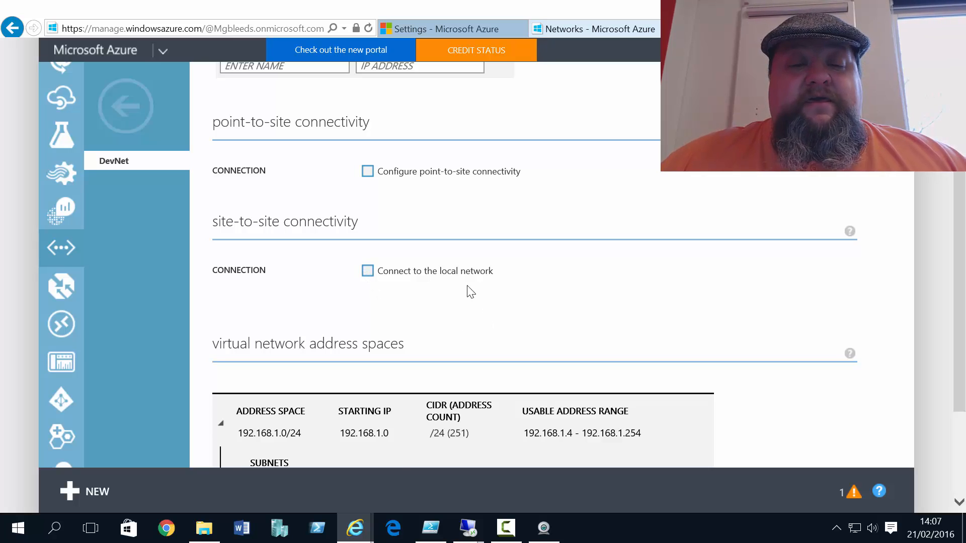
Enable site-to-site connection to RMVNET1, then save and confirm the DevNet update.
{"action": "left_click", "coordinate": [368, 271]}
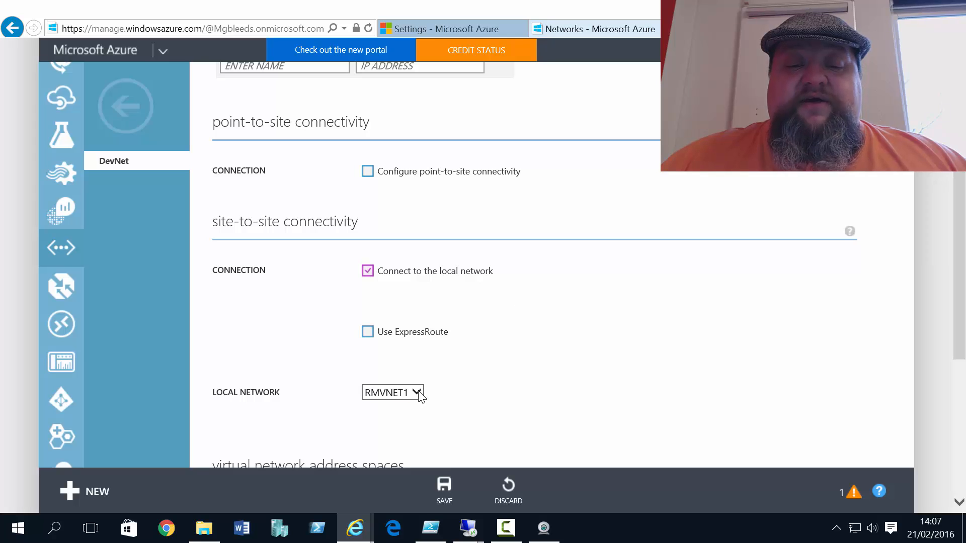
{"action": "left_click", "coordinate": [392, 392]}
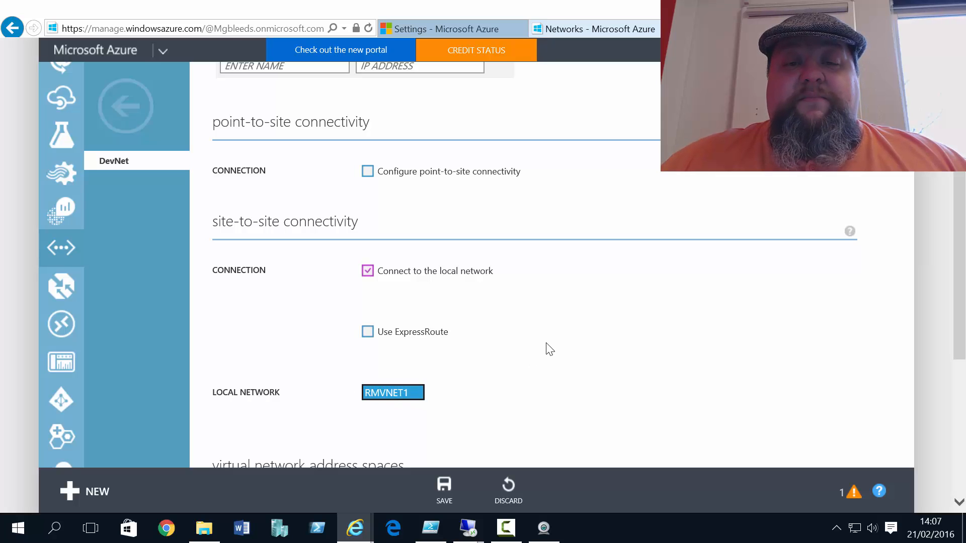
{"action": "scroll", "scroll_direction": "down", "scroll_amount": 3}
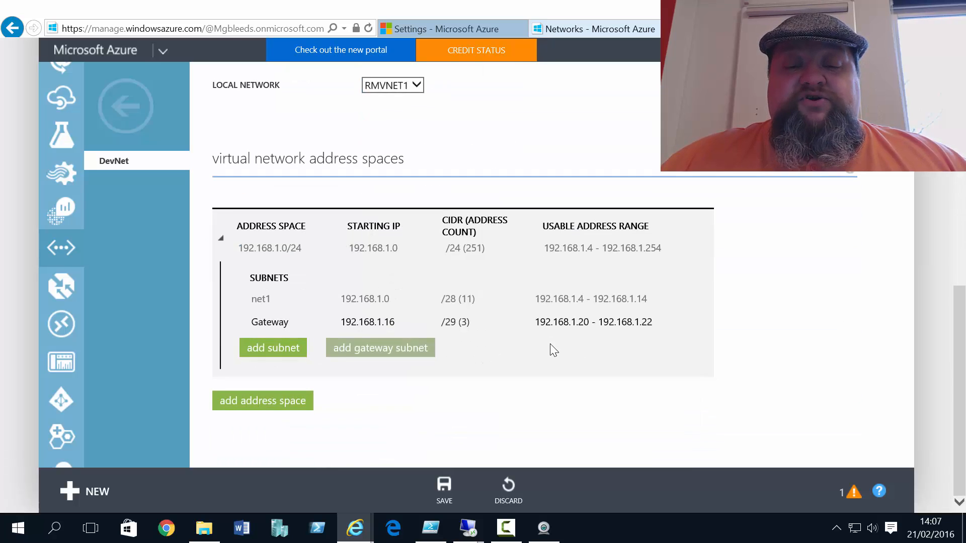
{"action": "mouse_move", "coordinate": [539, 356]}
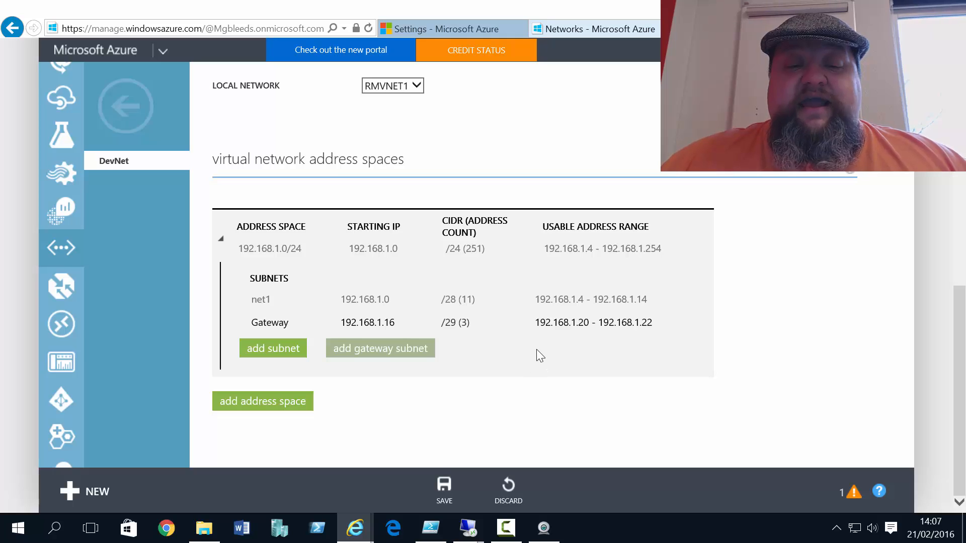
{"action": "mouse_move", "coordinate": [532, 359]}
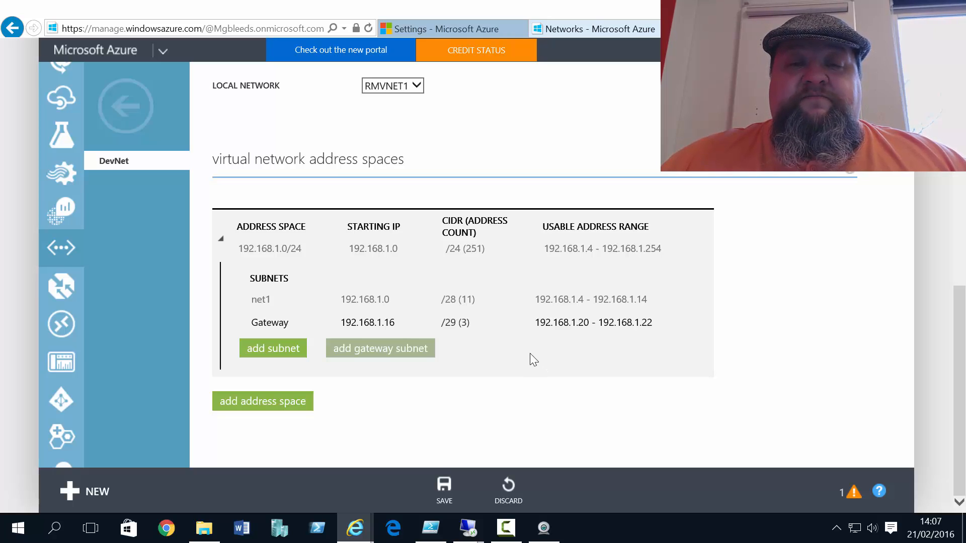
{"action": "mouse_move", "coordinate": [433, 464]}
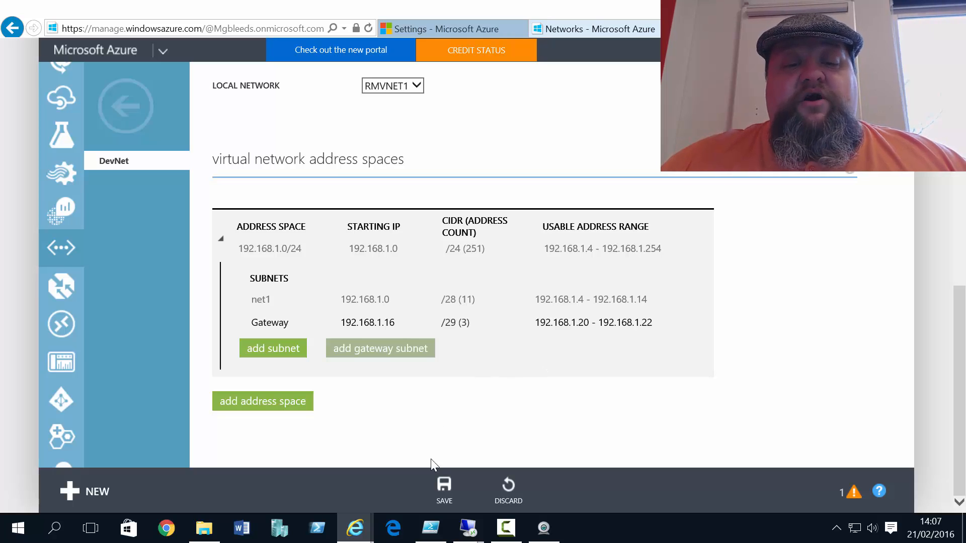
{"action": "left_click", "coordinate": [444, 491]}
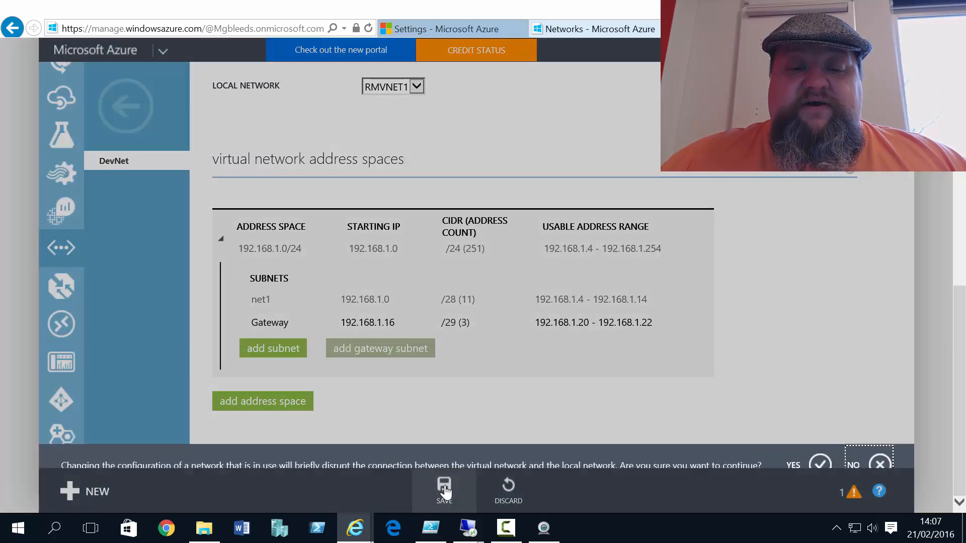
{"action": "left_click", "coordinate": [819, 464]}
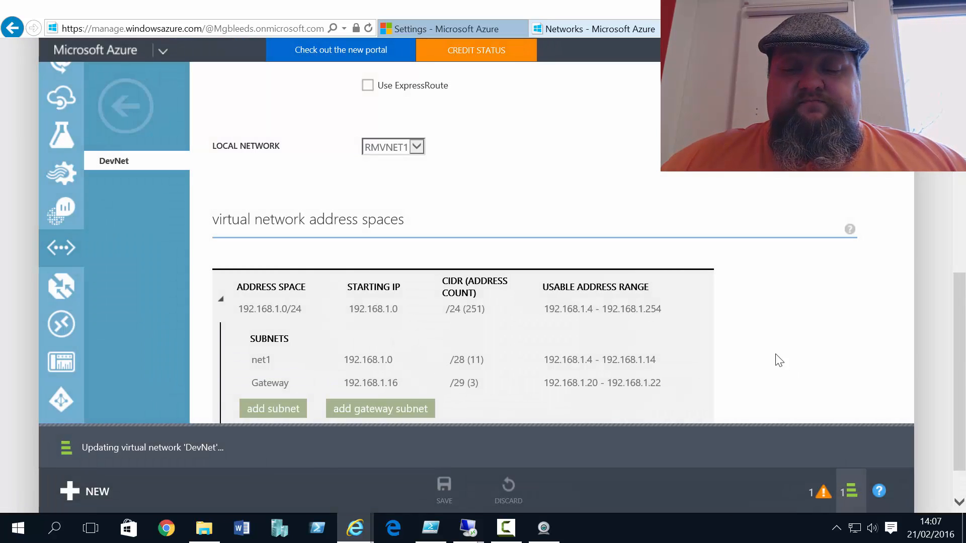
{"action": "mouse_move", "coordinate": [756, 337]}
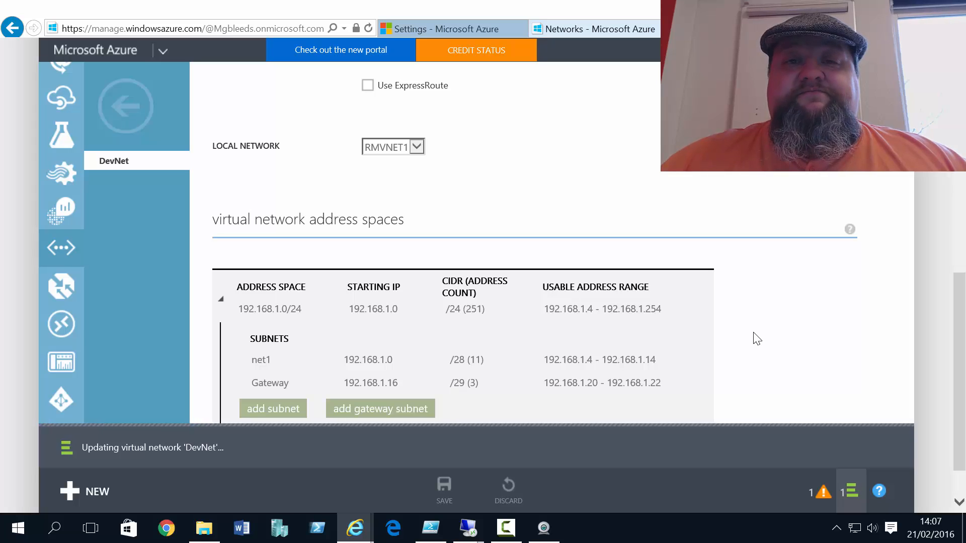
{"action": "mouse_move", "coordinate": [747, 330]}
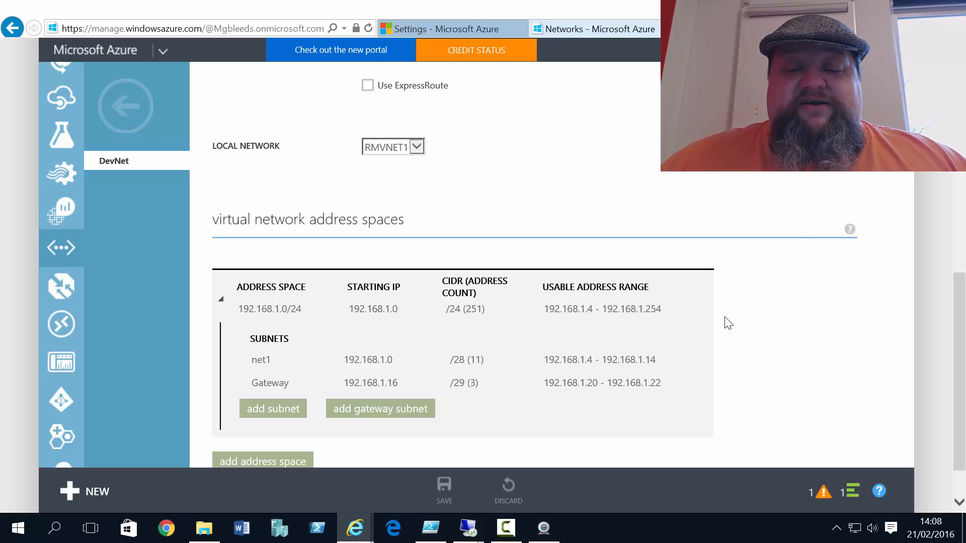
{"action": "mouse_move", "coordinate": [723, 320]}
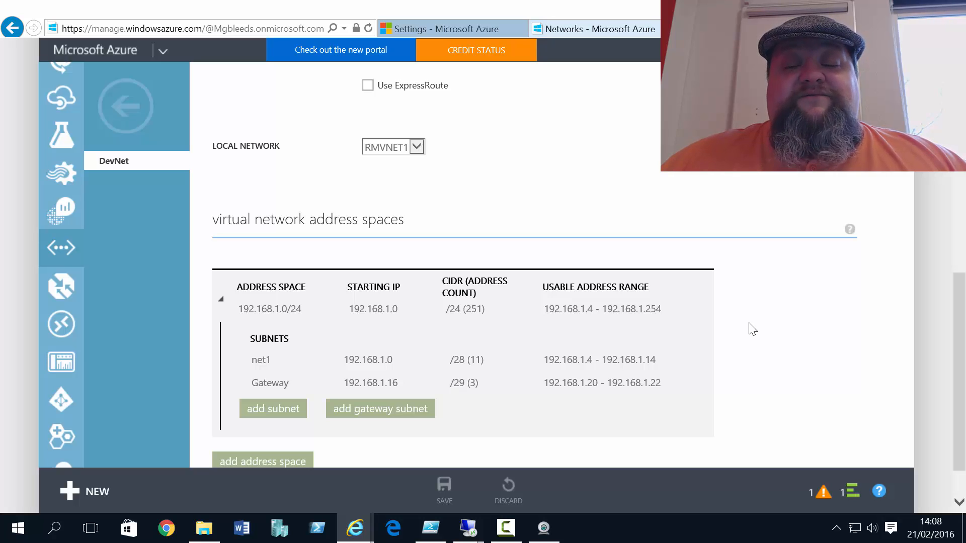
{"action": "mouse_move", "coordinate": [749, 326]}
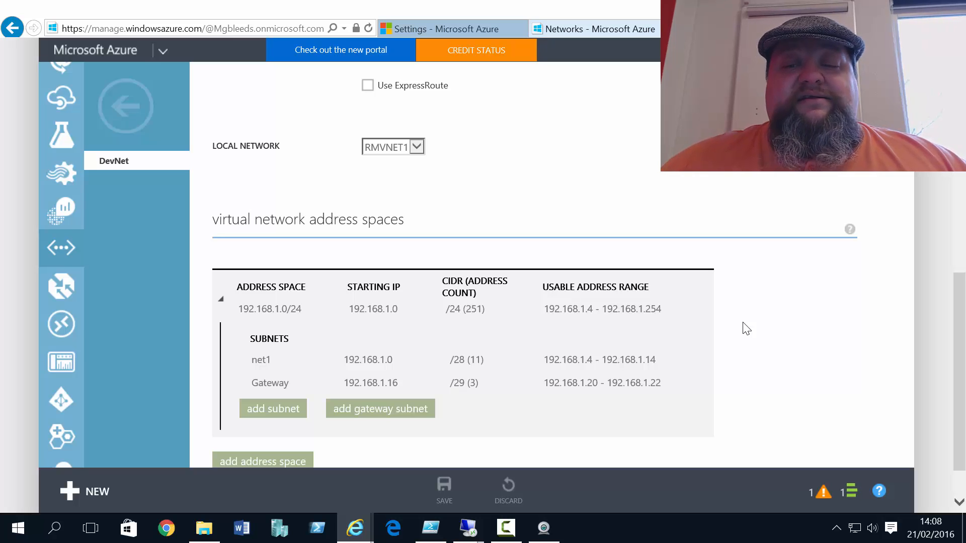
{"action": "mouse_move", "coordinate": [799, 464]}
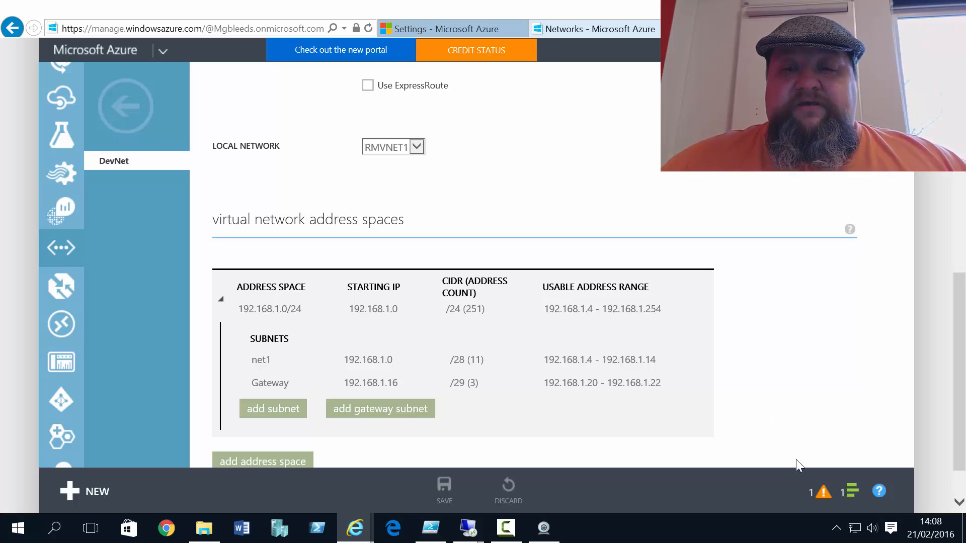
{"action": "left_click", "coordinate": [444, 489]}
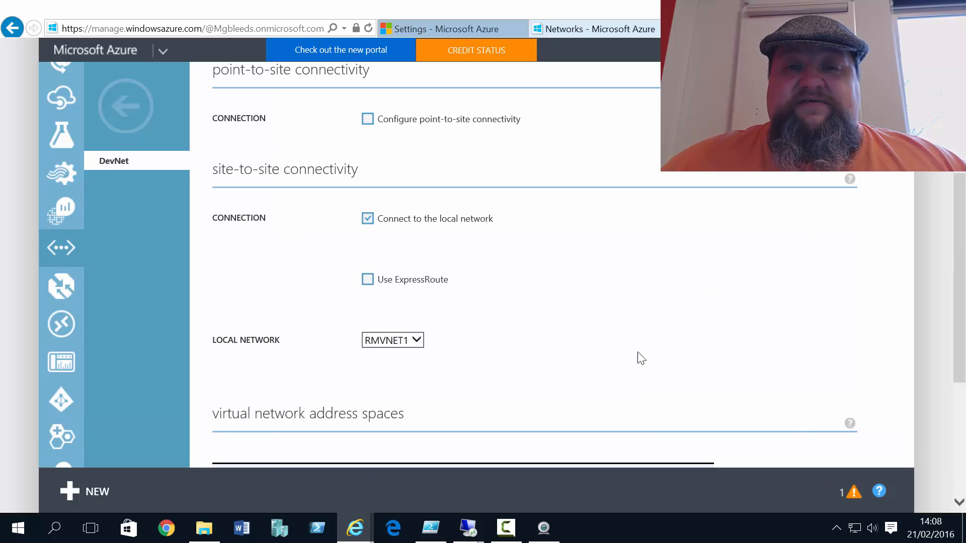
Create a Dynamic Routing gateway from DevNet's dashboard and confirm with Yes.
{"action": "scroll", "scroll_direction": "up", "scroll_amount": 3}
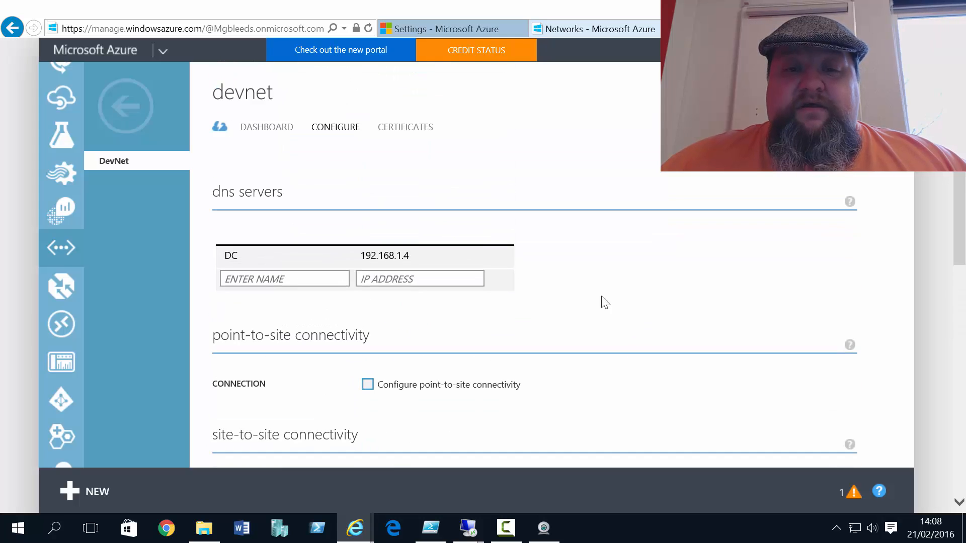
{"action": "left_click", "coordinate": [267, 127]}
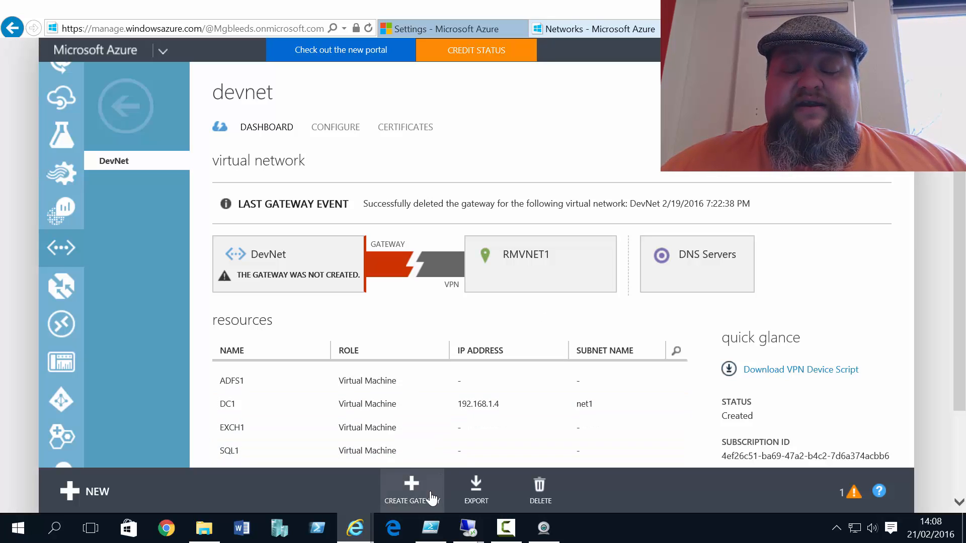
{"action": "left_click", "coordinate": [411, 491]}
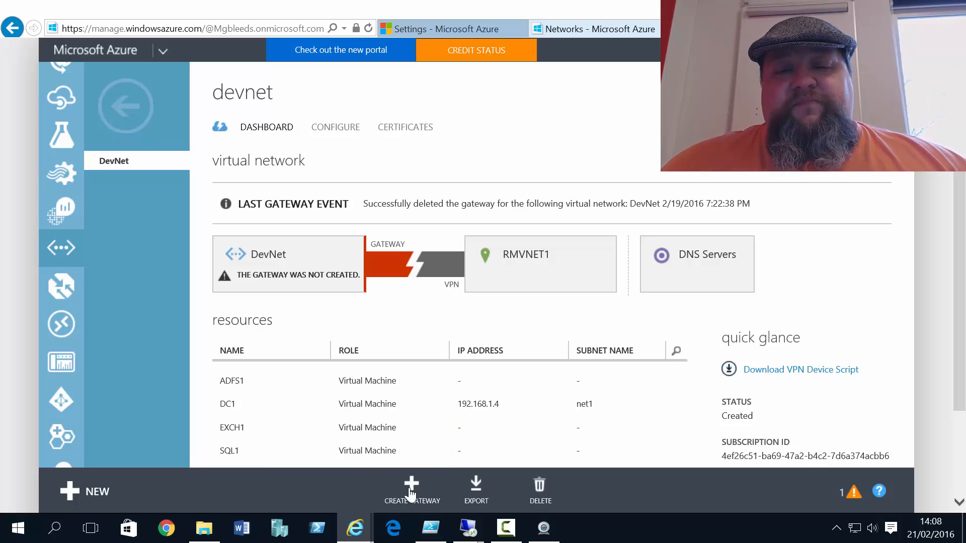
{"action": "left_click", "coordinate": [412, 491]}
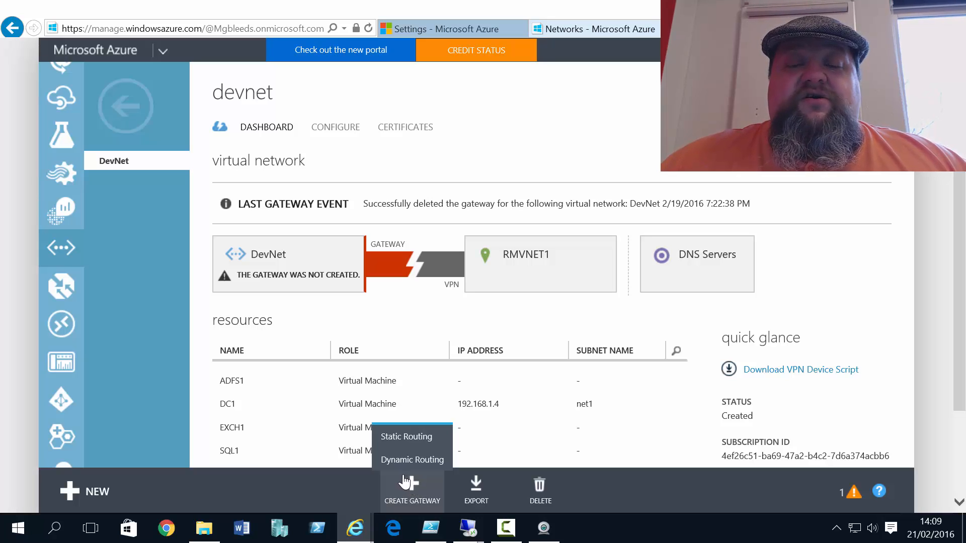
{"action": "mouse_move", "coordinate": [412, 459]}
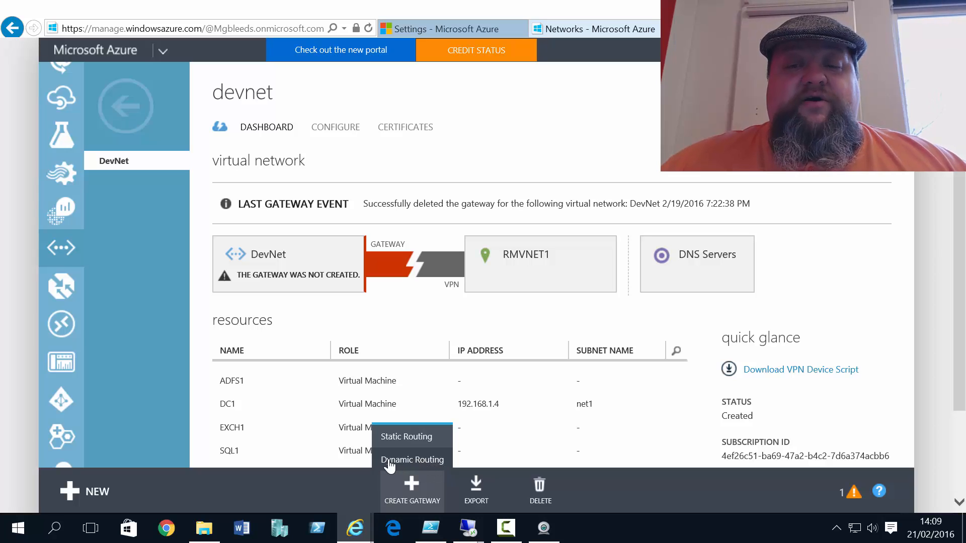
{"action": "left_click", "coordinate": [411, 459]}
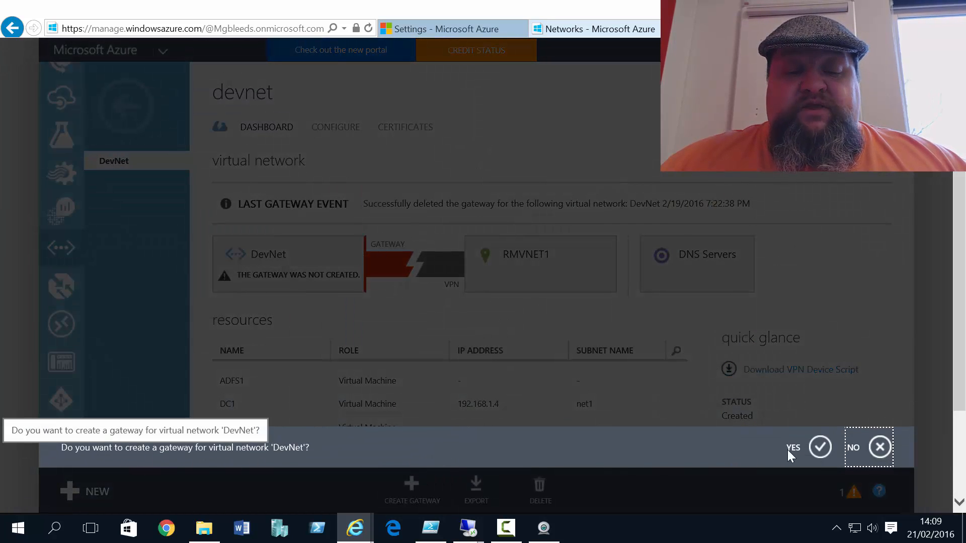
{"action": "left_click", "coordinate": [820, 447]}
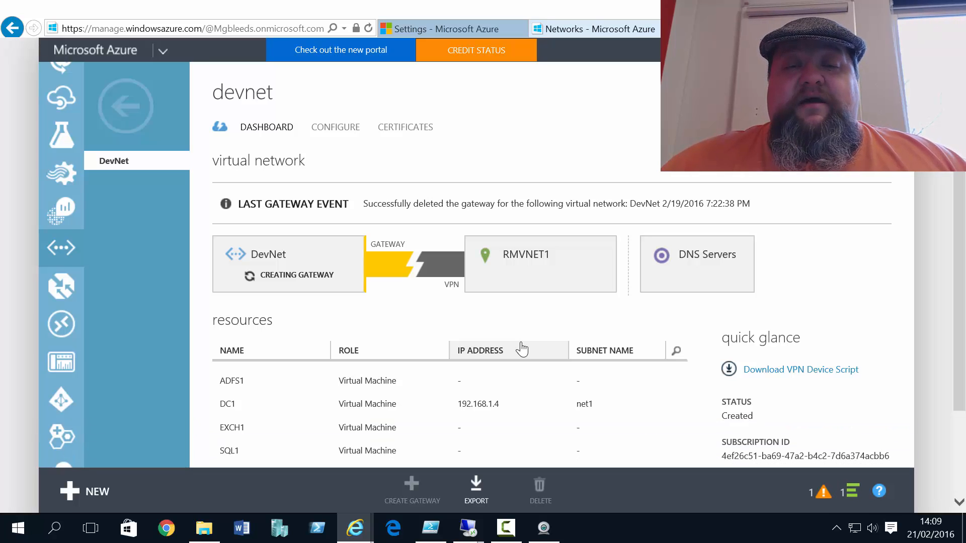
{"action": "mouse_move", "coordinate": [524, 344]}
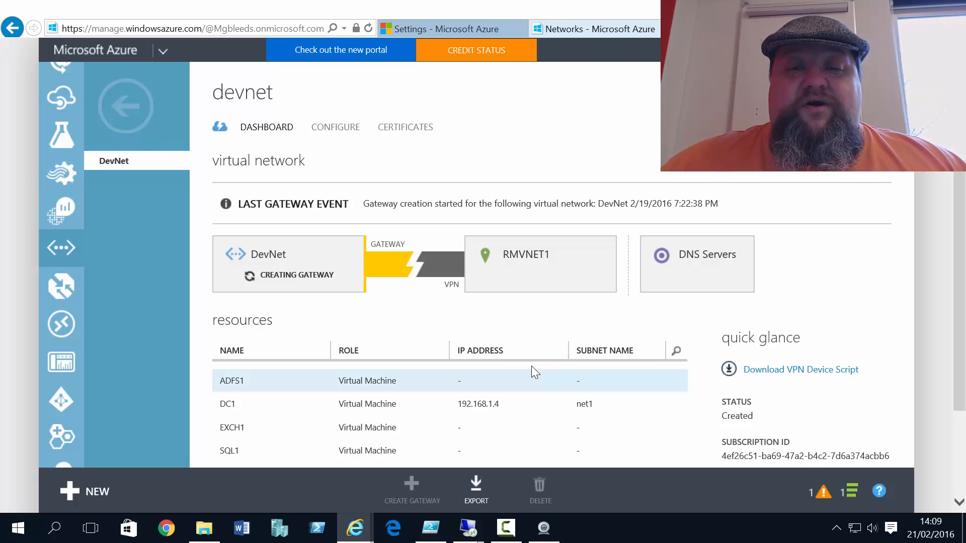
{"action": "mouse_move", "coordinate": [454, 29]}
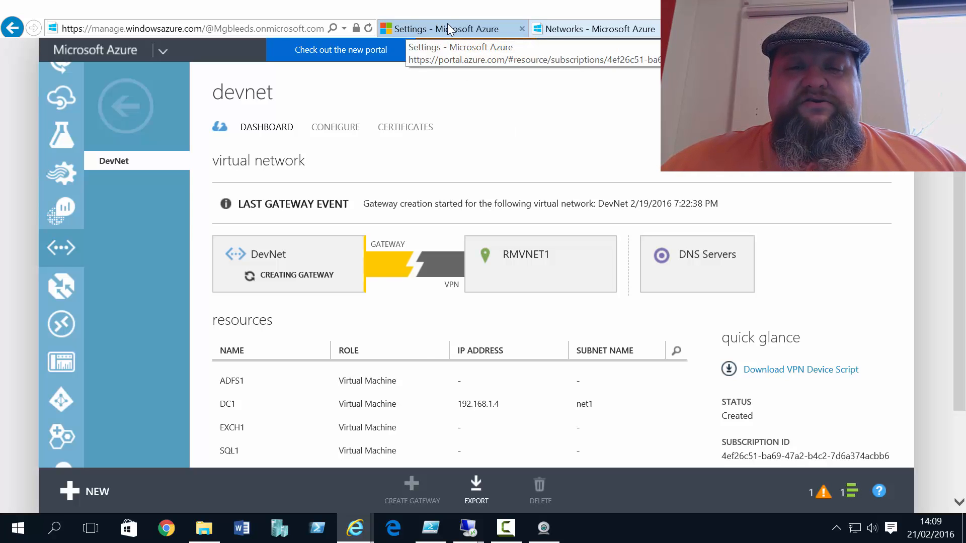
In the new portal, search 'local', select Local network gateway, and choose Create.
{"action": "left_click", "coordinate": [453, 29]}
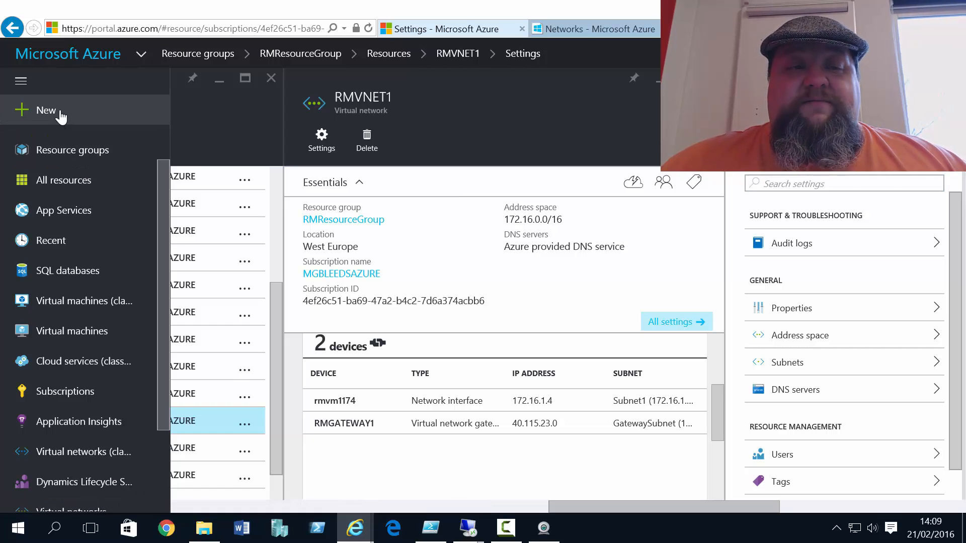
{"action": "left_click", "coordinate": [46, 110]}
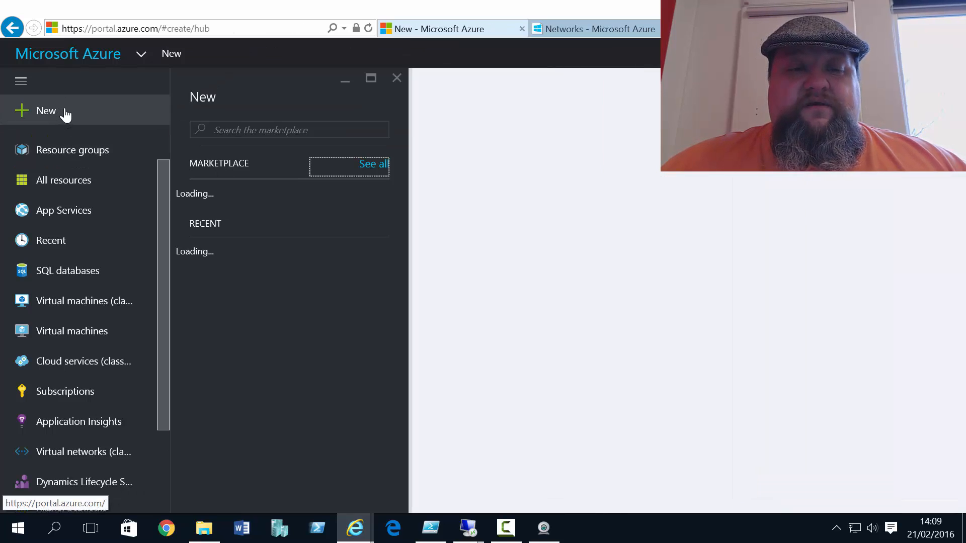
{"action": "type", "text": "local"}
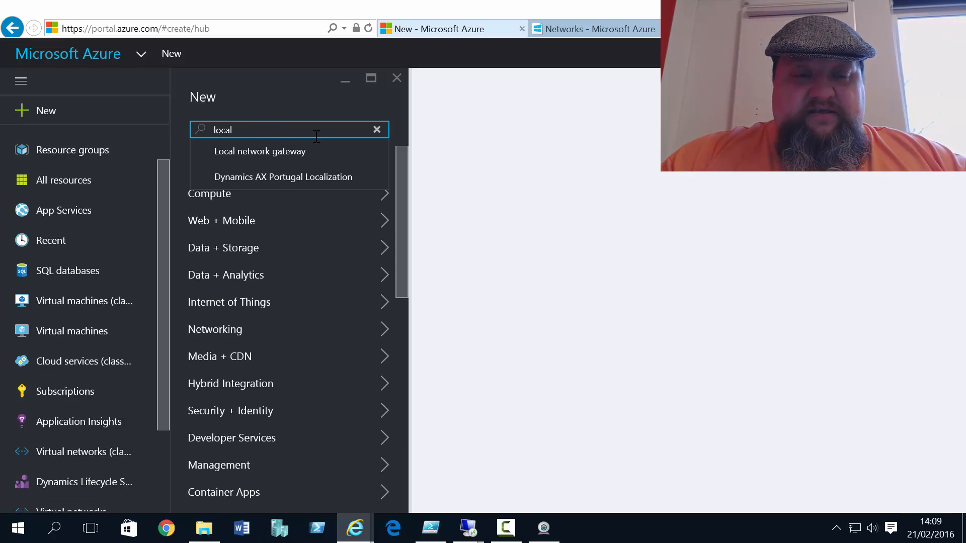
{"action": "left_click", "coordinate": [260, 150]}
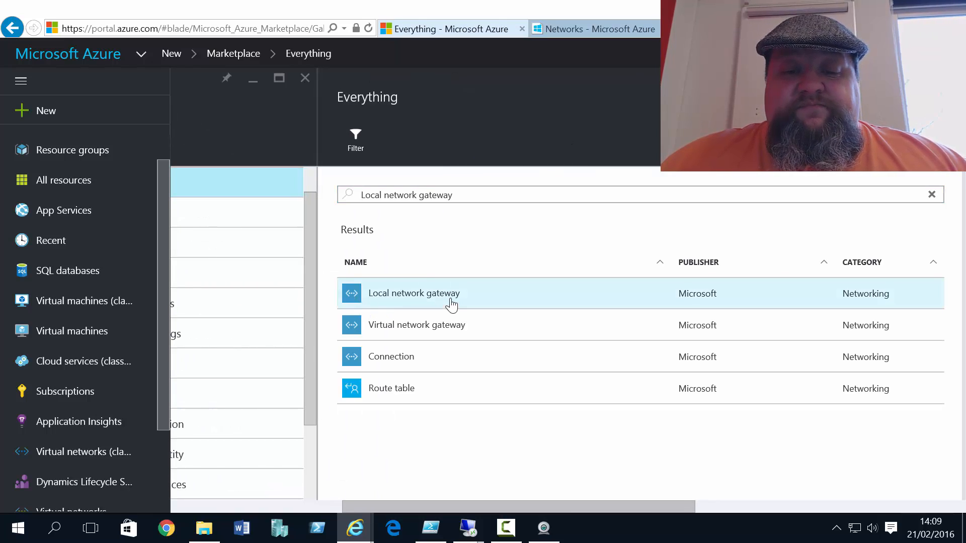
{"action": "left_click", "coordinate": [413, 293]}
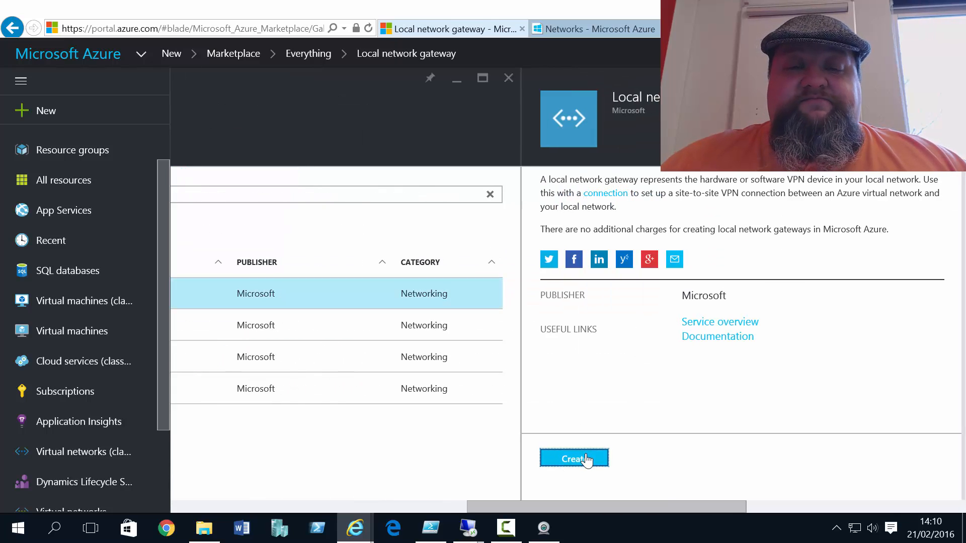
{"action": "left_click", "coordinate": [573, 458]}
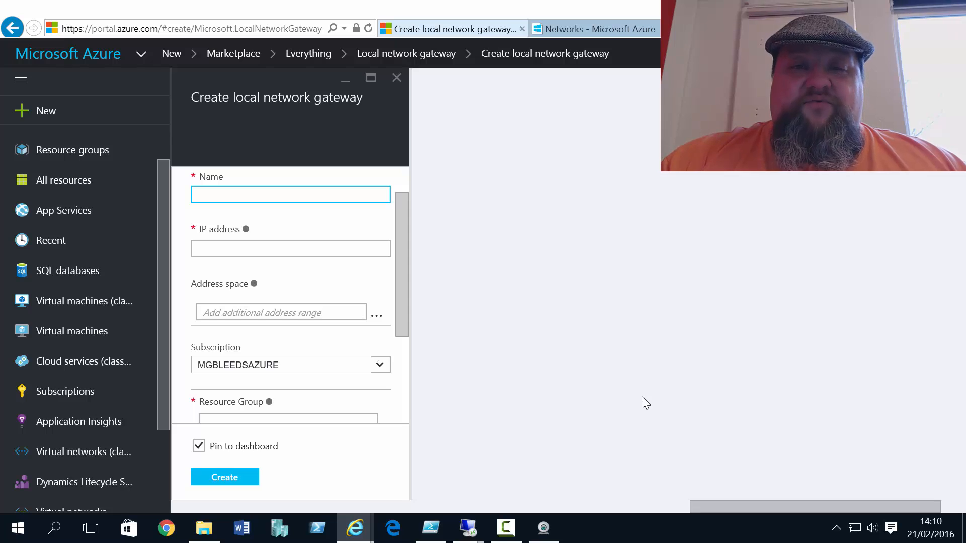
{"action": "mouse_move", "coordinate": [650, 391]}
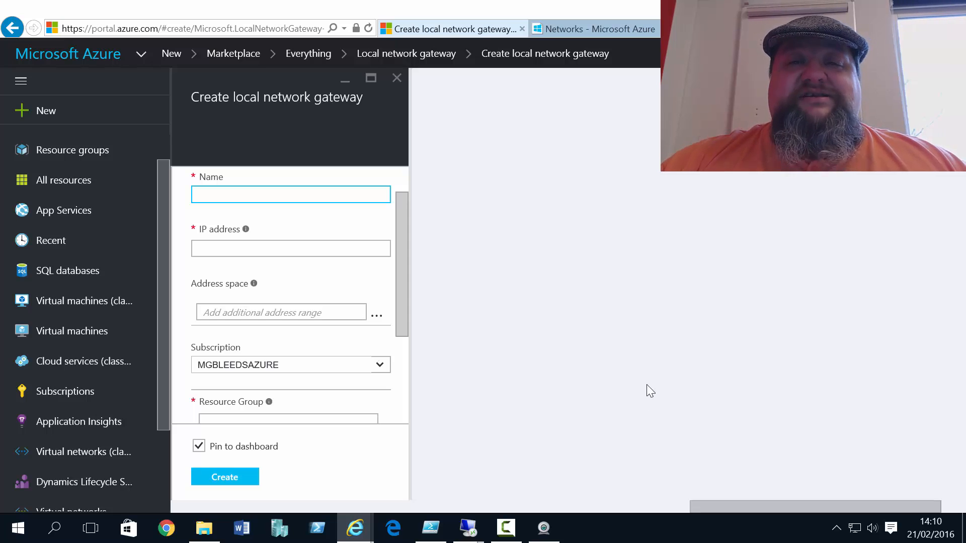
{"action": "mouse_move", "coordinate": [245, 230]}
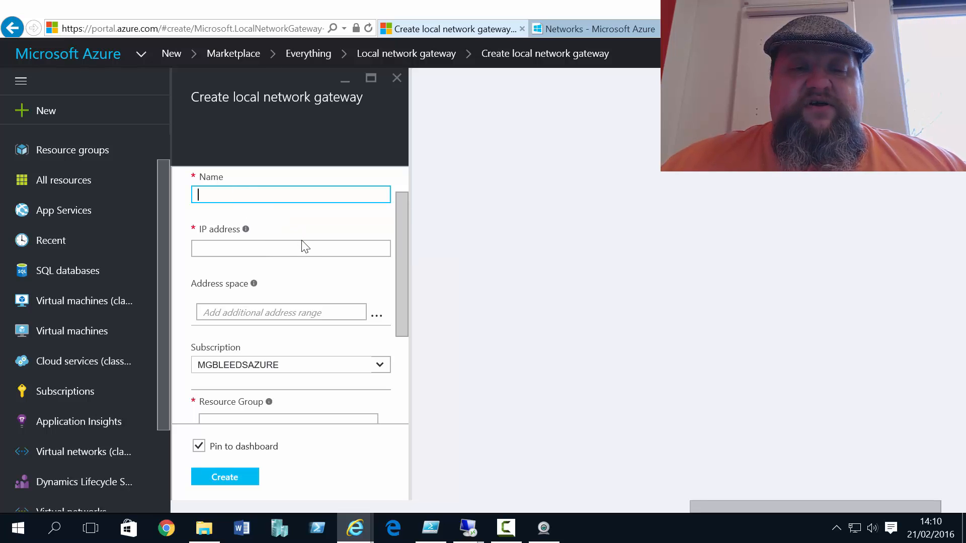
{"action": "mouse_move", "coordinate": [245, 229]}
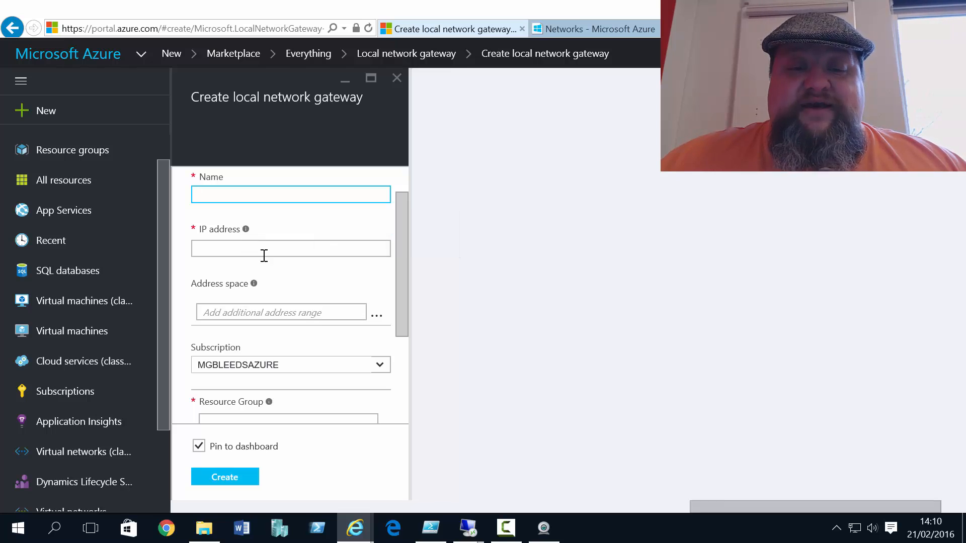
Enter 192.168.1.0/24 as the gateway's address space, then briefly open and close the Resource group picker.
{"action": "left_click", "coordinate": [279, 312]}
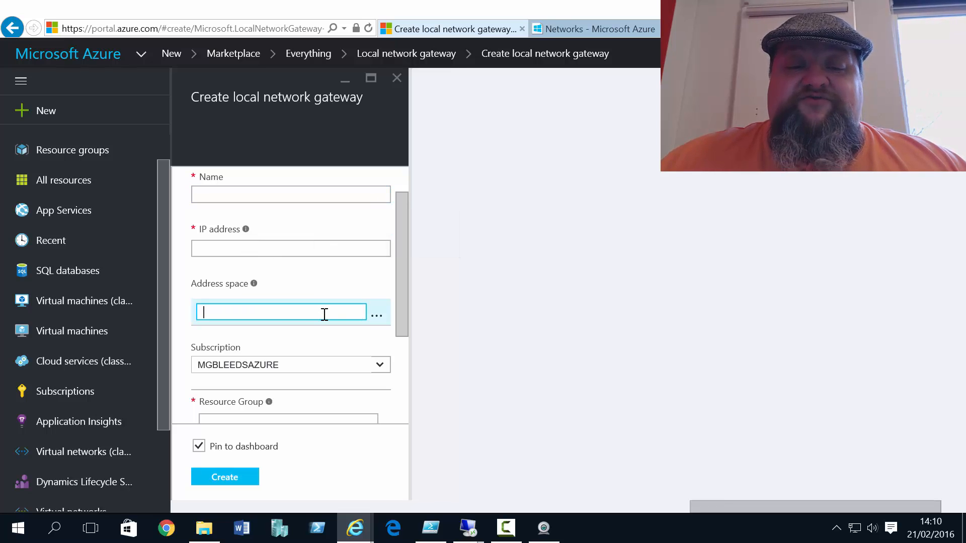
{"action": "type", "text": "1"}
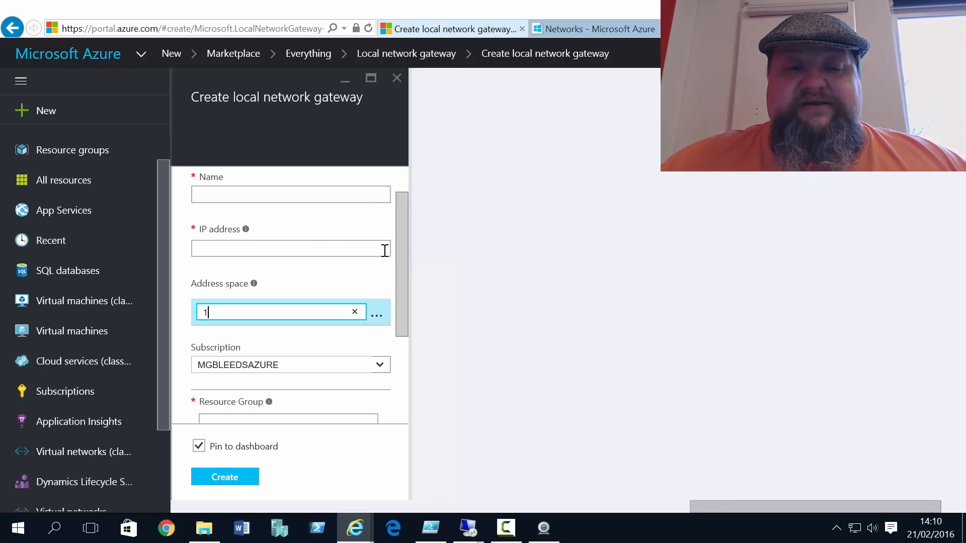
{"action": "type", "text": "192.168.1.0/"}
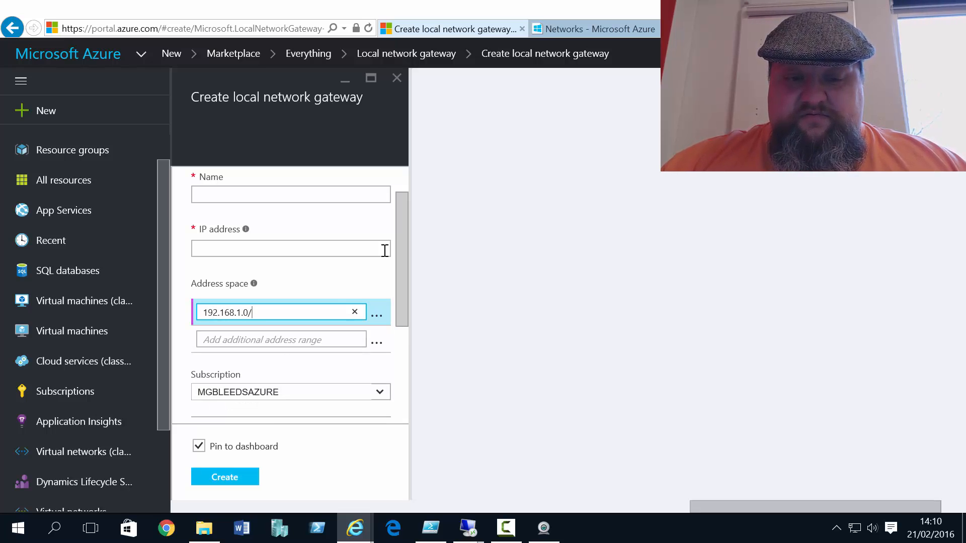
{"action": "type", "text": "24"}
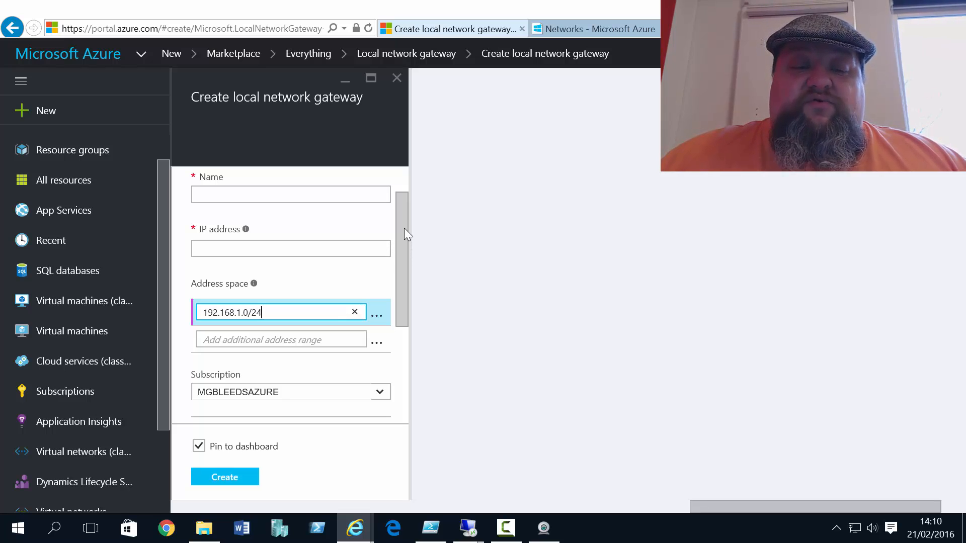
{"action": "mouse_move", "coordinate": [245, 234]}
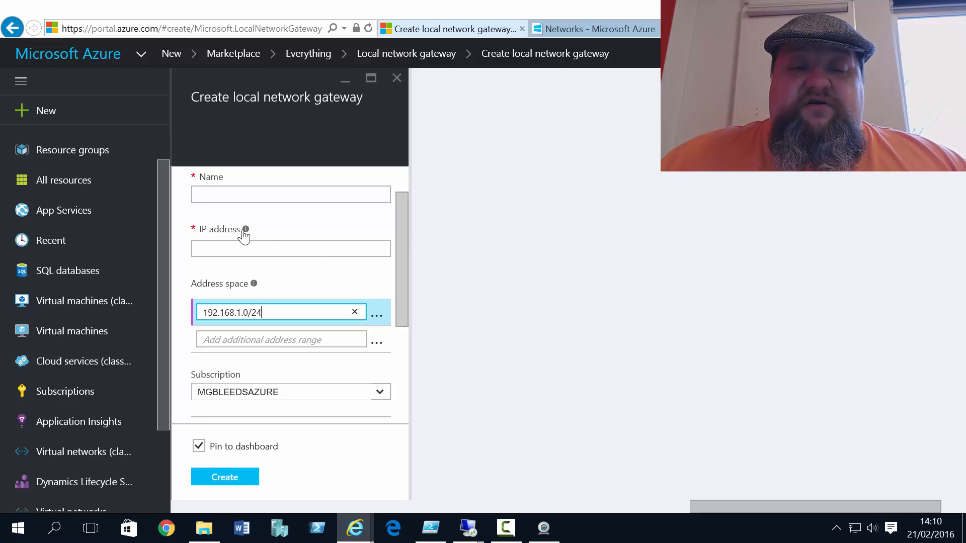
{"action": "mouse_move", "coordinate": [244, 229]}
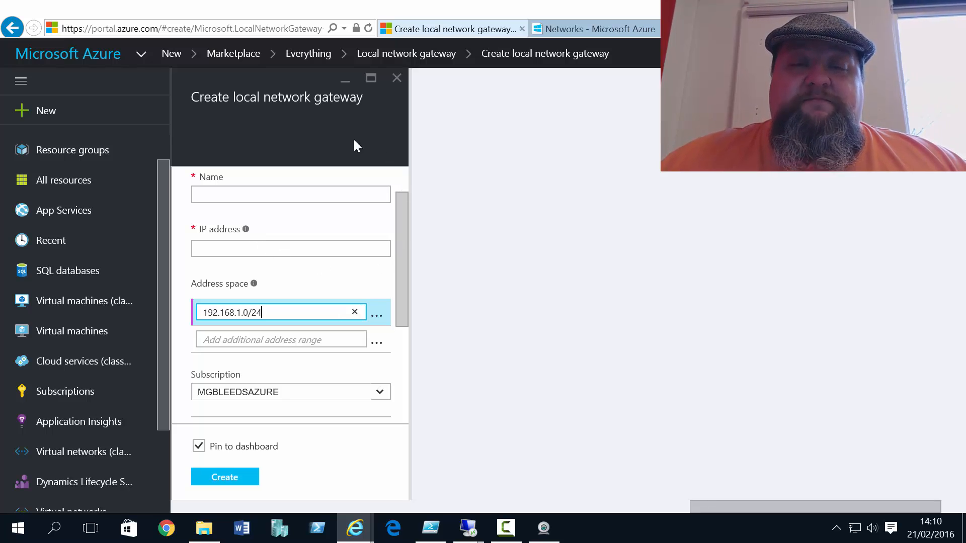
{"action": "mouse_move", "coordinate": [365, 161]}
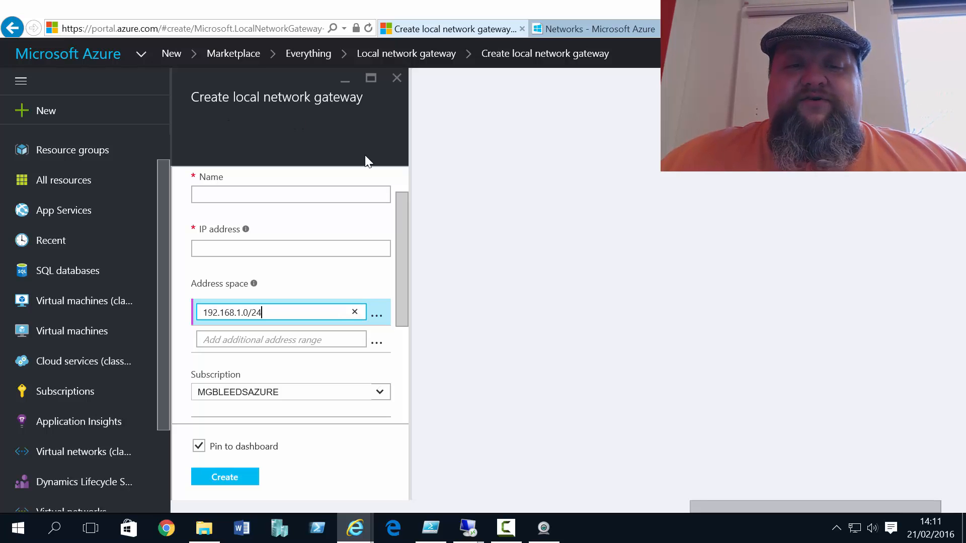
{"action": "scroll", "scroll_direction": "down", "scroll_amount": 3}
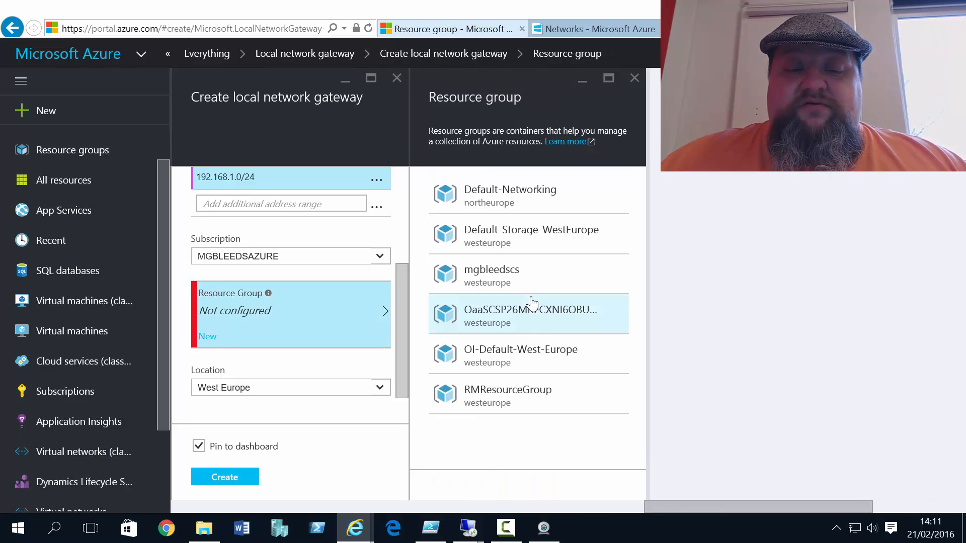
{"action": "left_click", "coordinate": [507, 389]}
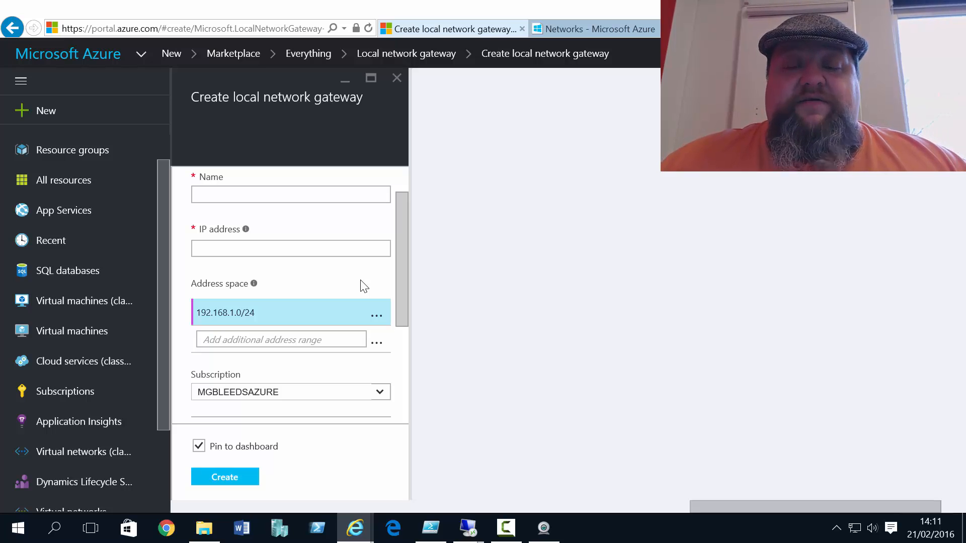
Enter DEVNetLocalGateway as the new local network gateway's name.
{"action": "type", "text": "DEVNetLocalGateway"}
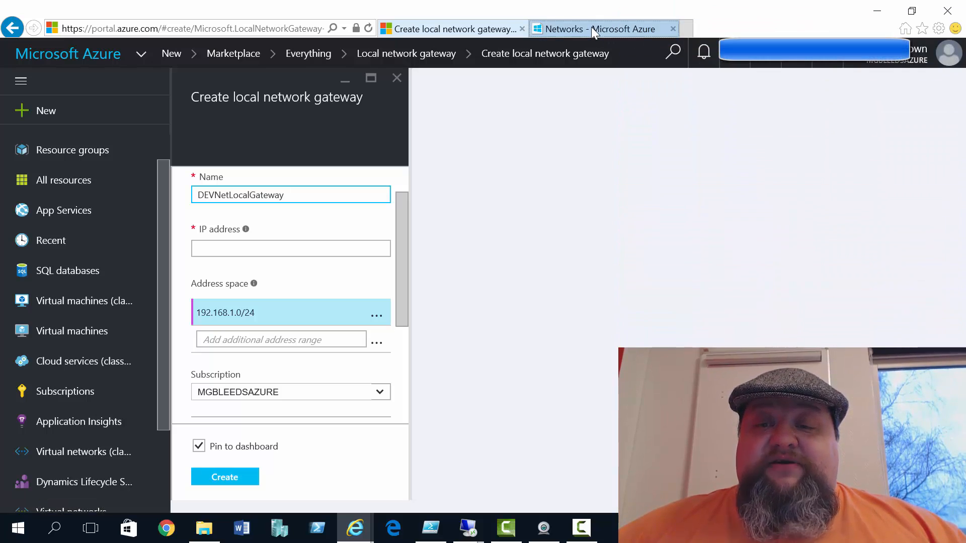
View the classic devnet dashboard showing gateway IP 137.116.206.222.
{"action": "left_click", "coordinate": [604, 28]}
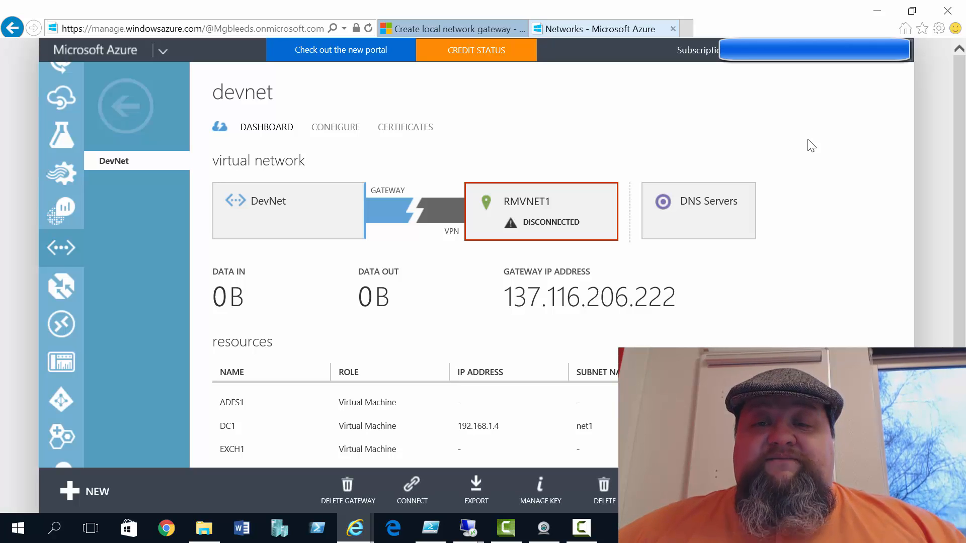
{"action": "mouse_move", "coordinate": [791, 157]}
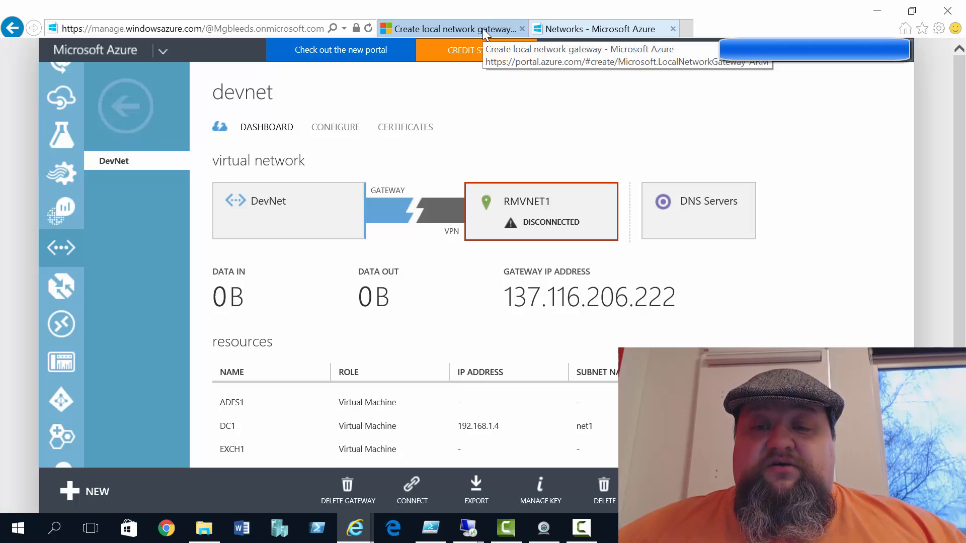
Enter IP address 137.116.206.222 for DEVNetLocalGateway in RMResourceGroup and create it.
{"action": "left_click", "coordinate": [456, 29]}
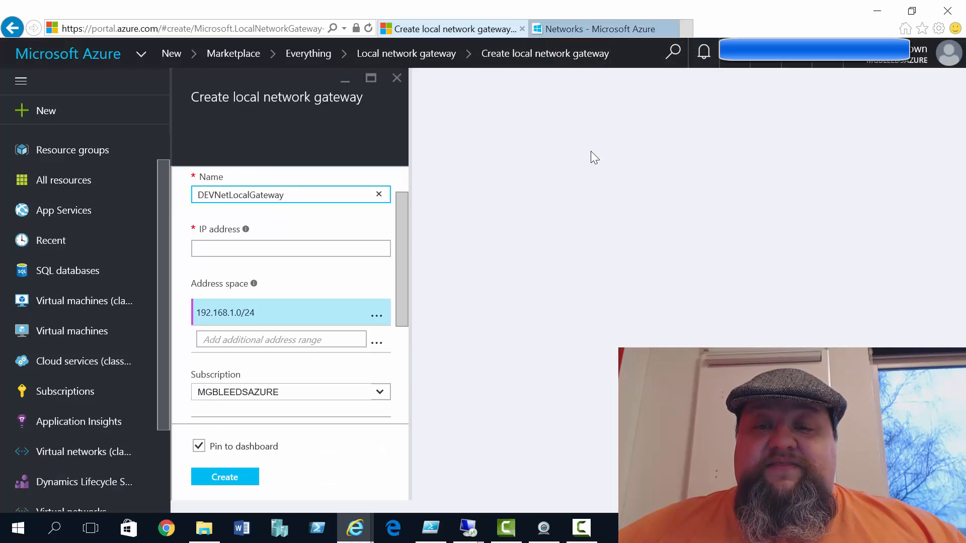
{"action": "mouse_move", "coordinate": [579, 156]}
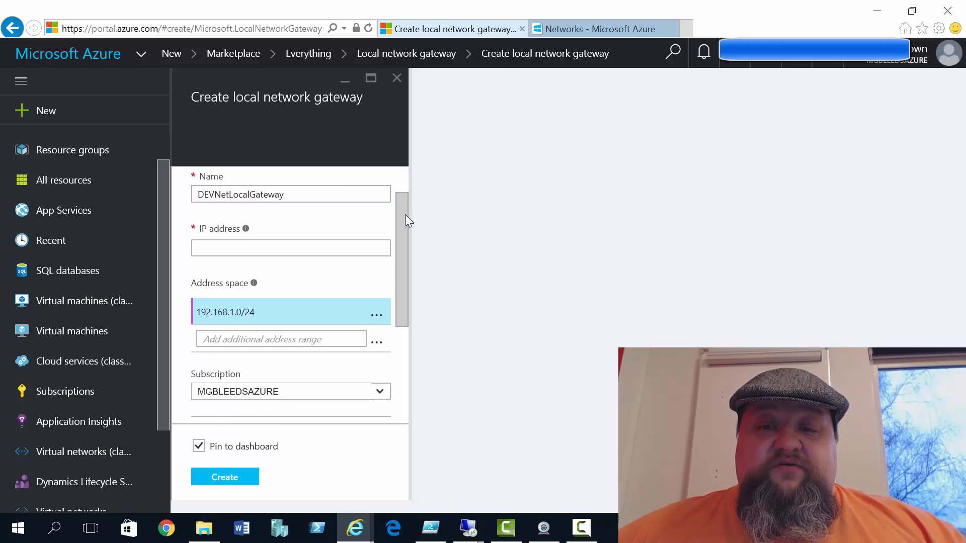
{"action": "scroll", "scroll_direction": "down", "scroll_amount": 3}
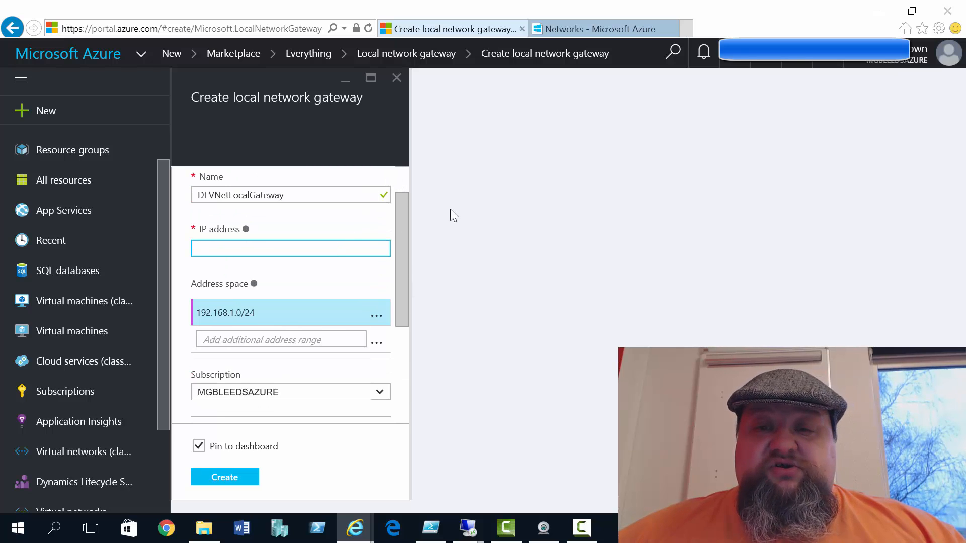
{"action": "left_click", "coordinate": [290, 248]}
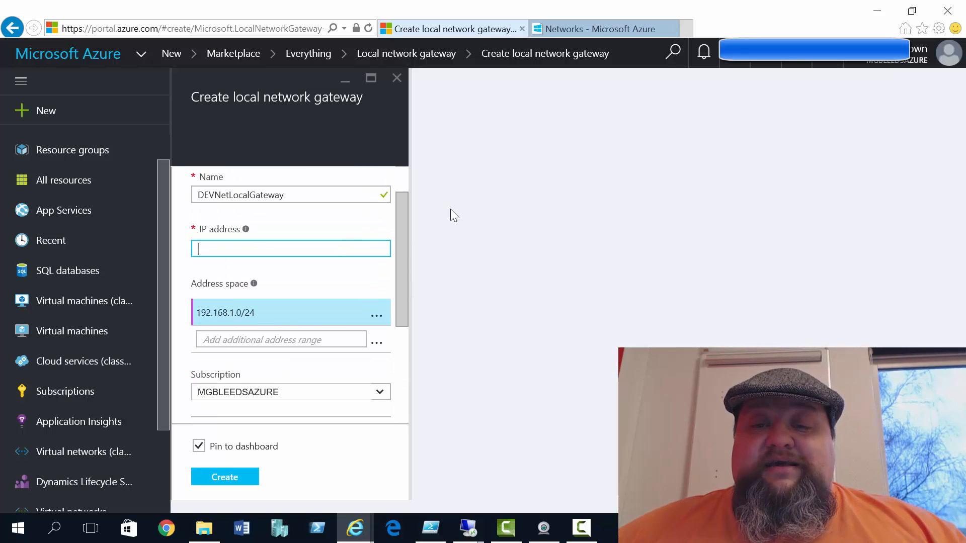
{"action": "type", "text": "137.116.206"}
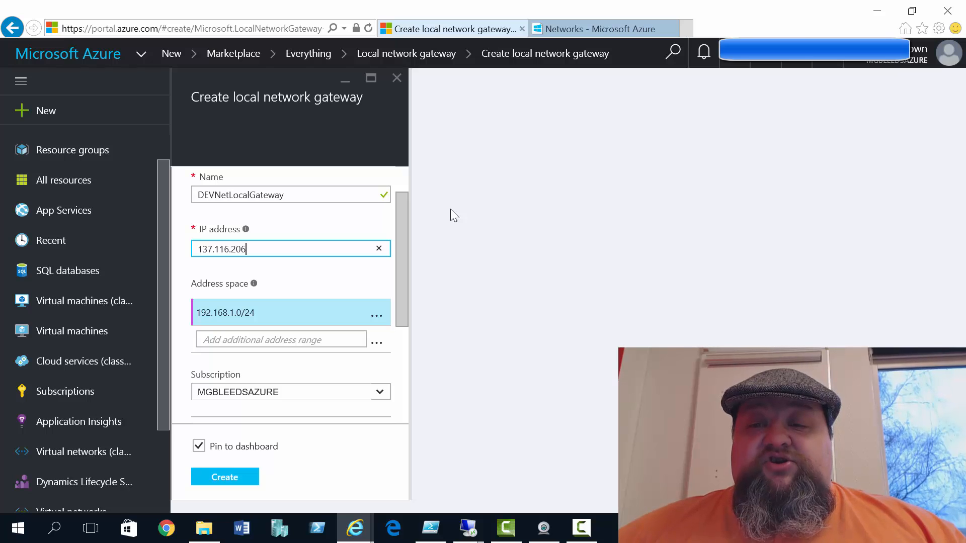
{"action": "type", "text": "222"}
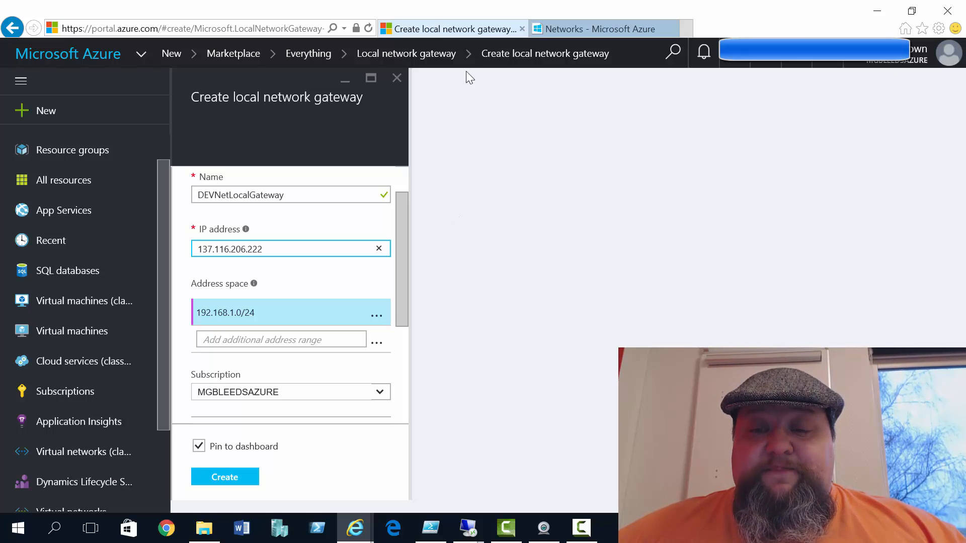
{"action": "left_click", "coordinate": [602, 28]}
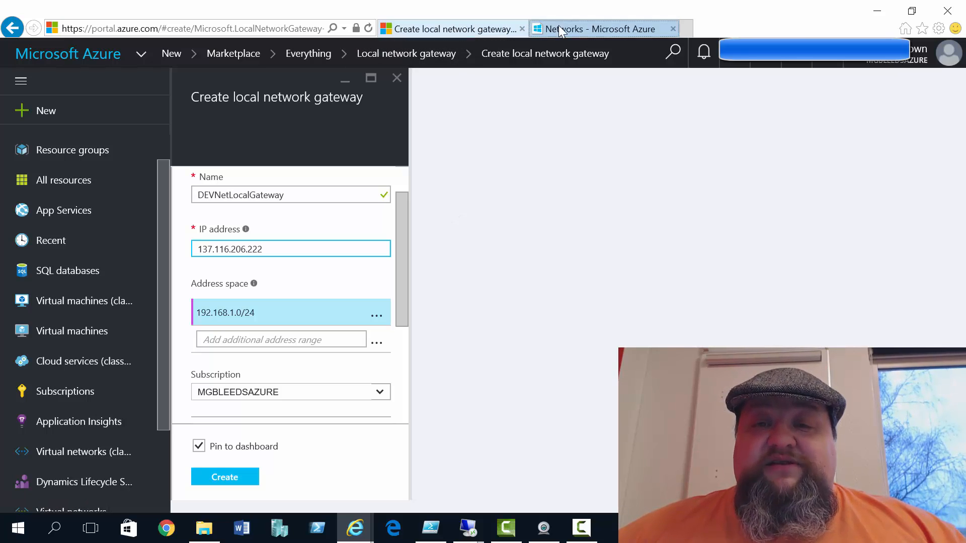
{"action": "left_click", "coordinate": [601, 28]}
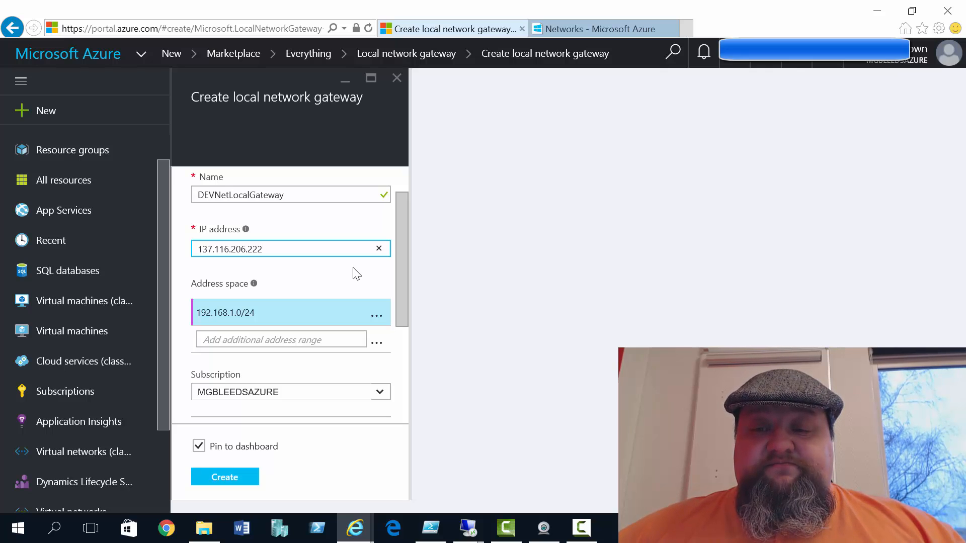
{"action": "left_click", "coordinate": [289, 249]}
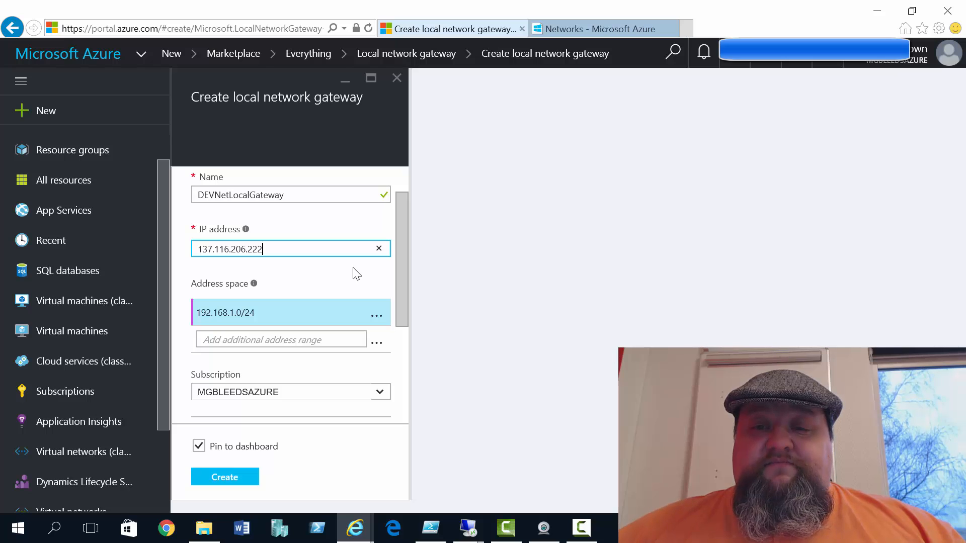
{"action": "scroll", "scroll_direction": "down", "scroll_amount": 3}
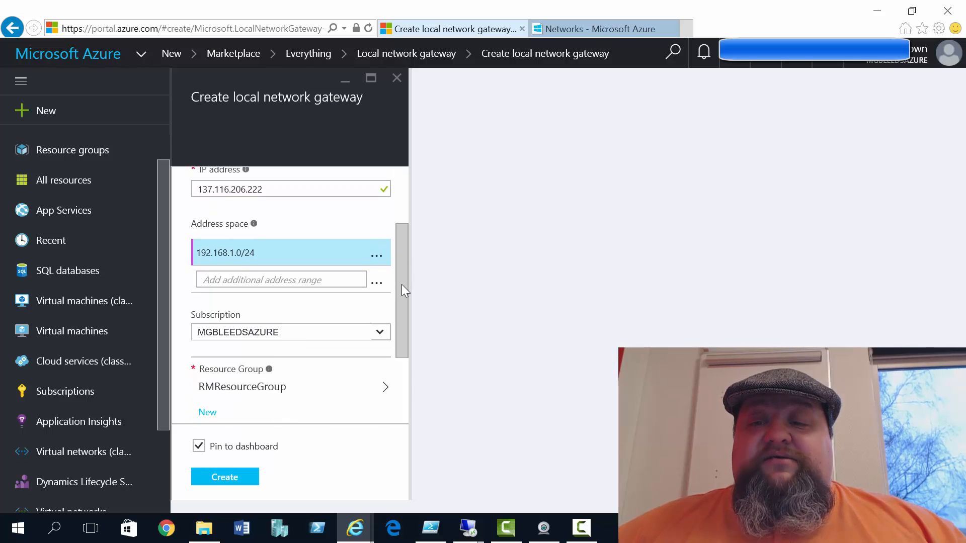
{"action": "scroll", "scroll_direction": "down", "scroll_amount": 3}
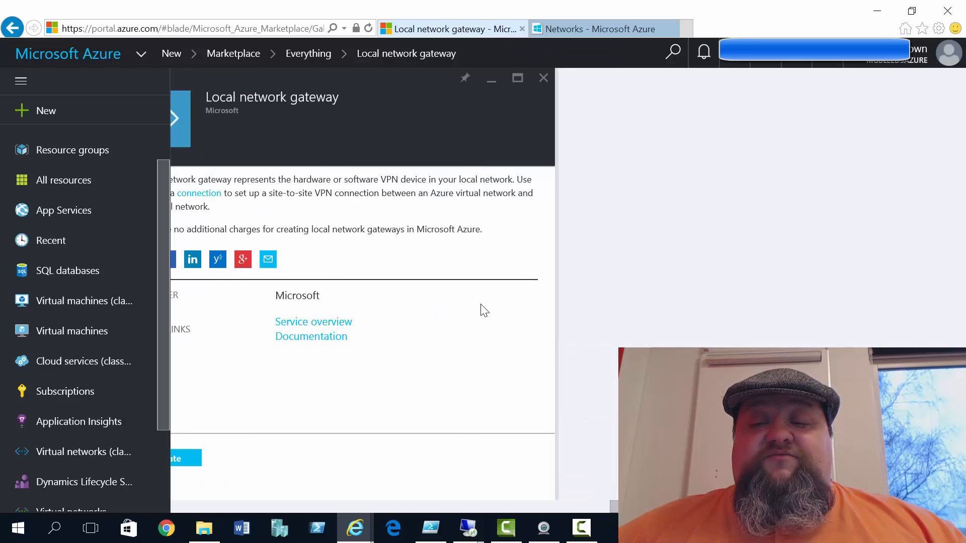
Close the Local network gateway blade to return to the dashboard.
{"action": "left_click", "coordinate": [185, 458]}
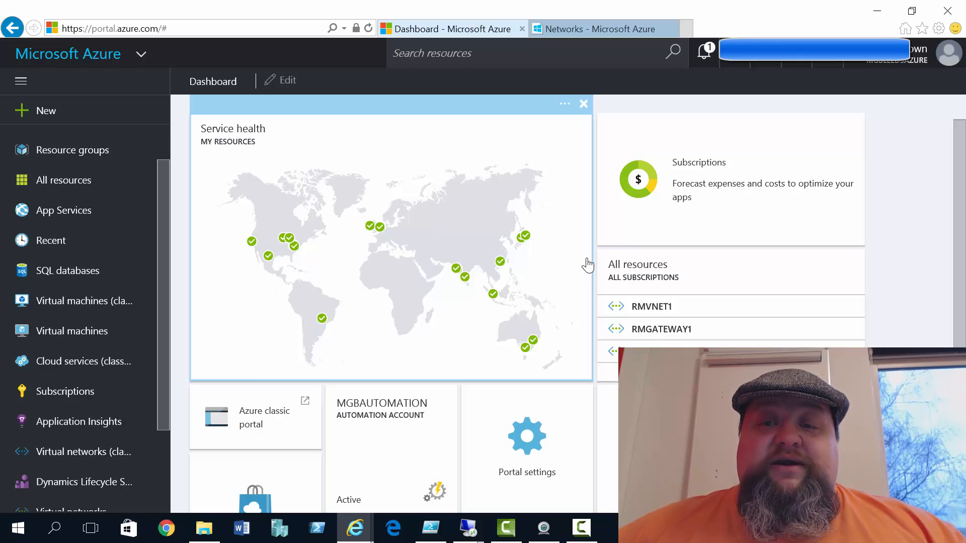
{"action": "mouse_move", "coordinate": [554, 351]}
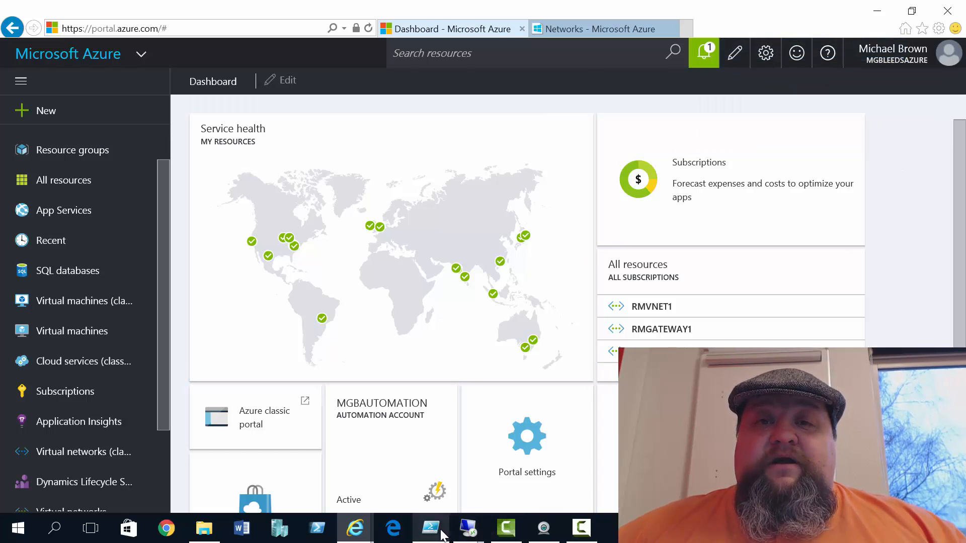
Run the Add-AzureAccount line of RMvnetToClassicVnet.ps1 to sign in to classic Azure.
{"action": "left_click", "coordinate": [430, 527]}
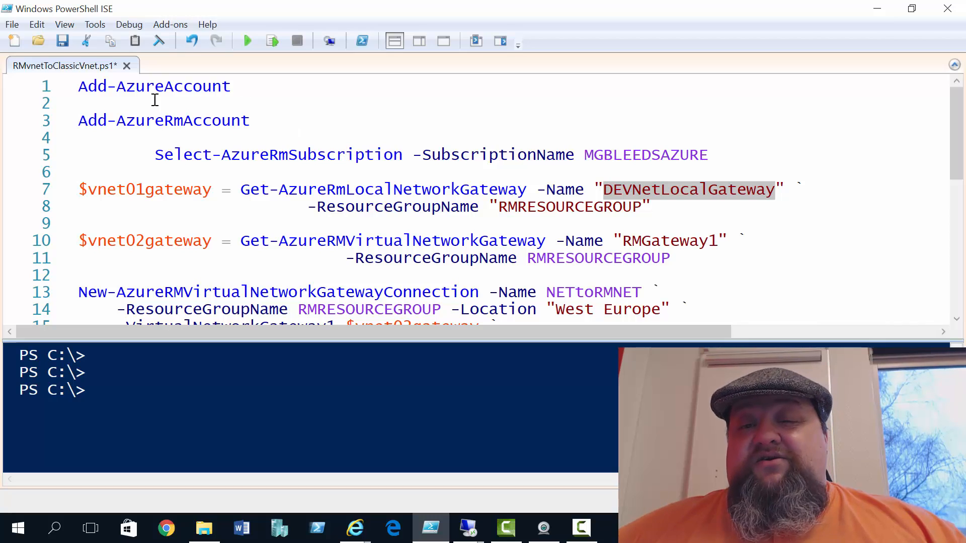
{"action": "mouse_move", "coordinate": [458, 110]}
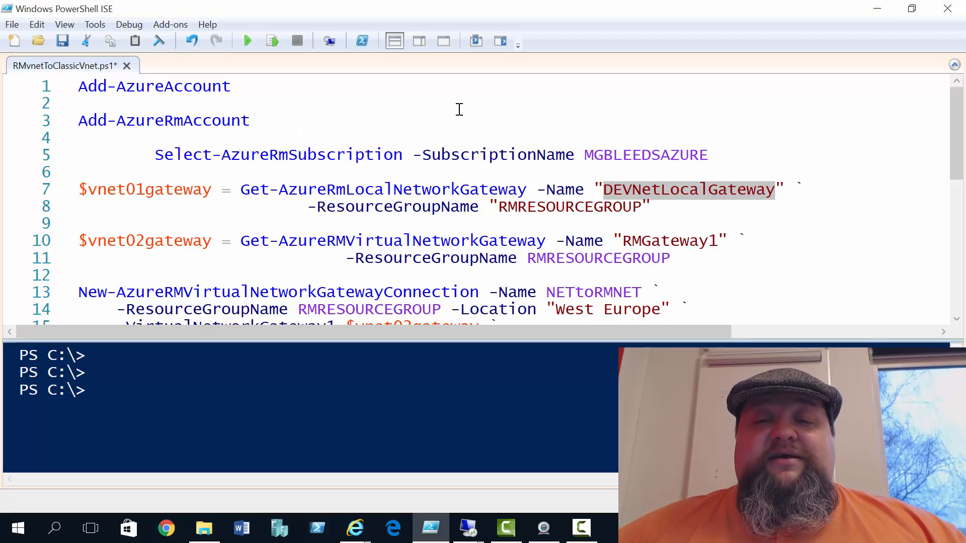
{"action": "double_click", "coordinate": [153, 86]}
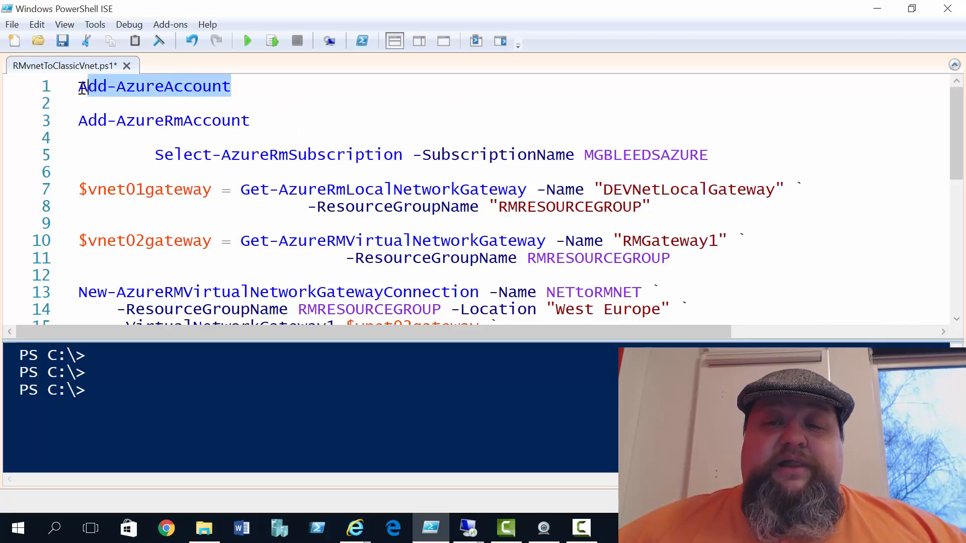
{"action": "left_click", "coordinate": [270, 40]}
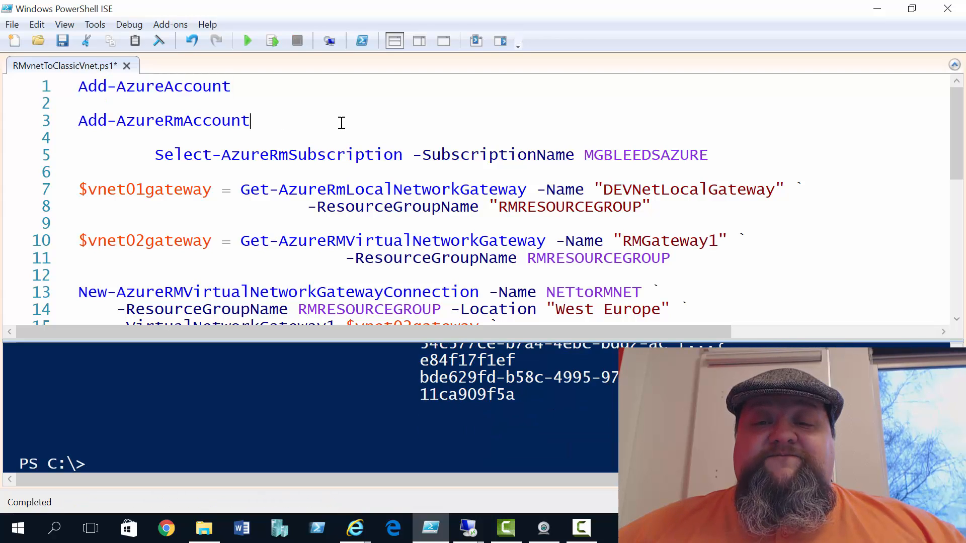
Run the Add-AzureRmAccount line to sign in to Resource Manager.
{"action": "left_click", "coordinate": [272, 41]}
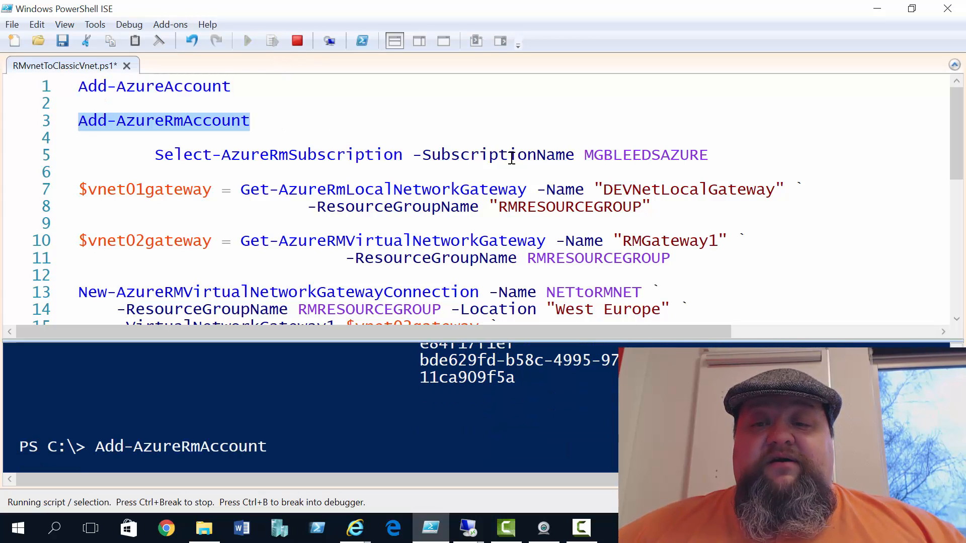
{"action": "mouse_move", "coordinate": [490, 127]}
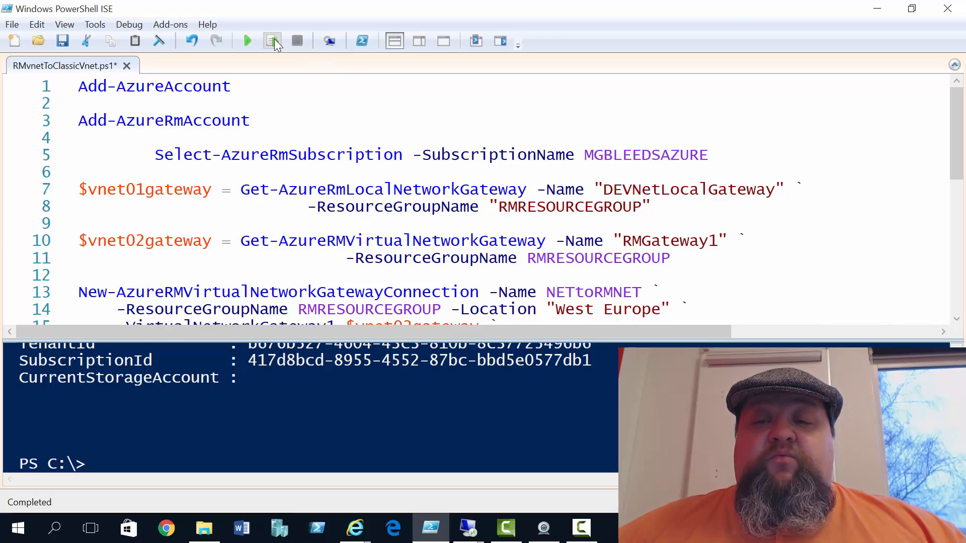
Run Select-AzureRmSubscription to switch to the MGBLEEDSAZURE subscription.
{"action": "left_click", "coordinate": [271, 41]}
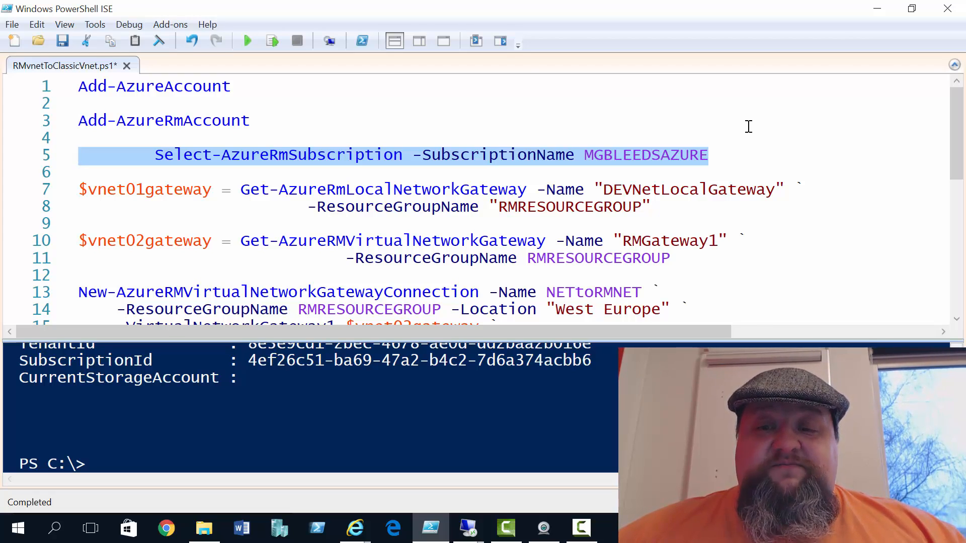
{"action": "mouse_move", "coordinate": [812, 233]}
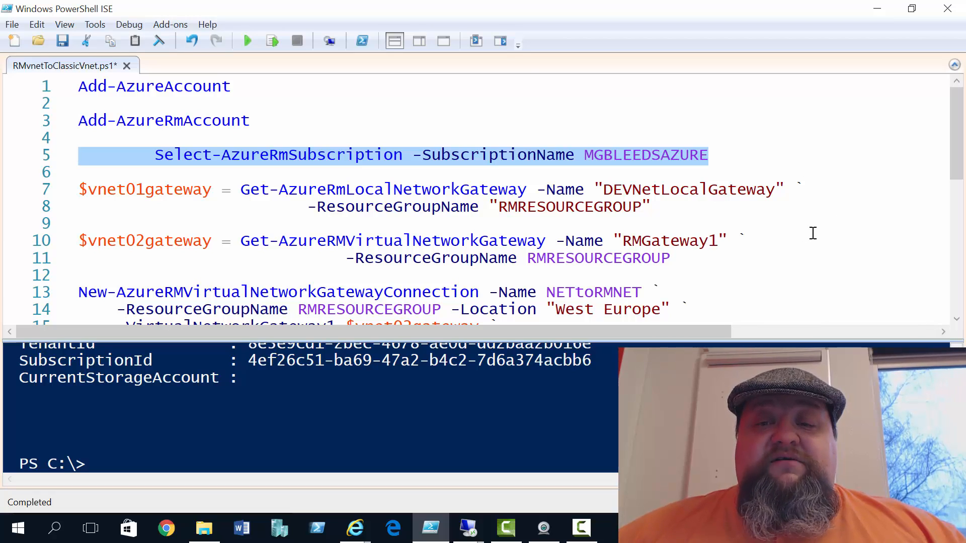
{"action": "mouse_move", "coordinate": [793, 224]}
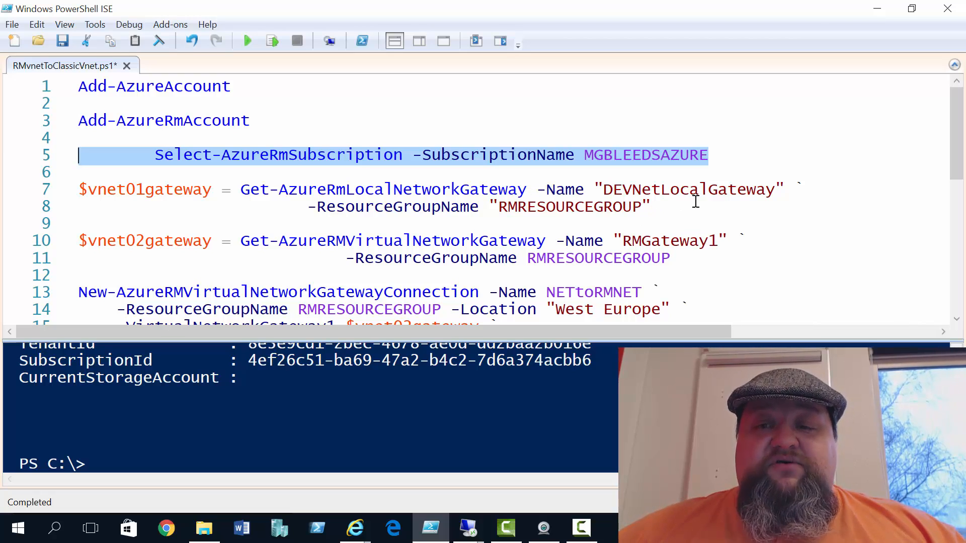
{"action": "mouse_move", "coordinate": [792, 214]}
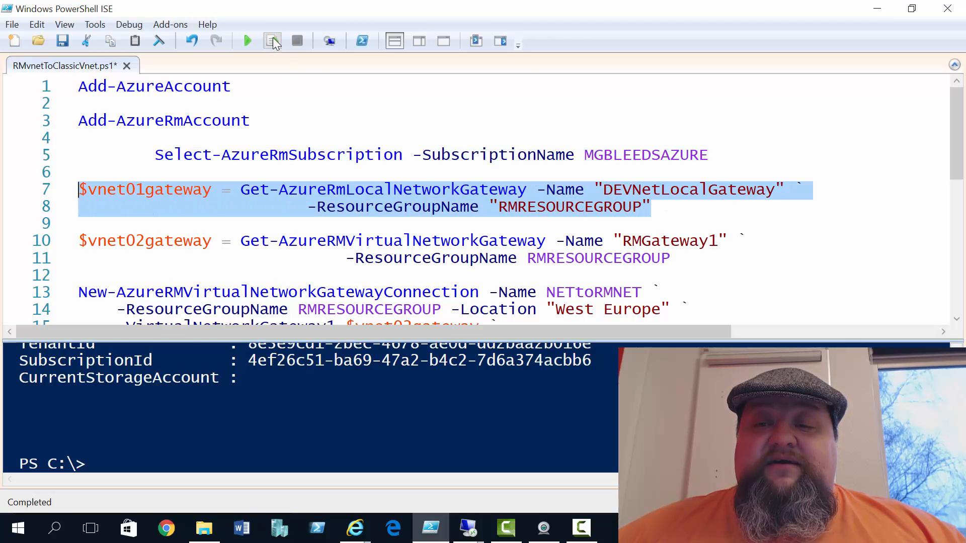
Fetch DEVNetLocalGateway into $vnet01gateway and output its properties.
{"action": "left_click", "coordinate": [246, 41]}
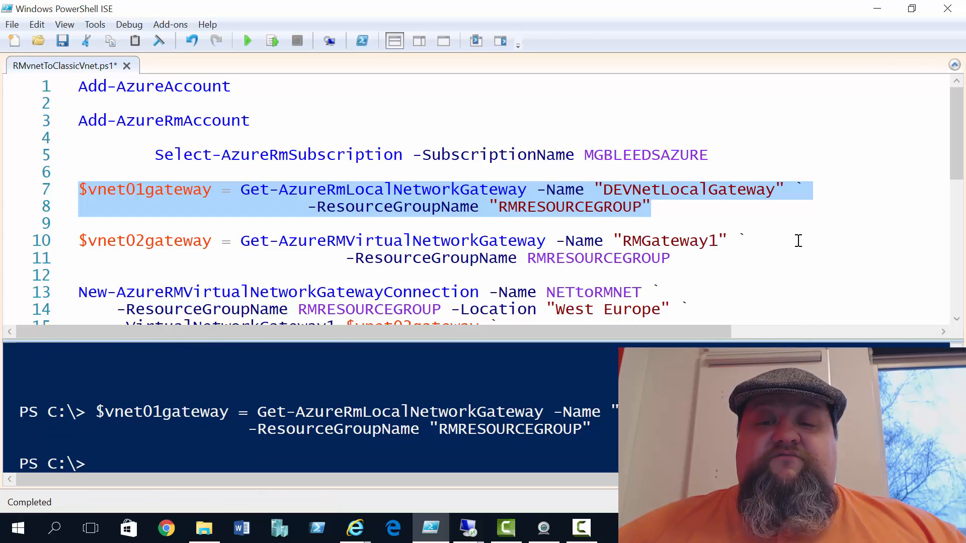
{"action": "left_click", "coordinate": [194, 206]}
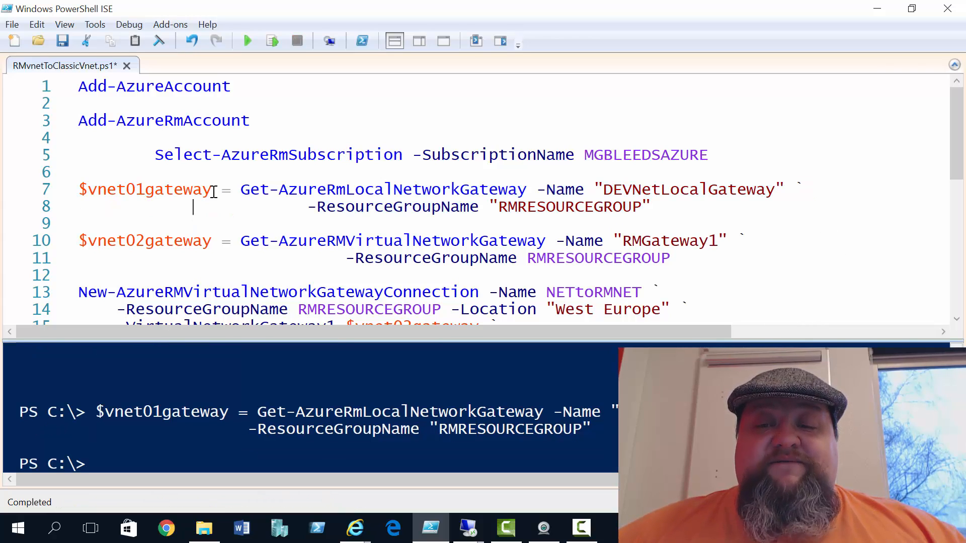
{"action": "left_click", "coordinate": [271, 40]}
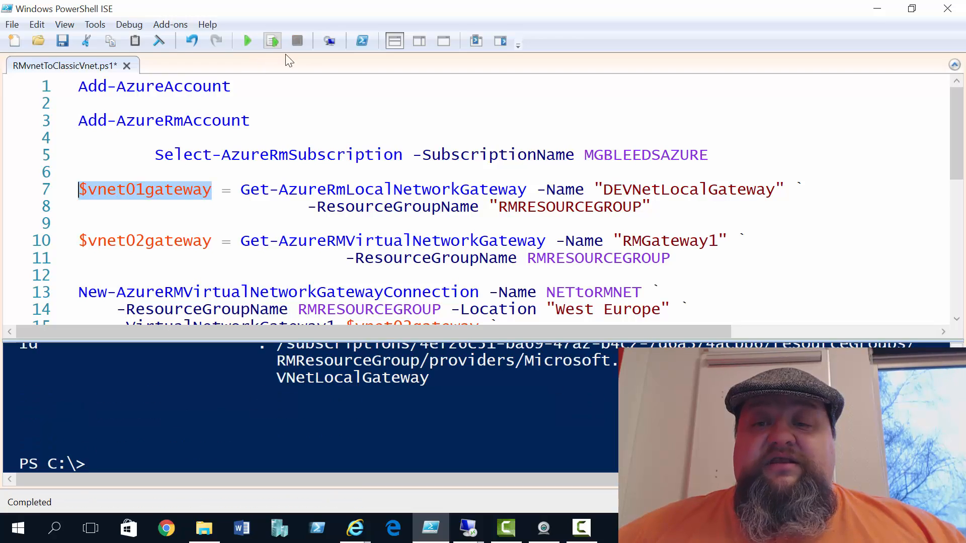
{"action": "left_click", "coordinate": [271, 40]}
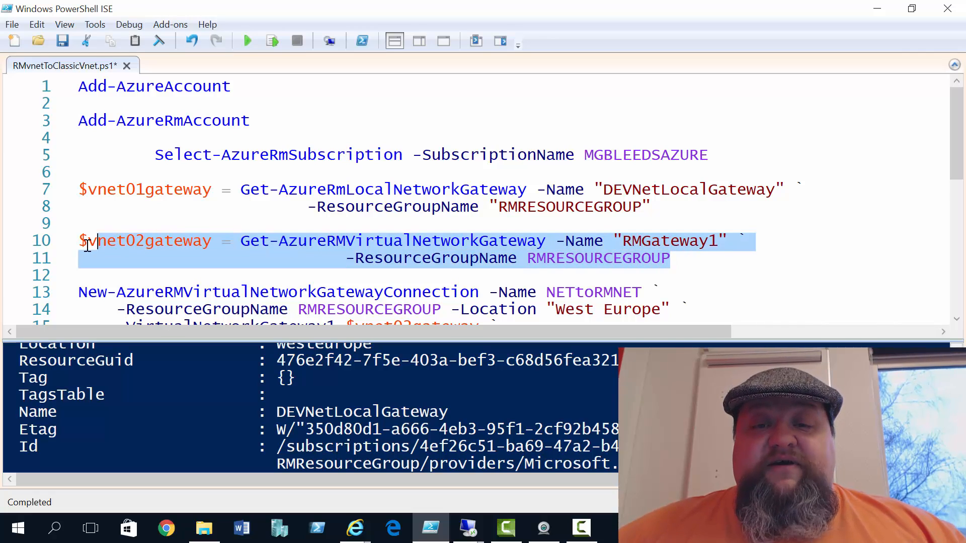
Run lines 10–11 to store RMGateway1 in $vnet02gateway.
{"action": "left_click", "coordinate": [271, 40]}
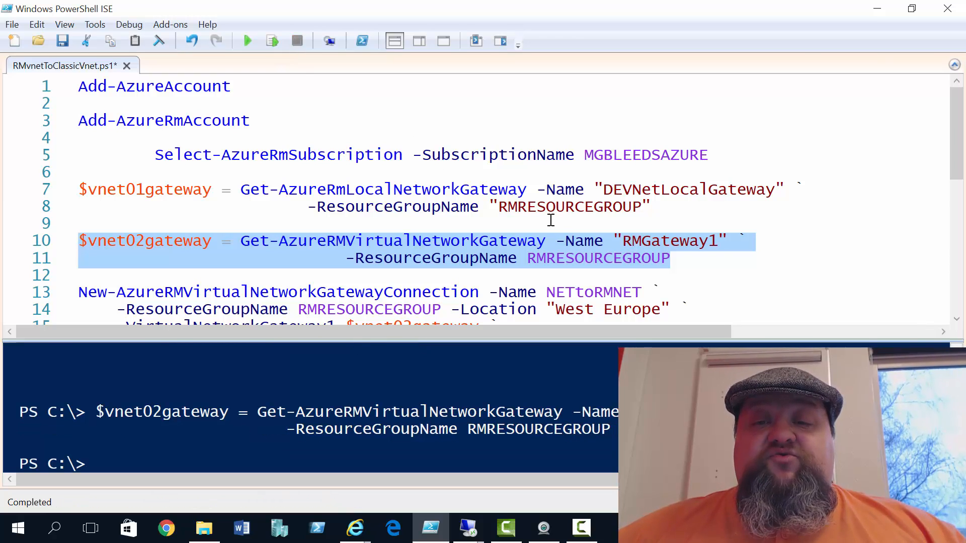
{"action": "scroll", "scroll_direction": "down", "scroll_amount": 3}
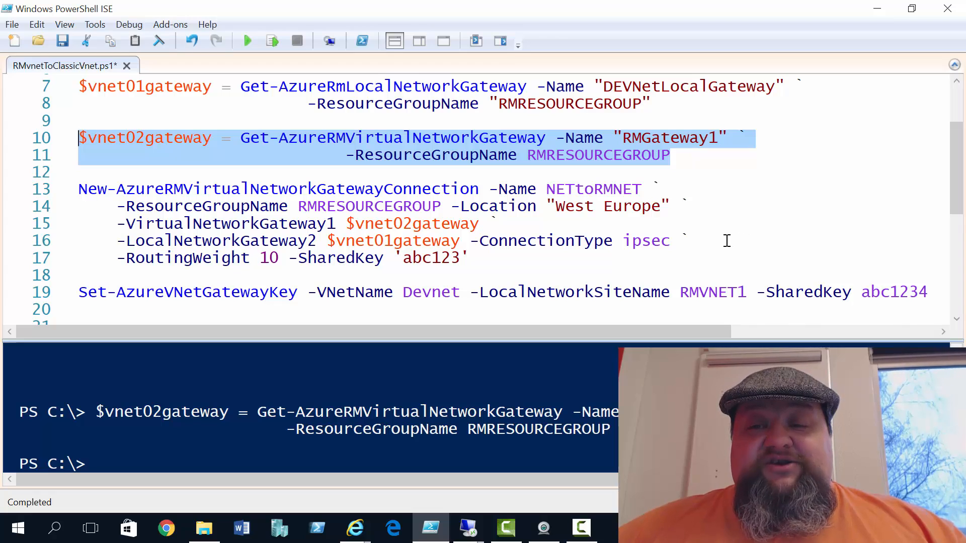
{"action": "mouse_move", "coordinate": [689, 251]}
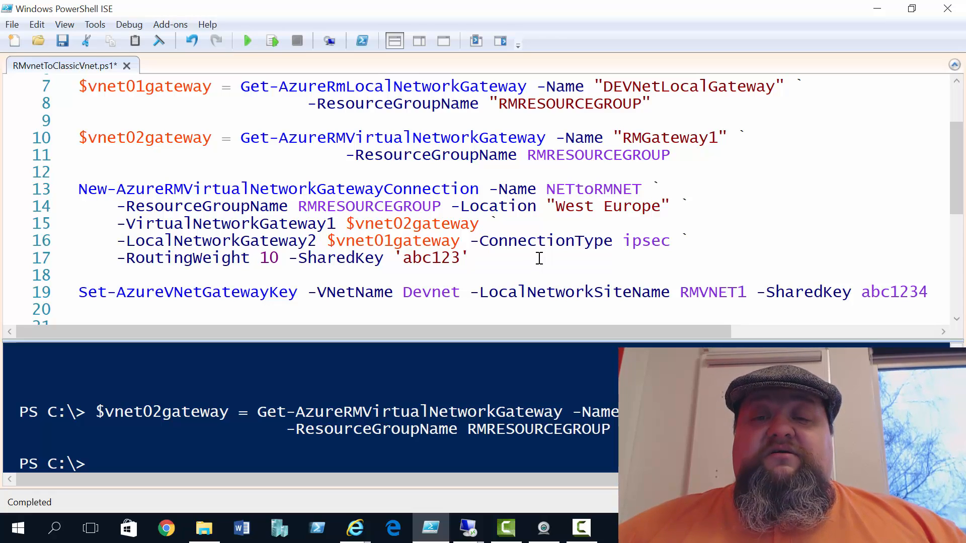
{"action": "left_click", "coordinate": [472, 258]}
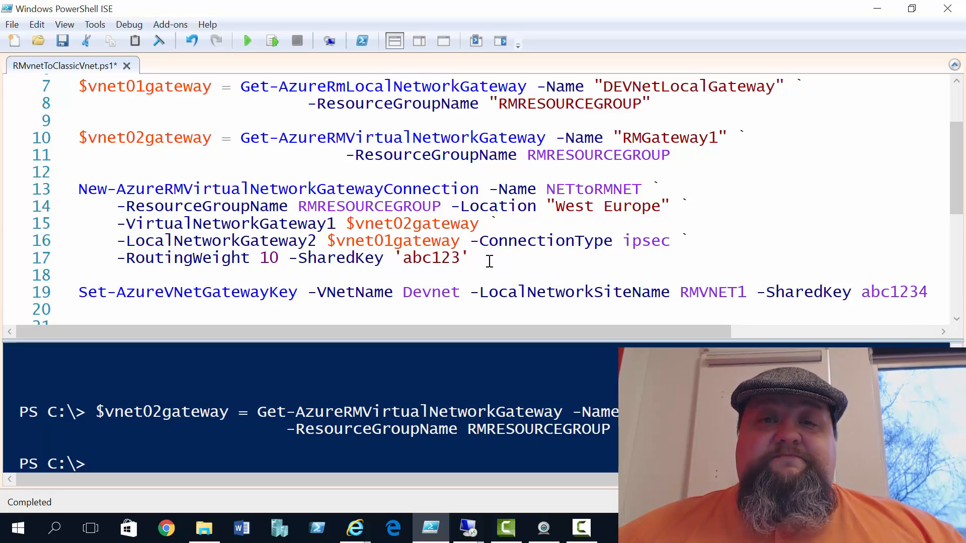
{"action": "left_click", "coordinate": [470, 258]}
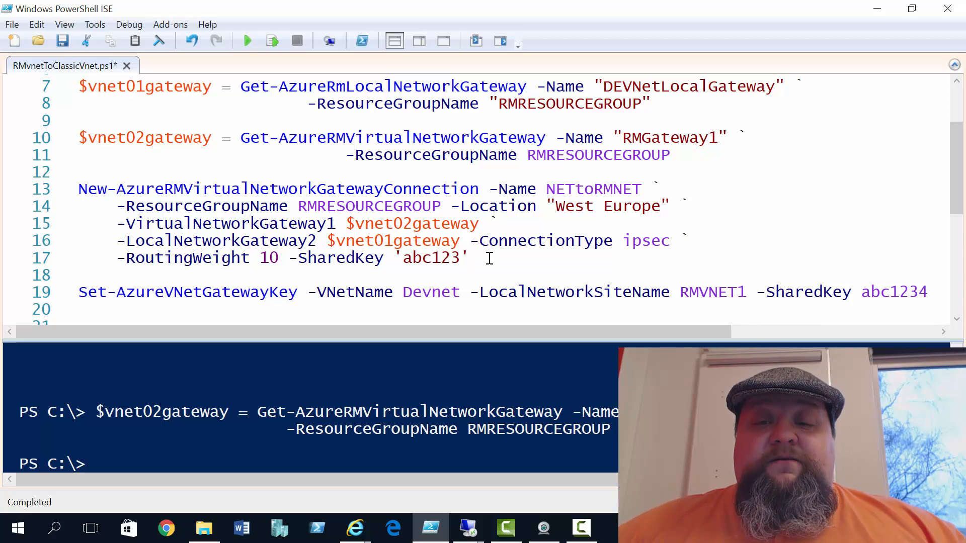
{"action": "left_click", "coordinate": [470, 258]}
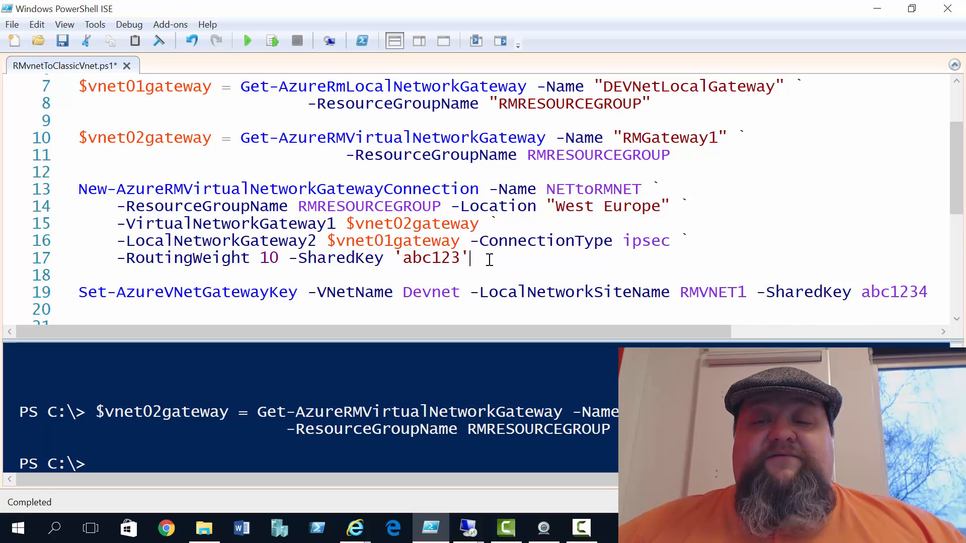
Run lines 13–17 to create the NETtoRMNET gateway connection.
{"action": "left_click_drag", "start_coordinate": [77, 188], "coordinate": [466, 258]}
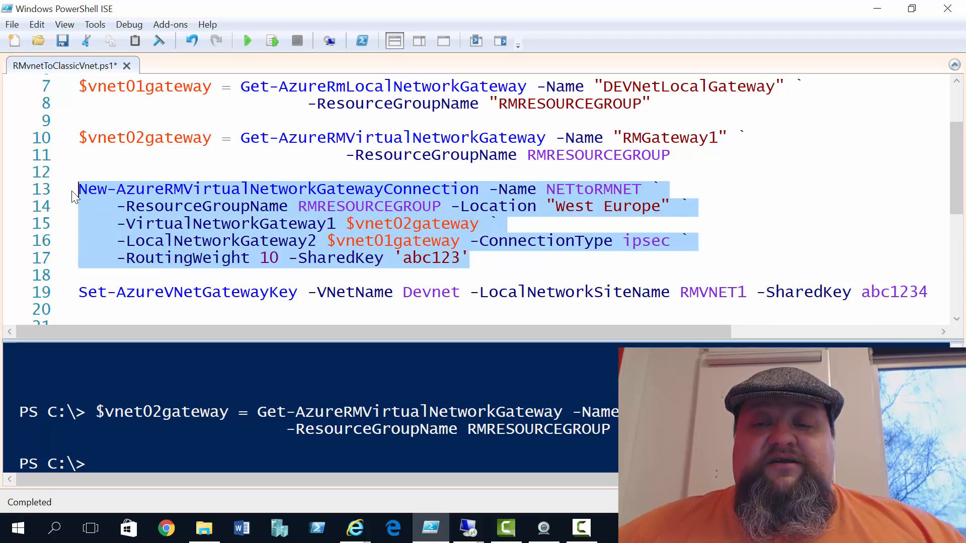
{"action": "left_click", "coordinate": [271, 41]}
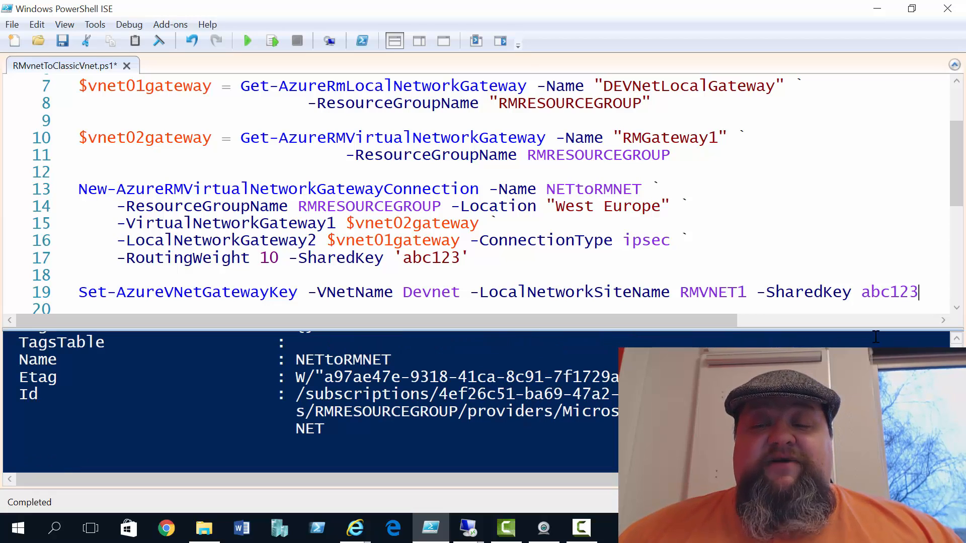
Run Set-AzureVNetGatewayKey to set the DevNet gateway's shared key for RMVNET1.
{"action": "left_click", "coordinate": [272, 41]}
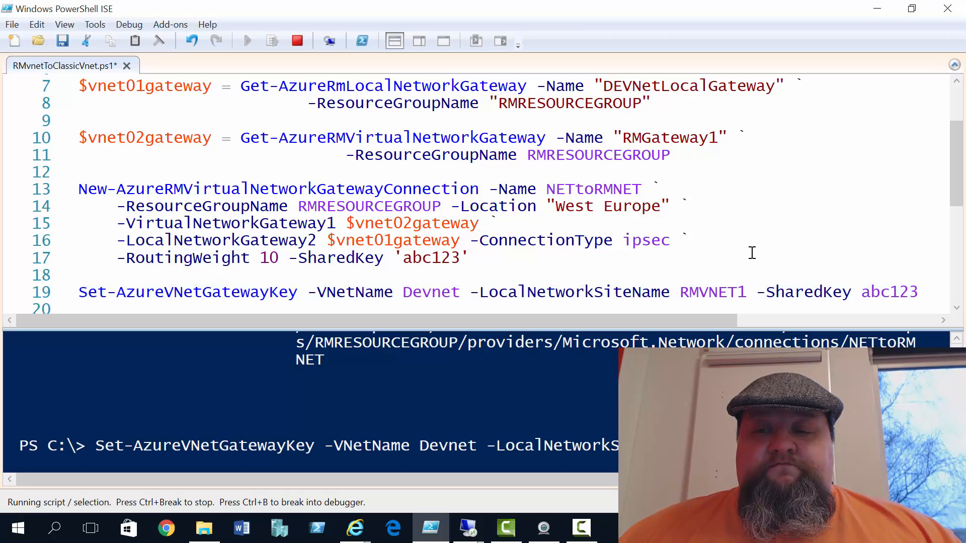
{"action": "mouse_move", "coordinate": [760, 327]}
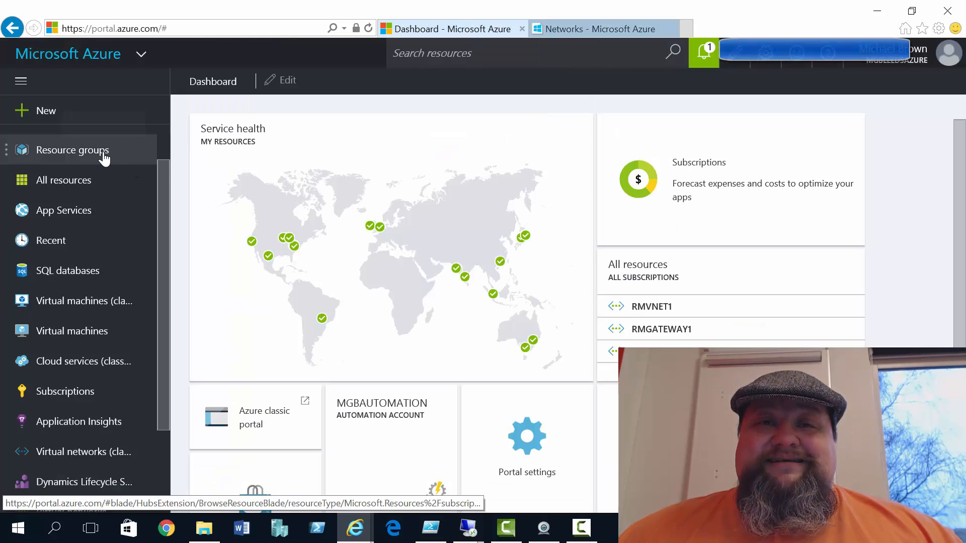
Open the RMResourceGroup resource group and its settings.
{"action": "left_click", "coordinate": [72, 150]}
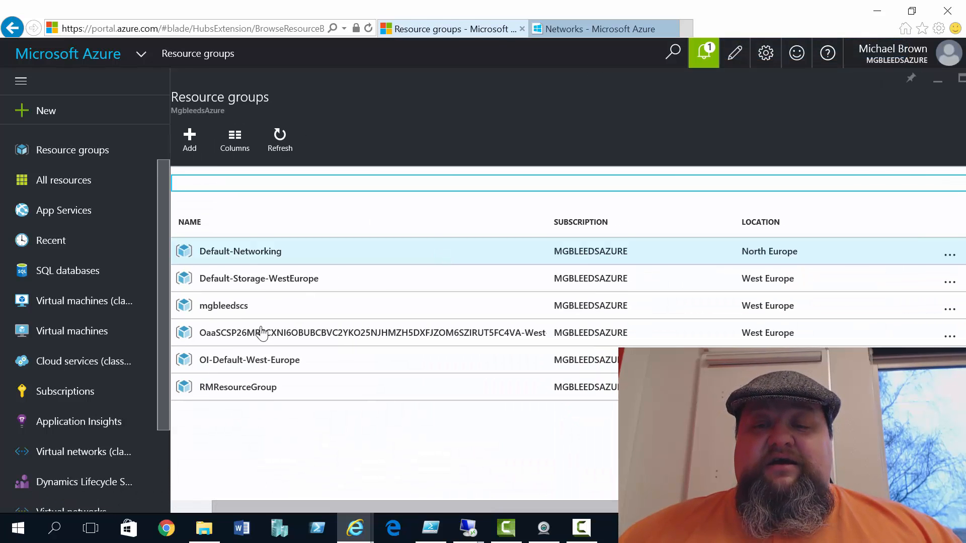
{"action": "left_click", "coordinate": [238, 387]}
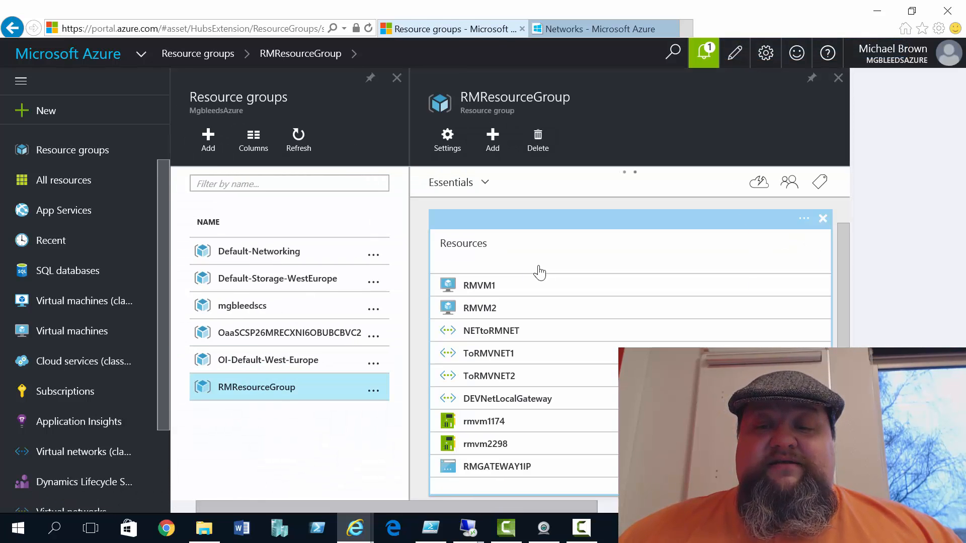
{"action": "left_click", "coordinate": [447, 139]}
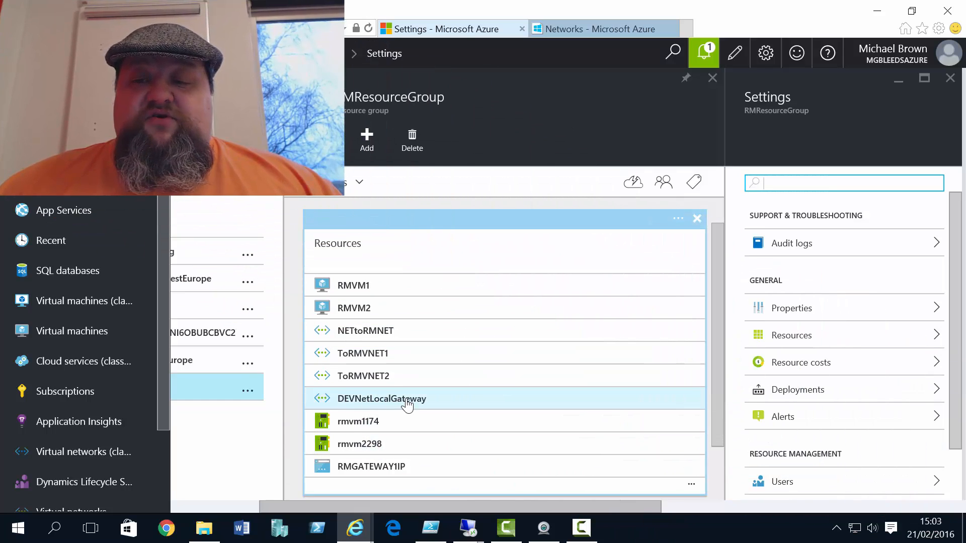
Show DEVNetLocalGateway's connections list to find NETtoRMNET.
{"action": "left_click", "coordinate": [381, 398]}
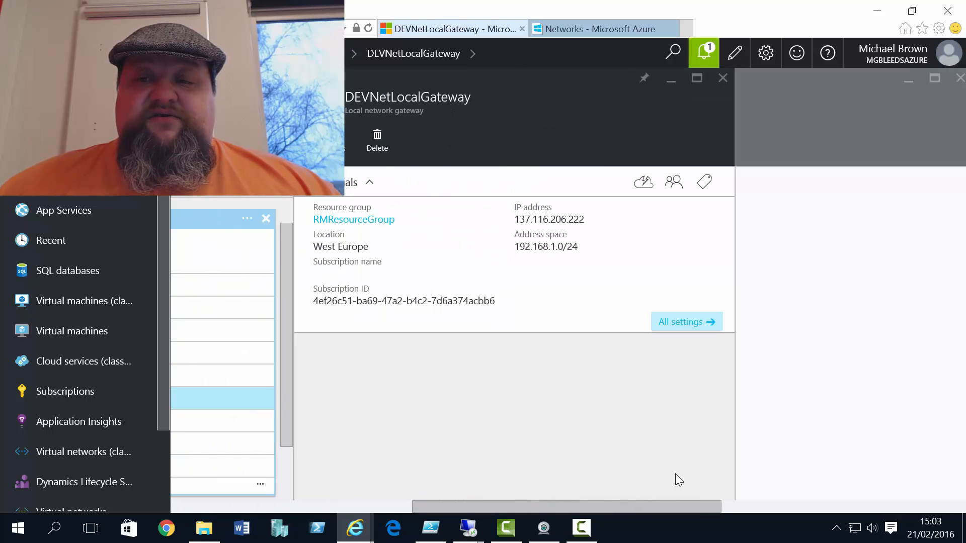
{"action": "left_click", "coordinate": [680, 321]}
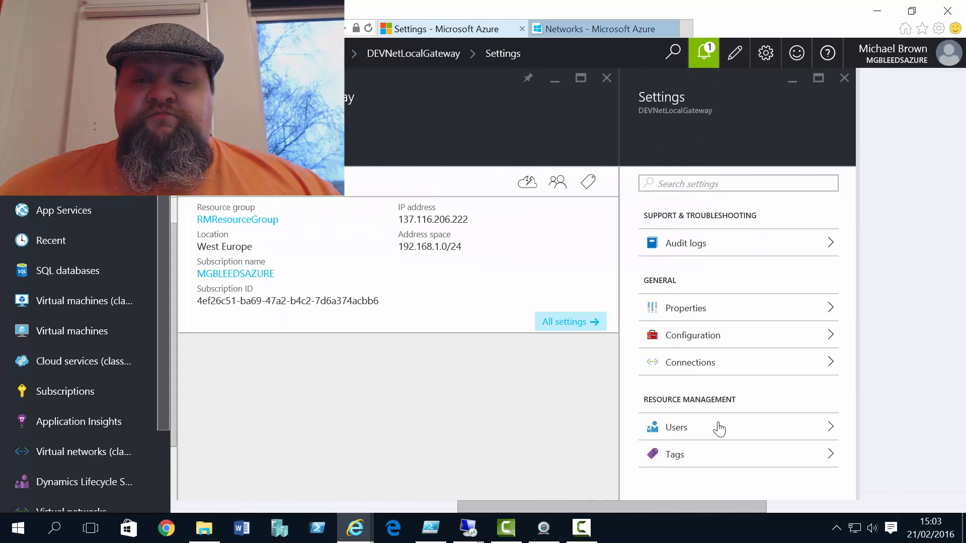
{"action": "left_click", "coordinate": [690, 362]}
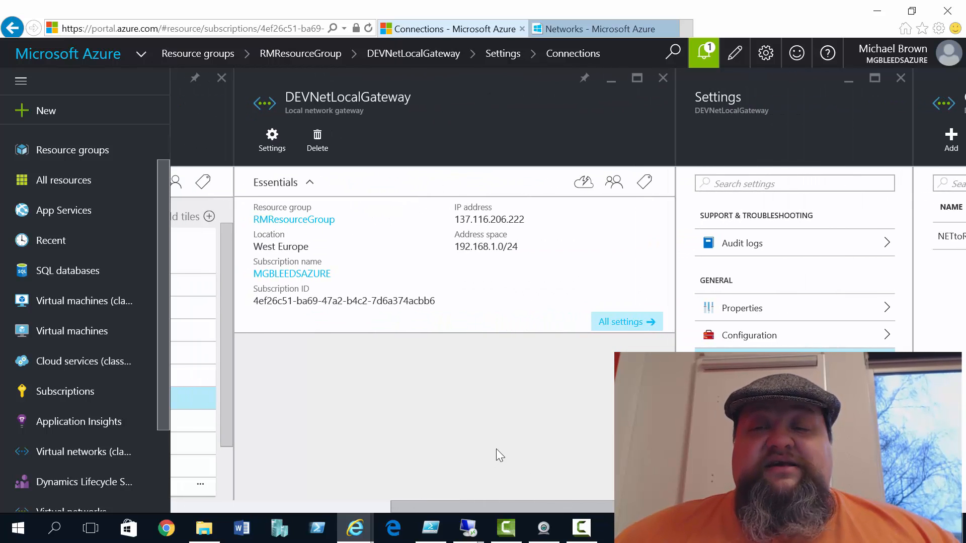
{"action": "mouse_move", "coordinate": [544, 450]}
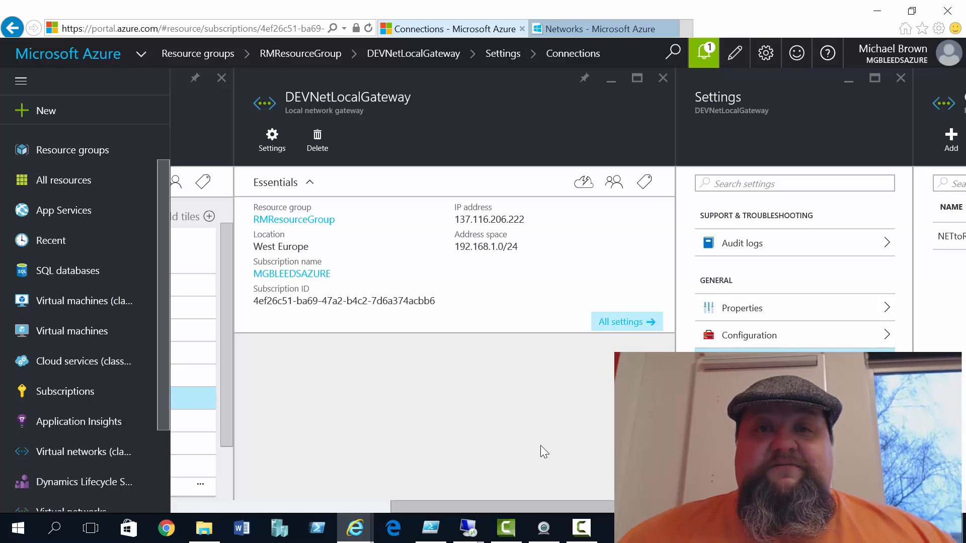
{"action": "mouse_move", "coordinate": [533, 445]}
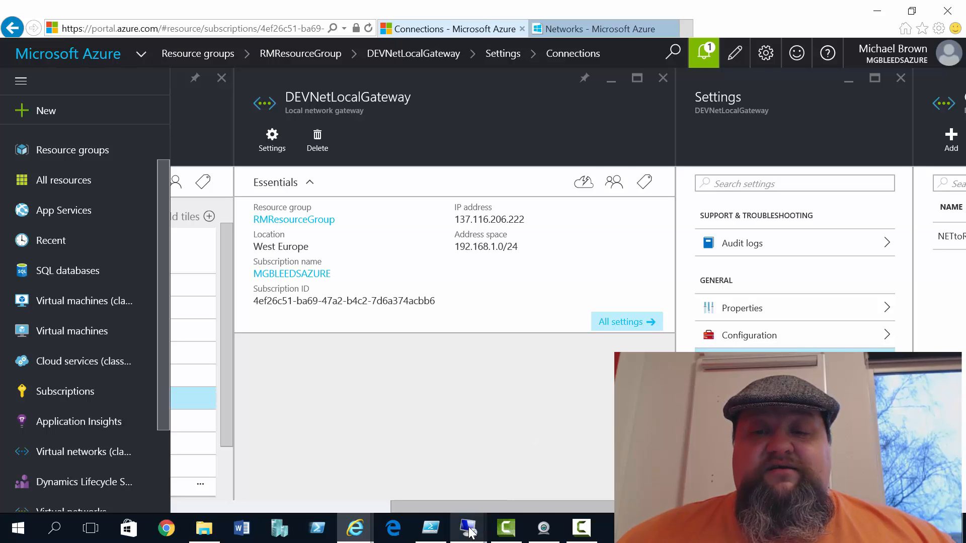
Ping 172.16.1.4 from DC1's Command Prompt.
{"action": "left_click", "coordinate": [466, 527]}
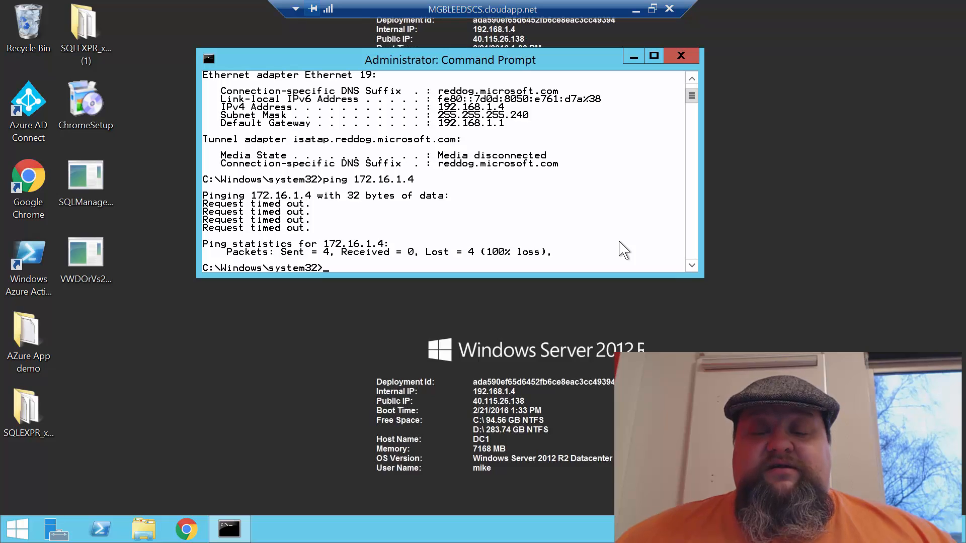
{"action": "type", "text": "ping 172.16.1.4"}
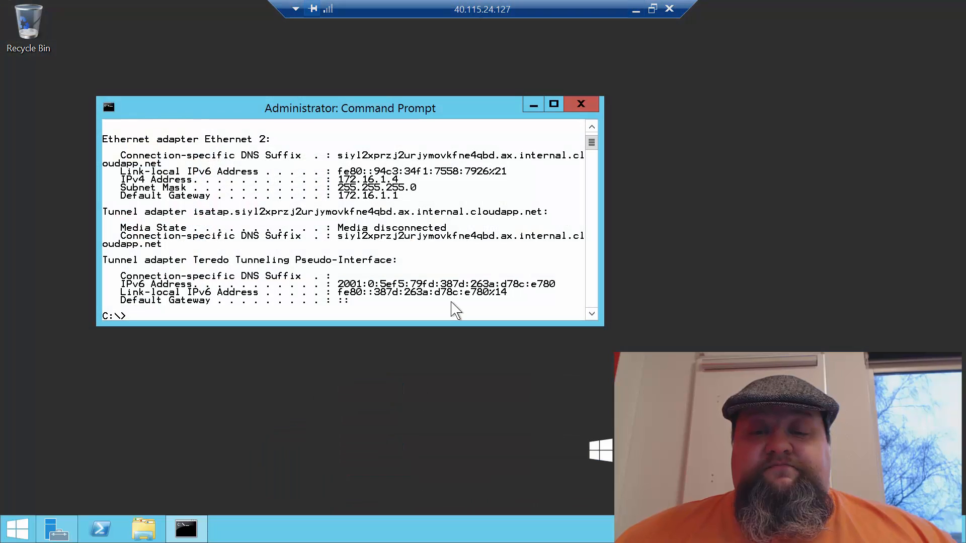
Type a ping toward 192.168 at the RM VM's Command Prompt.
{"action": "type", "text": "ping"}
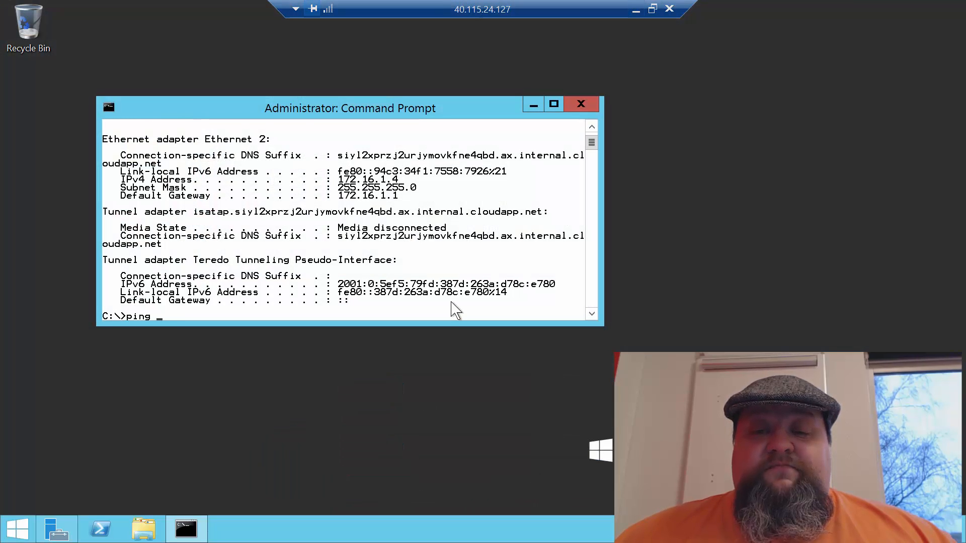
{"action": "type", "text": "192.168"}
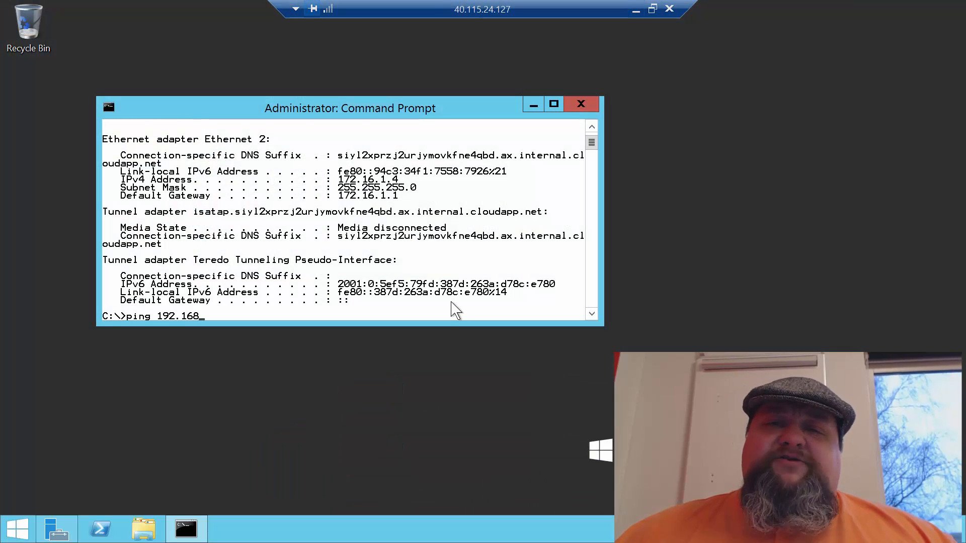